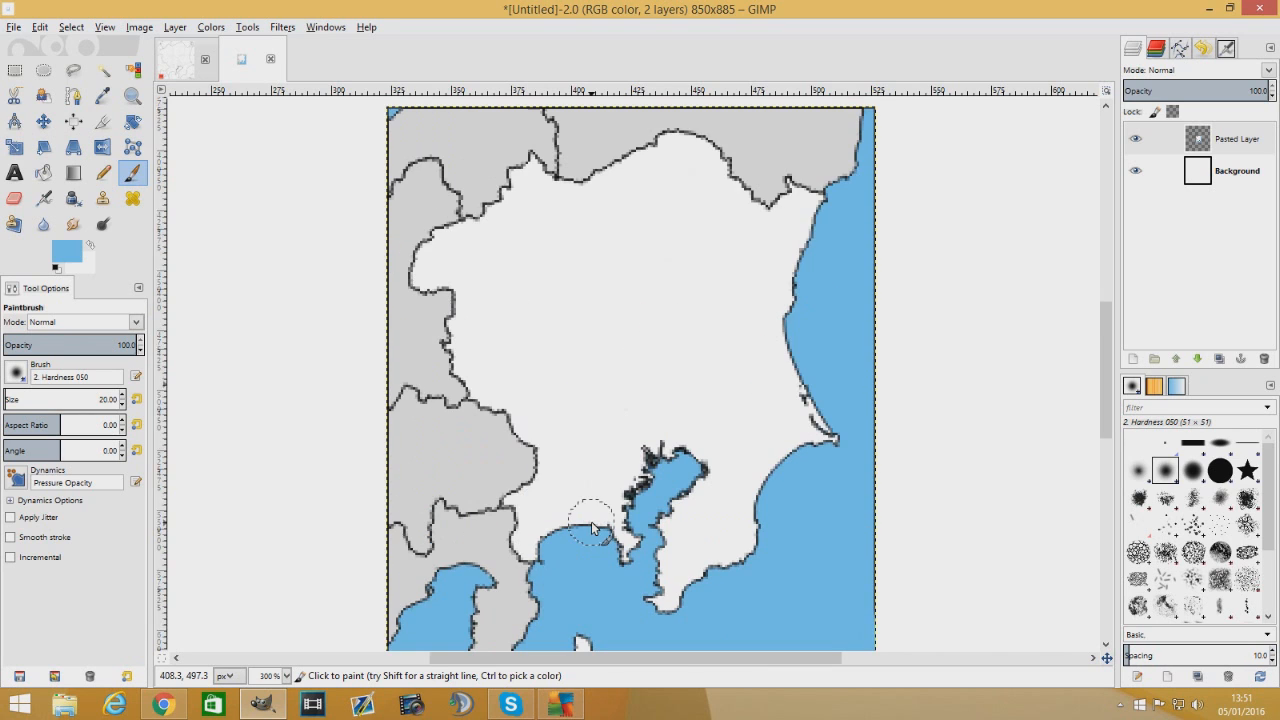
Set the foreground colour to gray 808d93 and paint a dot on the upper-left landmass
{"action": "left_click_drag", "start_coordinate": [590, 525], "coordinate": [515, 630]}
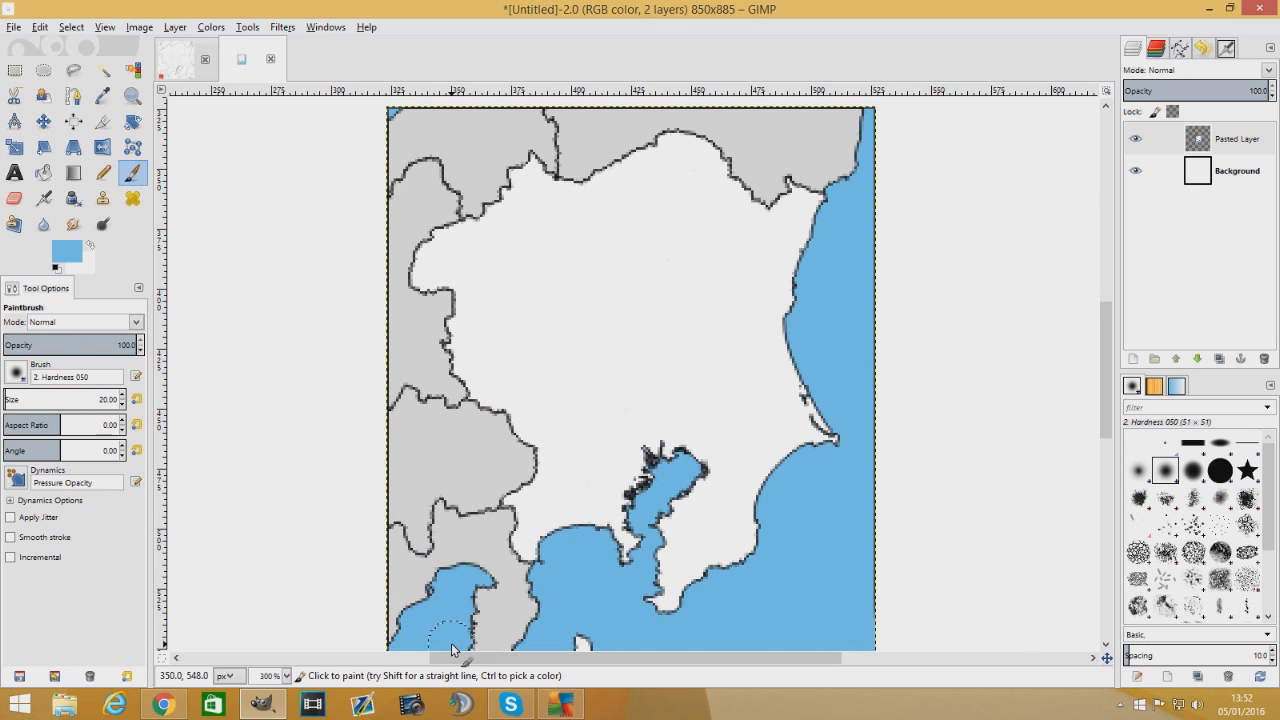
{"action": "mouse_move", "coordinate": [538, 370]}
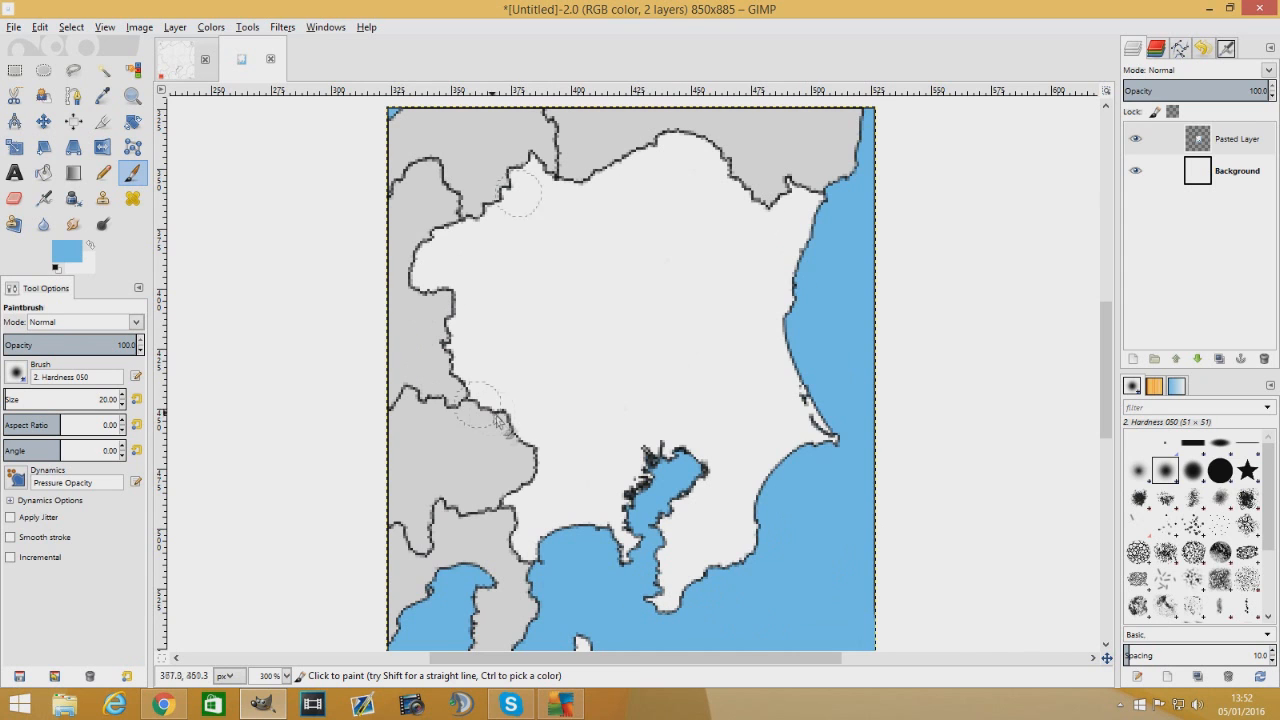
{"action": "mouse_move", "coordinate": [513, 468]}
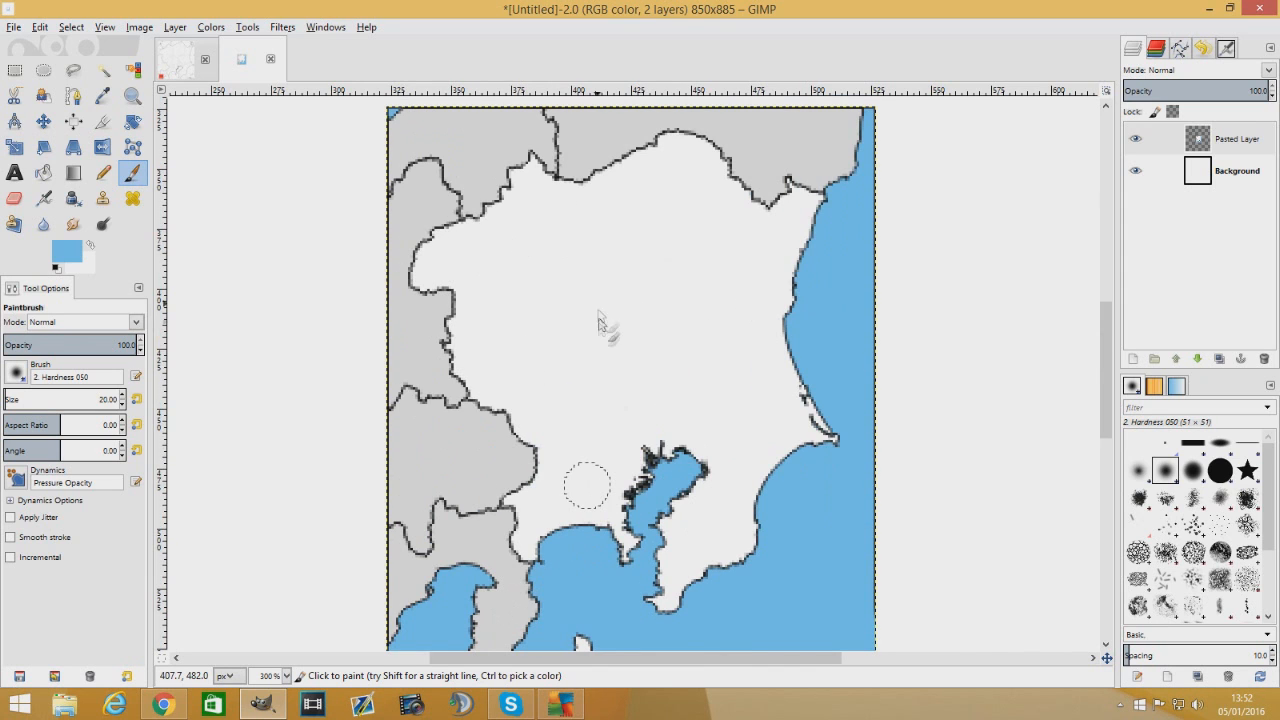
{"action": "scroll", "scroll_direction": "down", "scroll_amount": 3}
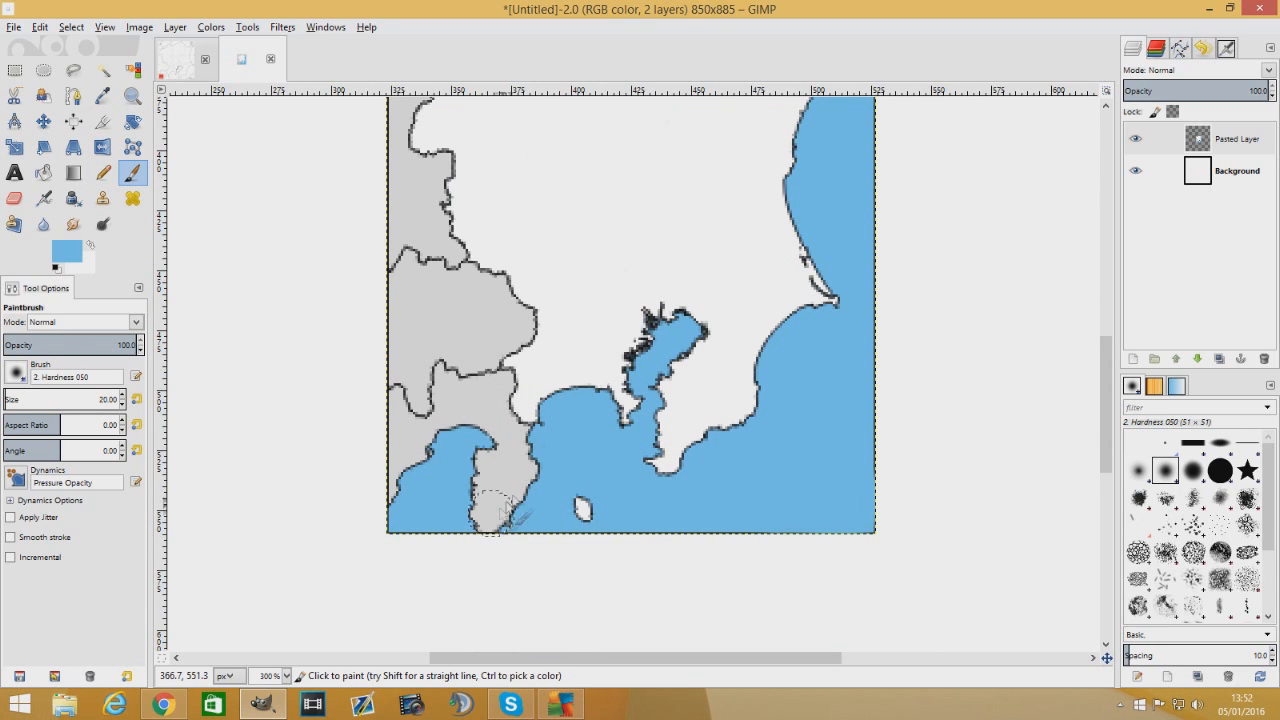
{"action": "mouse_move", "coordinate": [510, 330]}
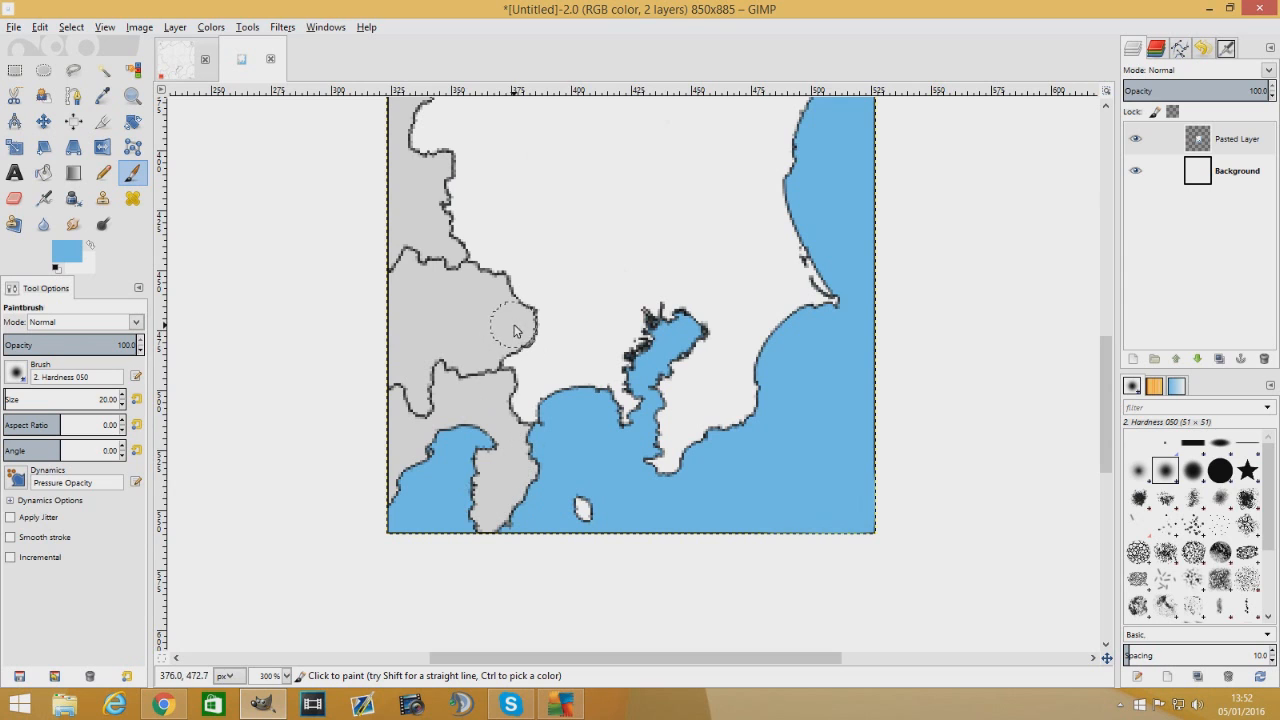
{"action": "mouse_move", "coordinate": [518, 340]}
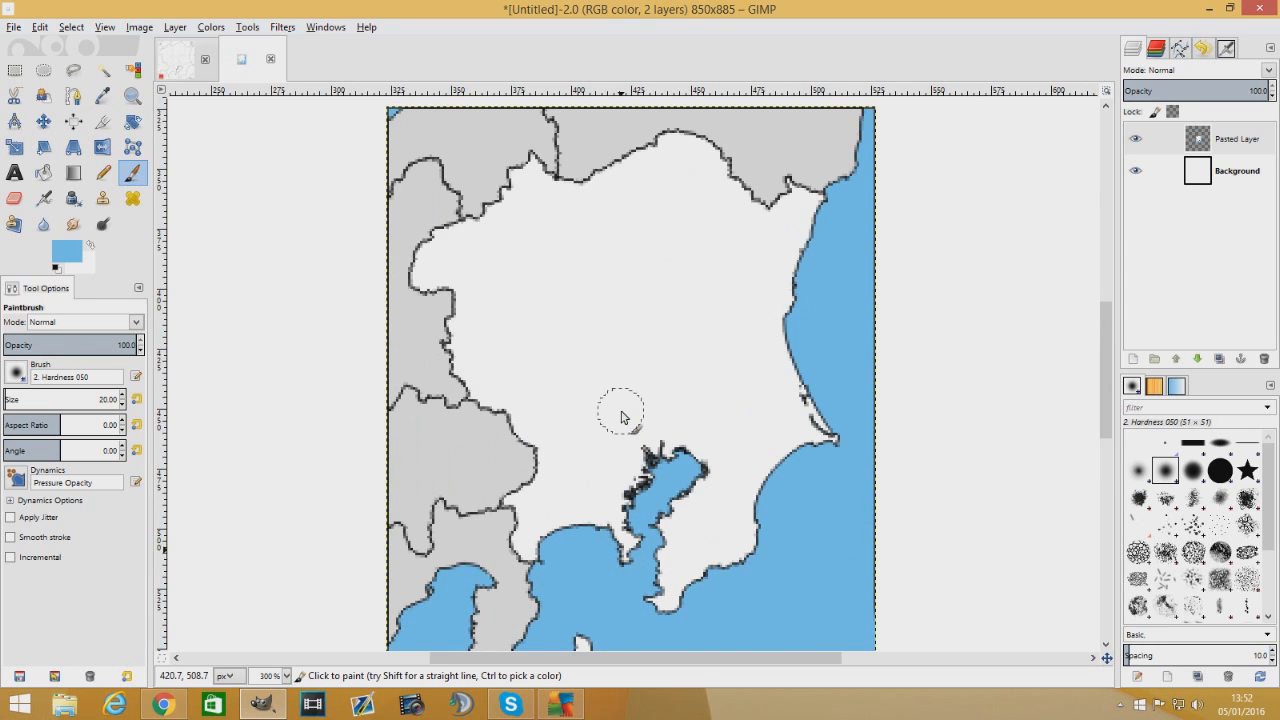
{"action": "mouse_move", "coordinate": [410, 310]}
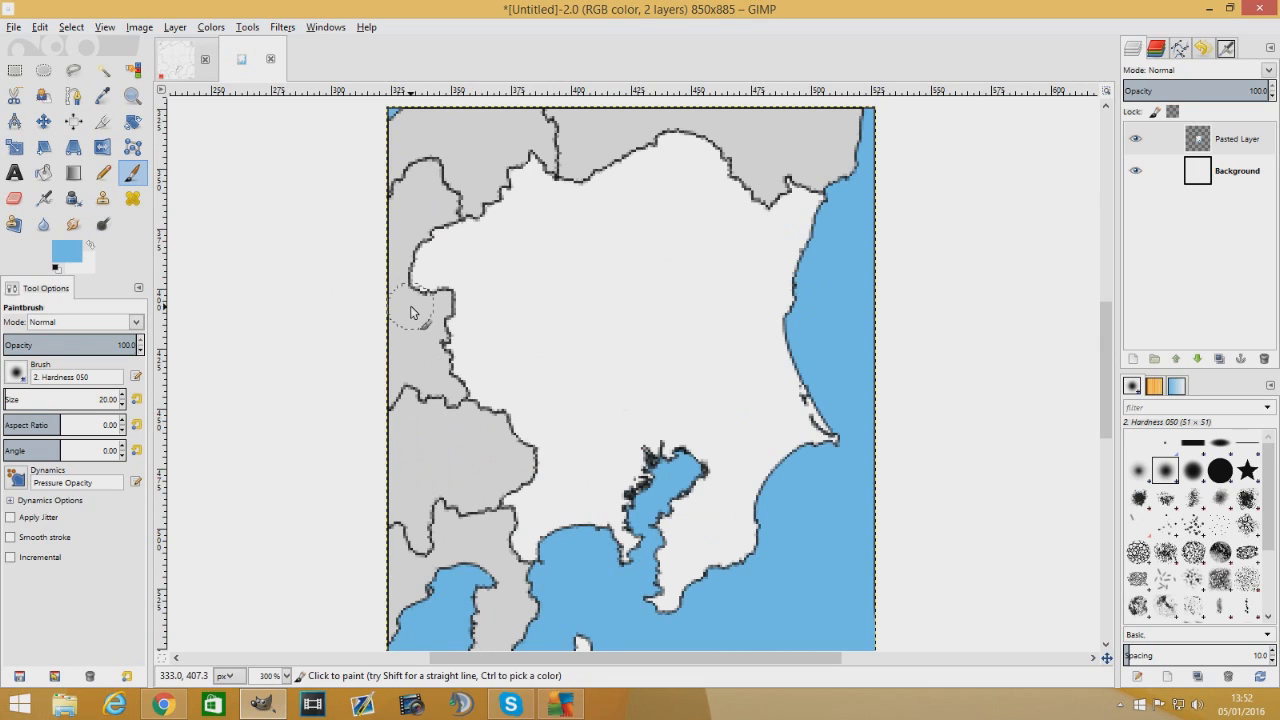
{"action": "mouse_move", "coordinate": [364, 373]}
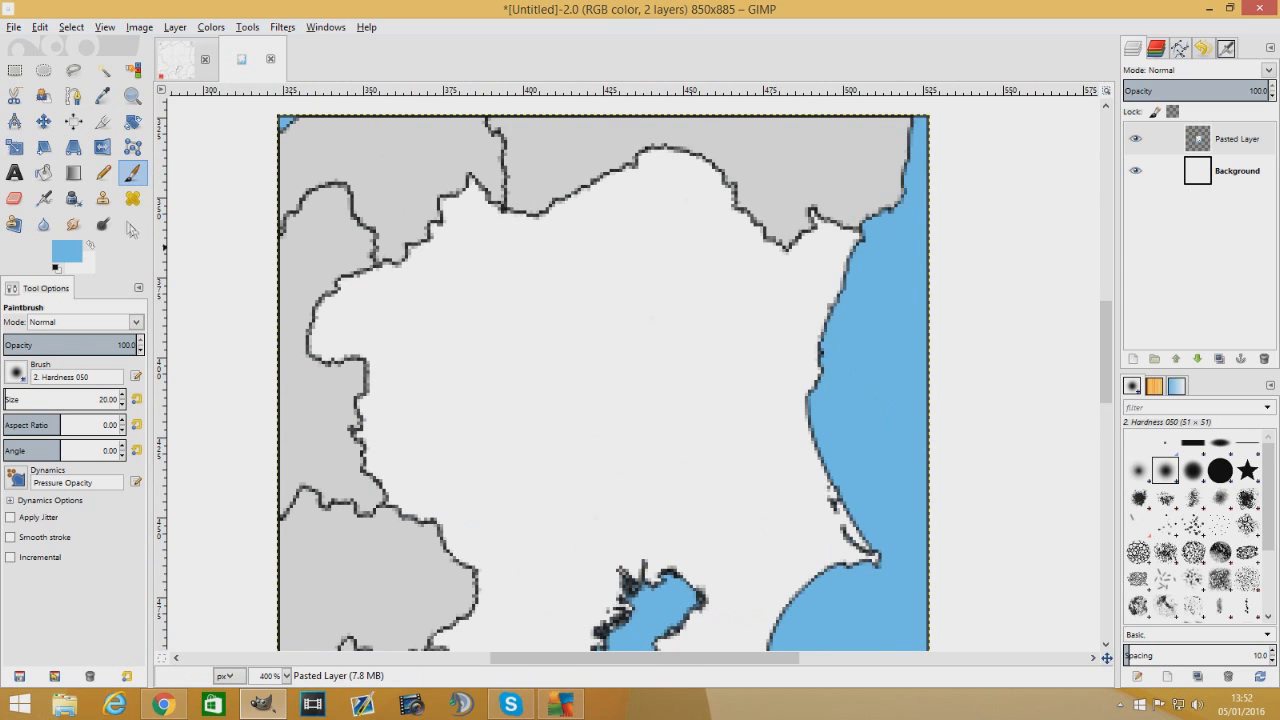
{"action": "scroll", "scroll_direction": "down", "scroll_amount": 3}
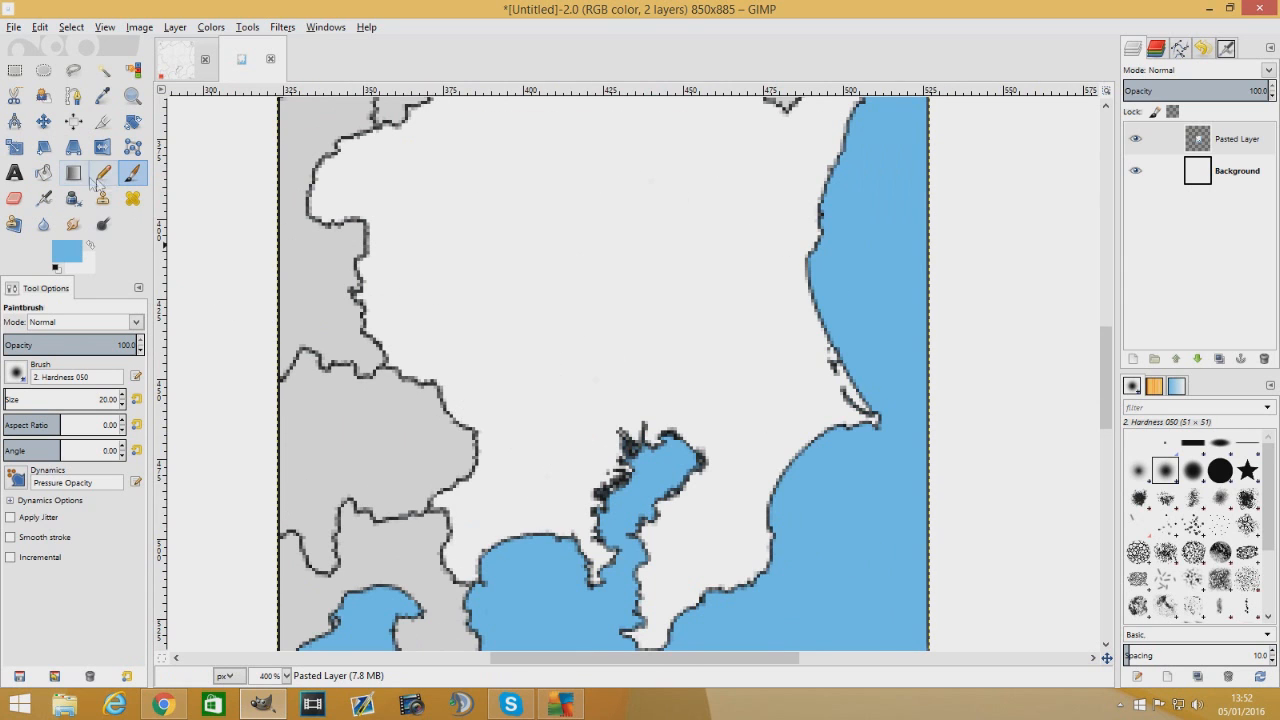
{"action": "left_click", "coordinate": [65, 252]}
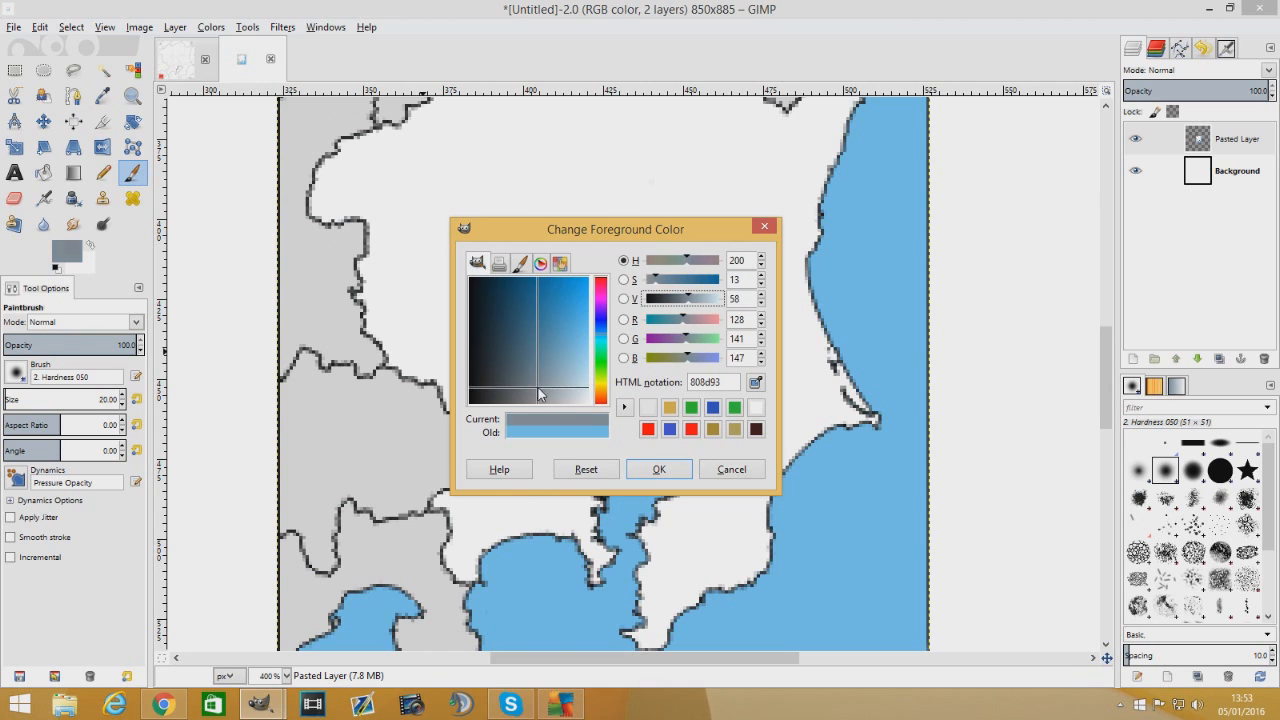
{"action": "left_click", "coordinate": [659, 469]}
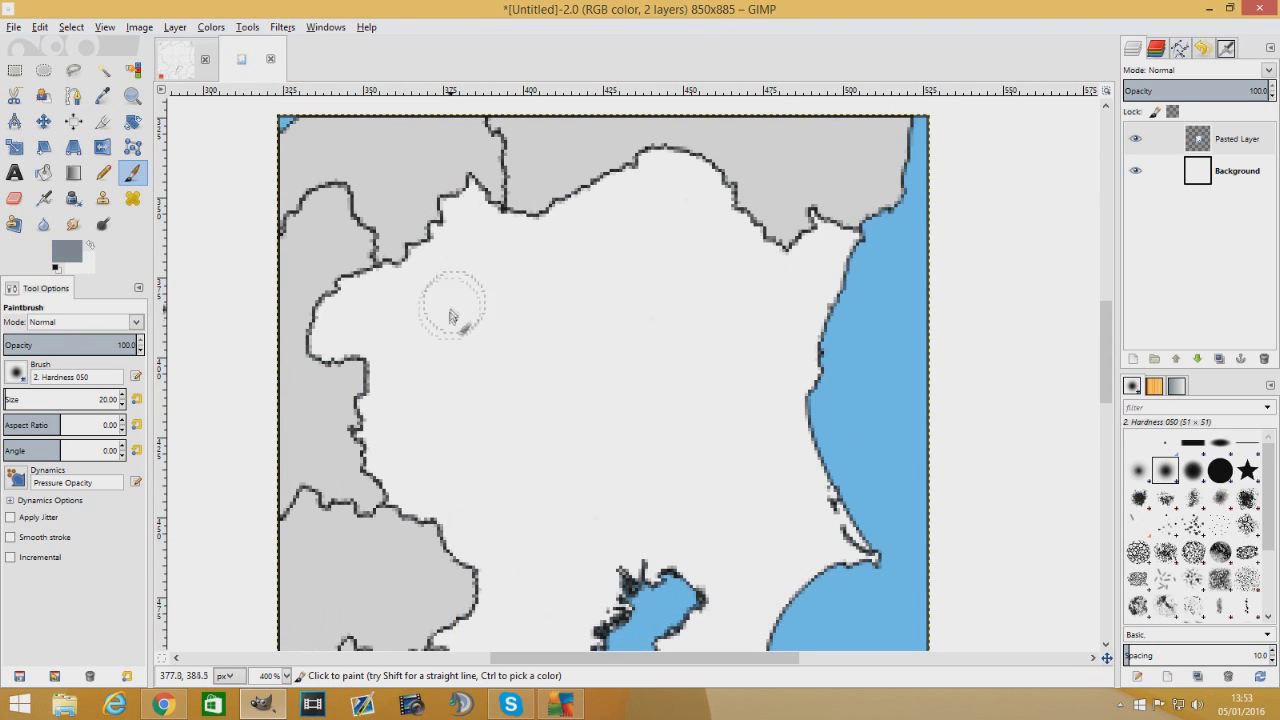
{"action": "left_click", "coordinate": [448, 322]}
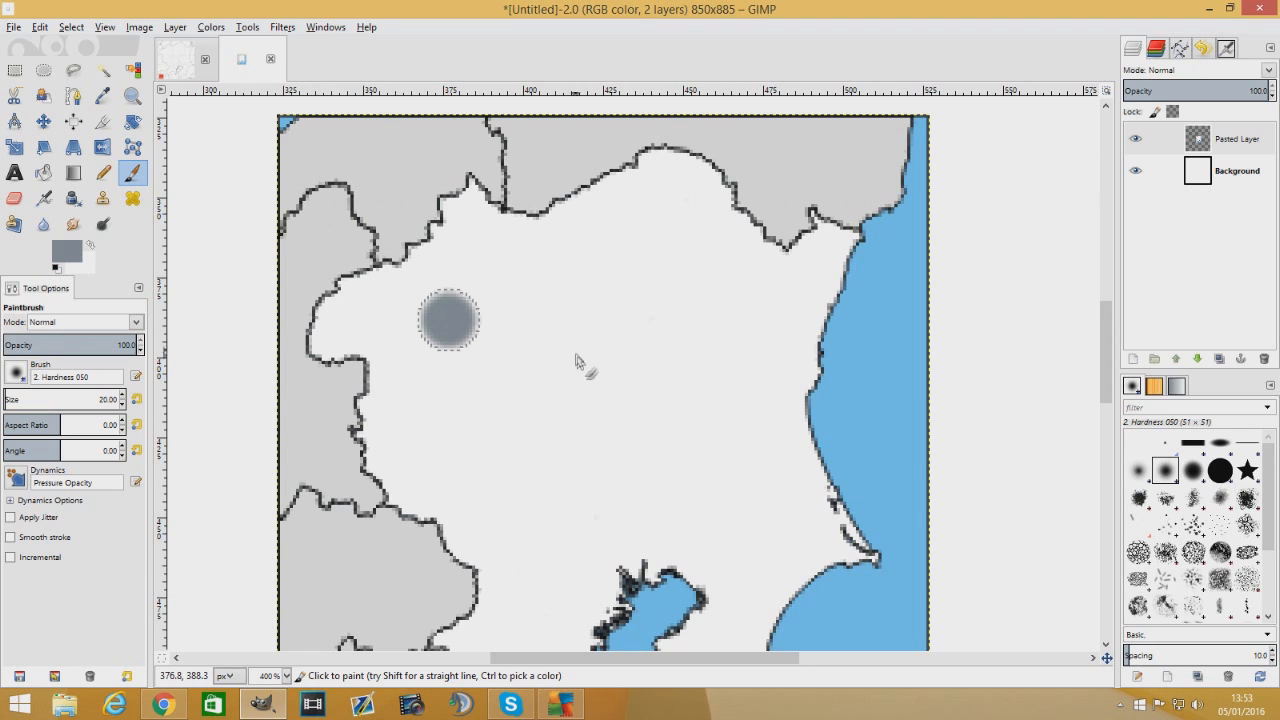
{"action": "mouse_move", "coordinate": [575, 367]}
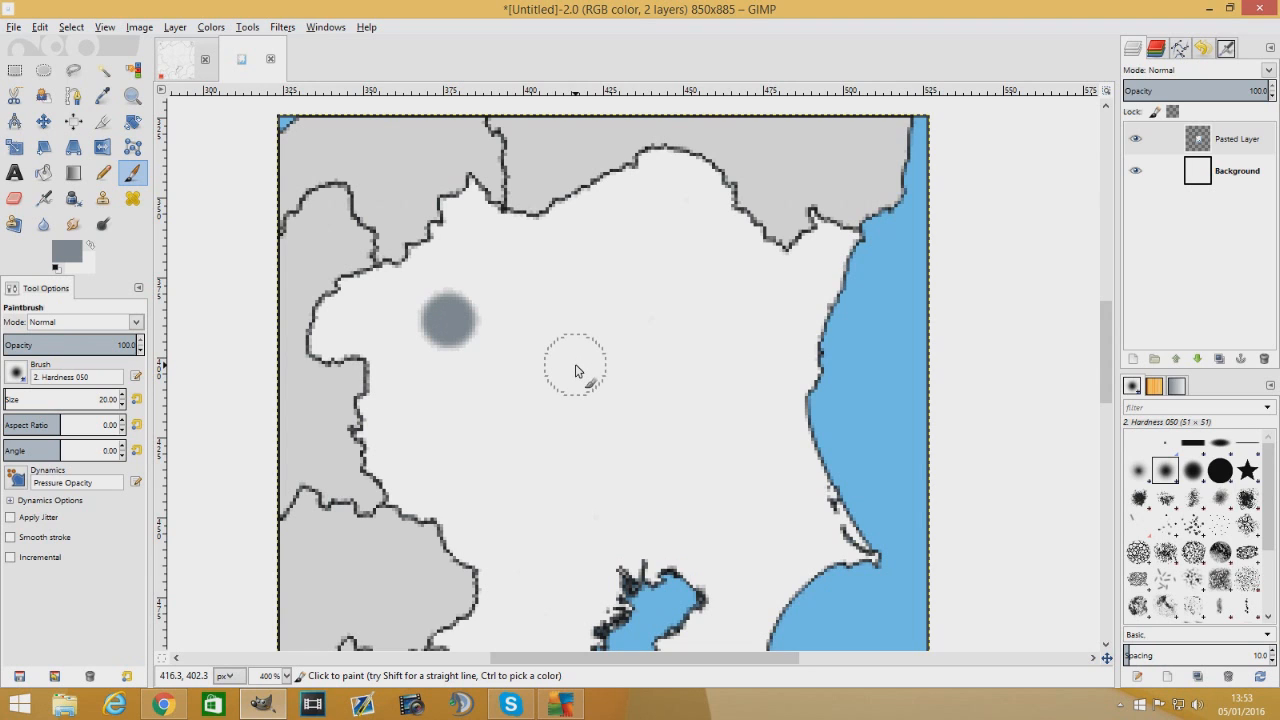
{"action": "scroll", "scroll_direction": "down", "scroll_amount": 3}
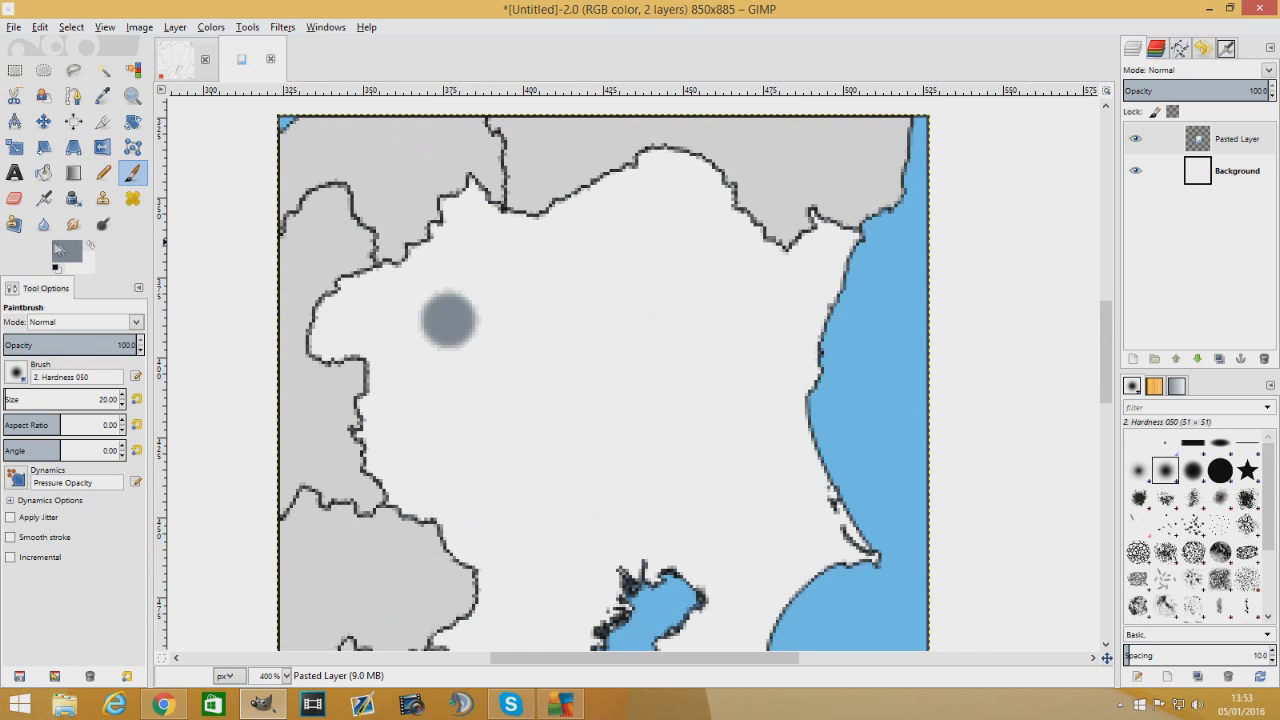
Switch to blue 2096d4 and dab a solid dot in the upper-central landmass
{"action": "left_click", "coordinate": [57, 254]}
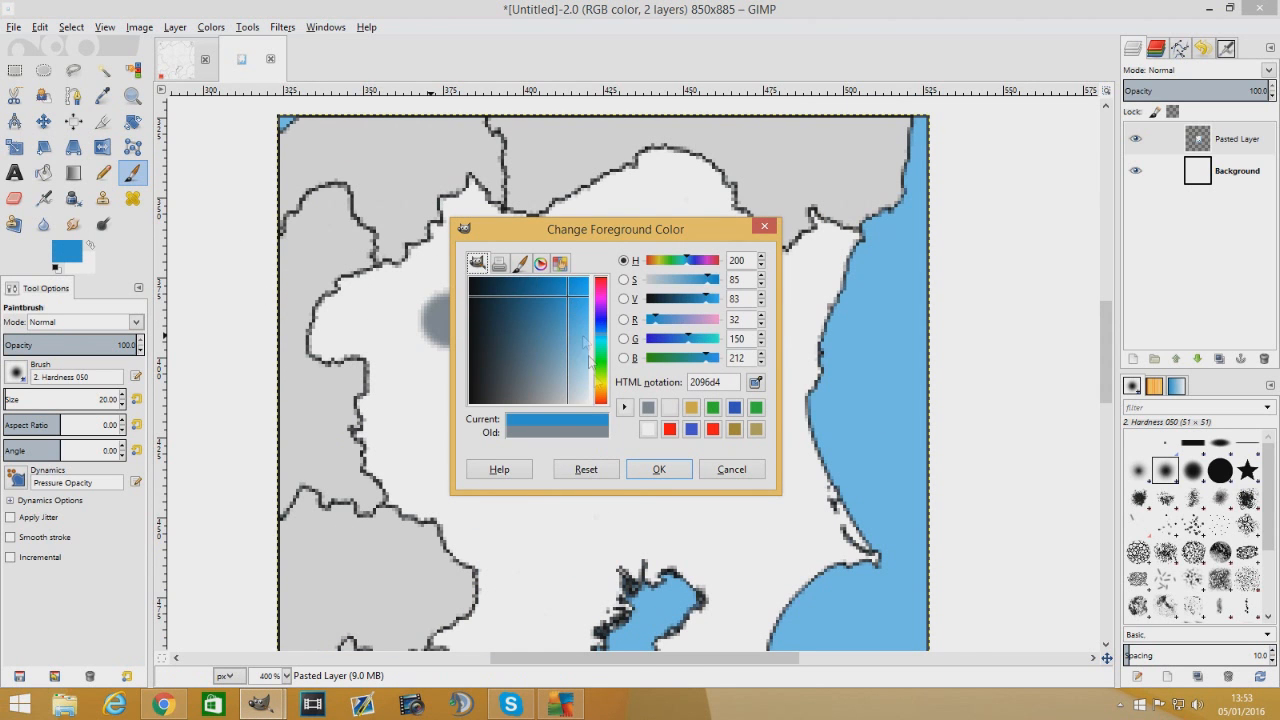
{"action": "left_click", "coordinate": [659, 469]}
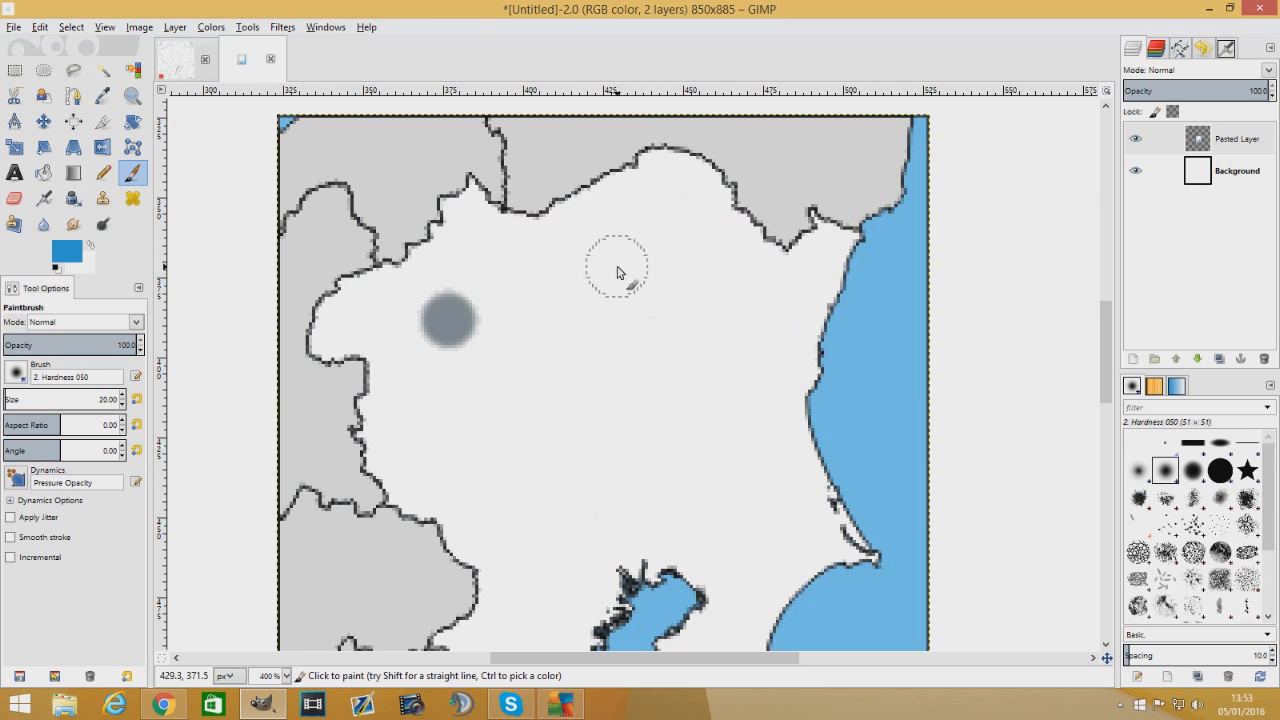
{"action": "mouse_move", "coordinate": [623, 283]}
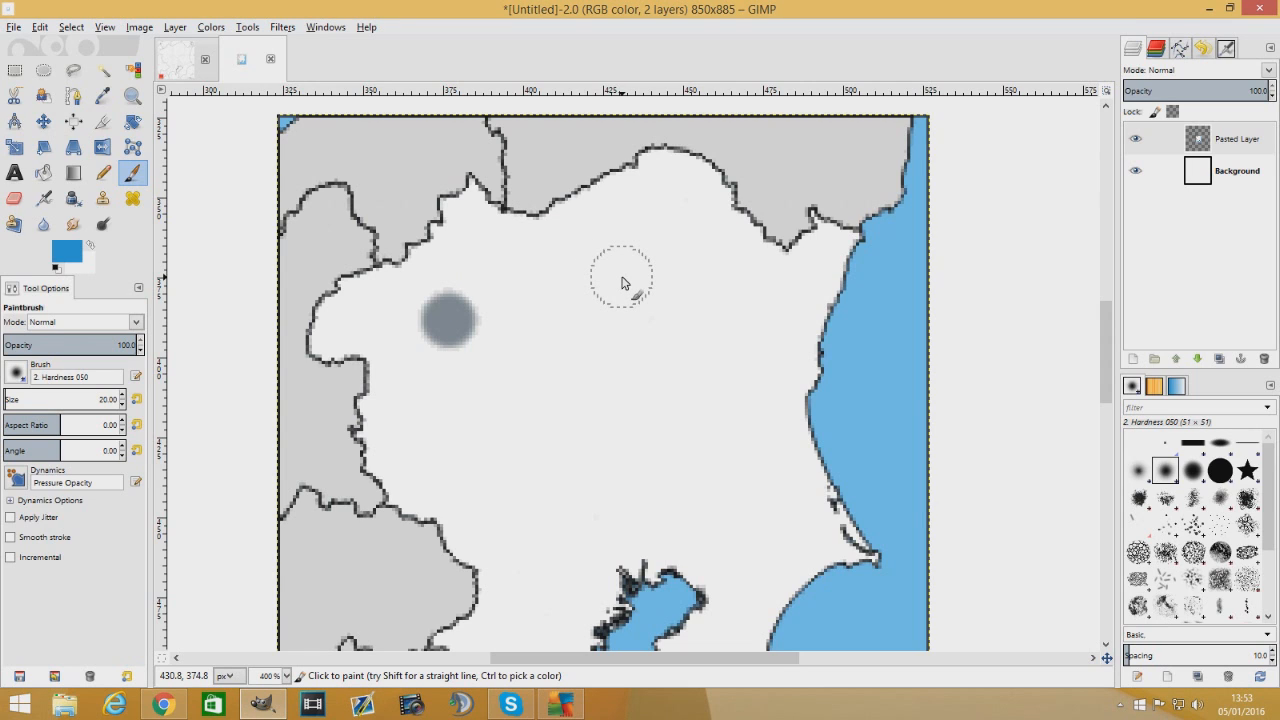
{"action": "mouse_move", "coordinate": [632, 291]}
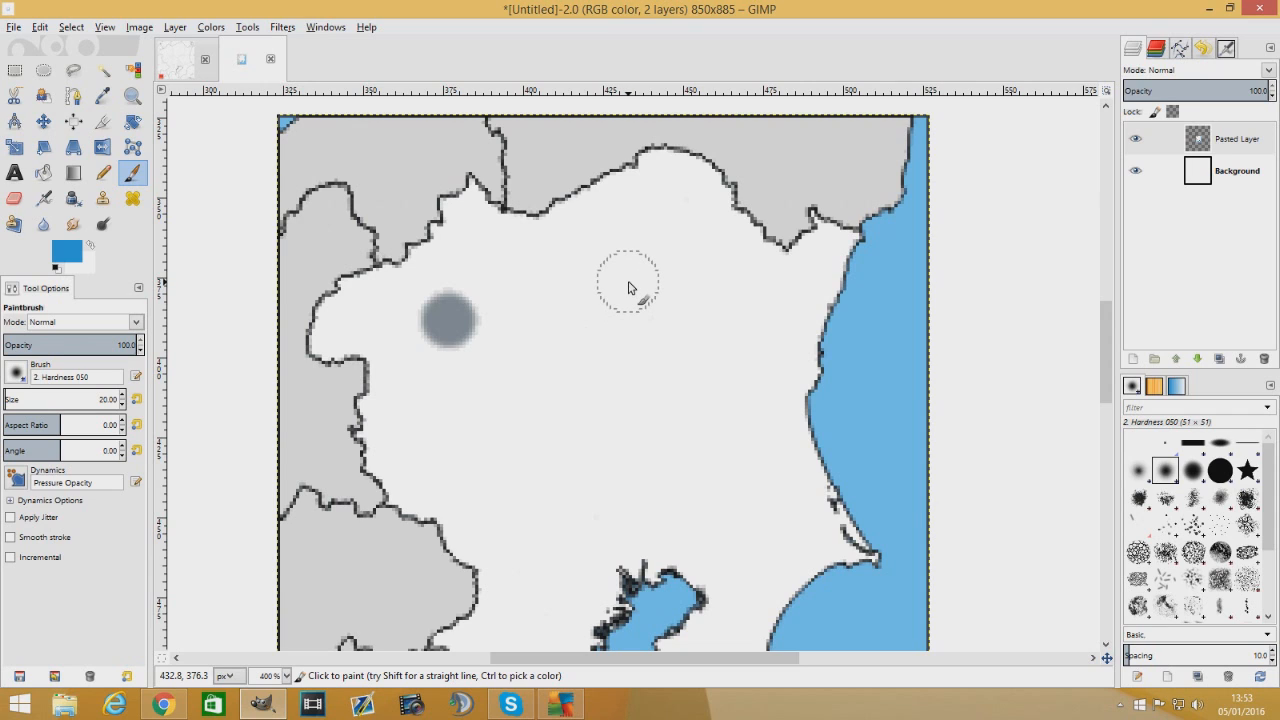
{"action": "left_click", "coordinate": [628, 284]}
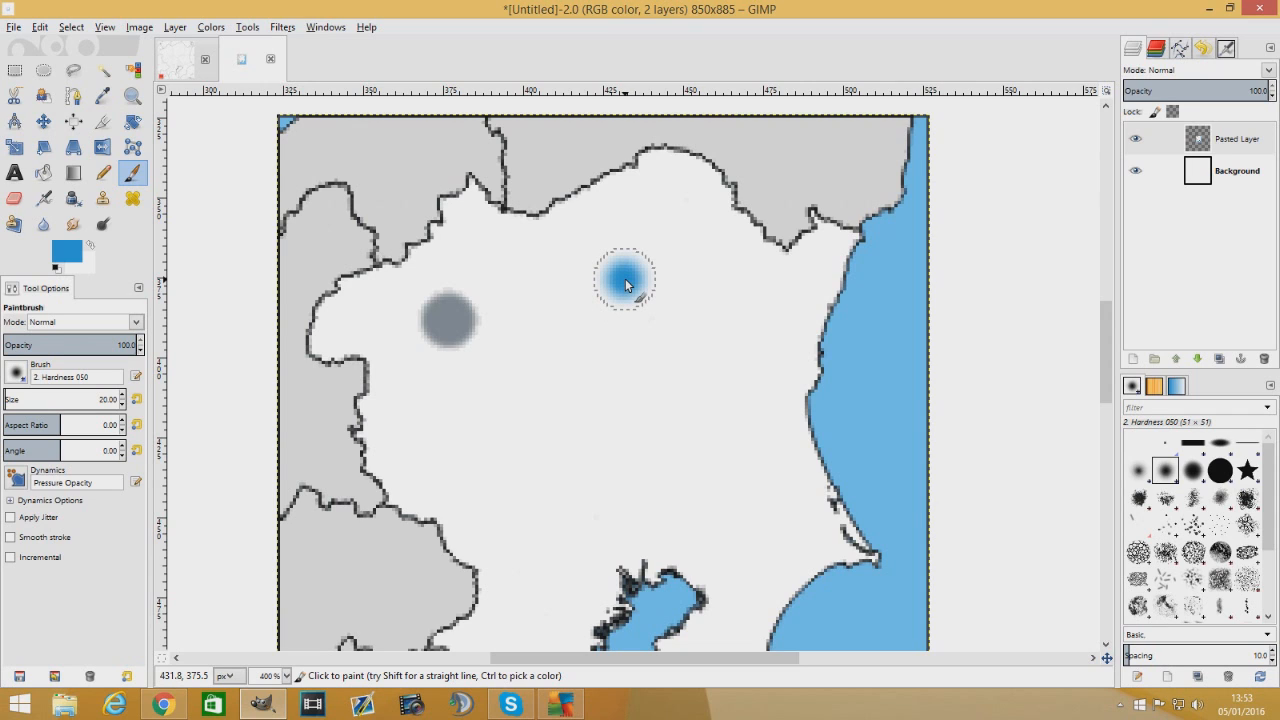
{"action": "left_click", "coordinate": [626, 285]}
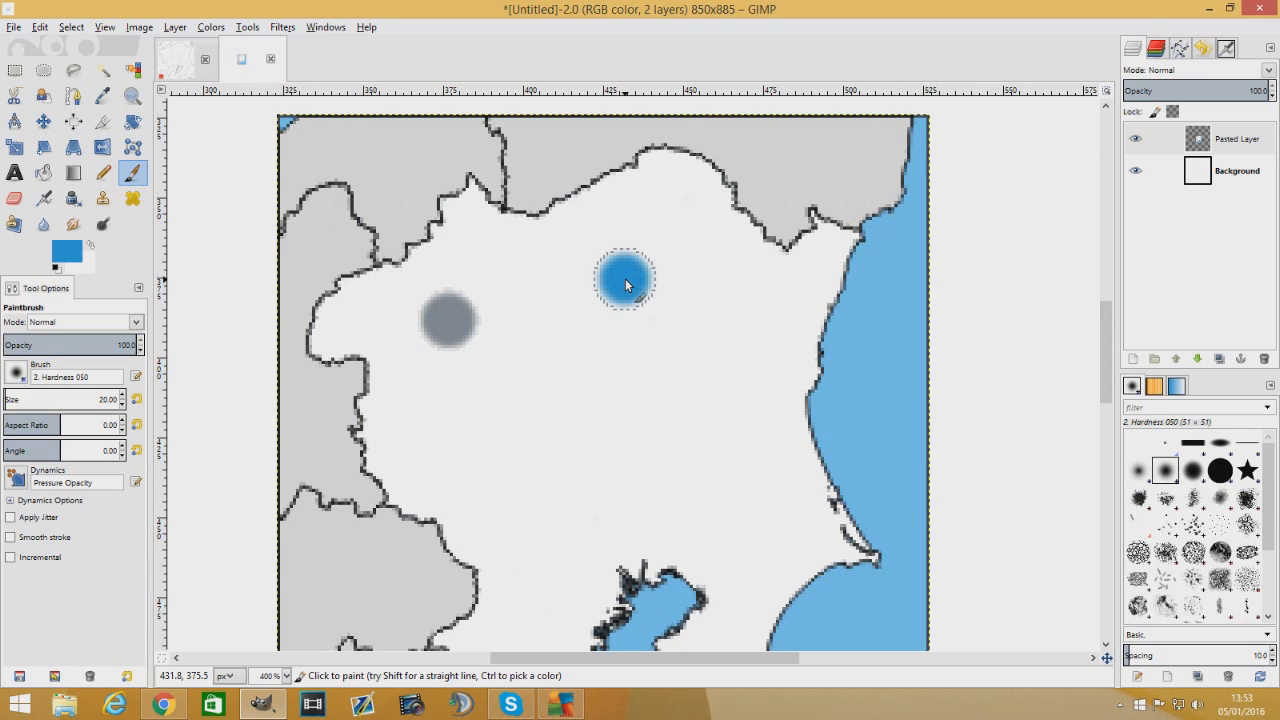
{"action": "mouse_move", "coordinate": [622, 288]}
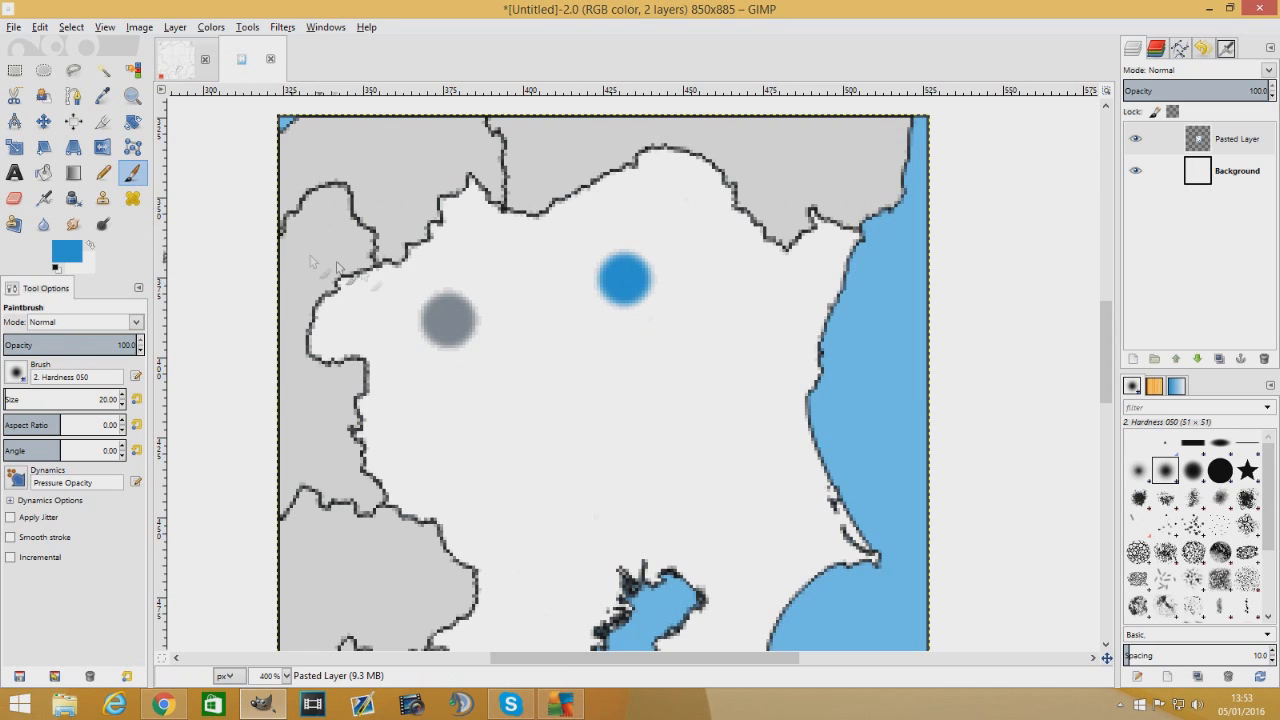
{"action": "mouse_move", "coordinate": [422, 330]}
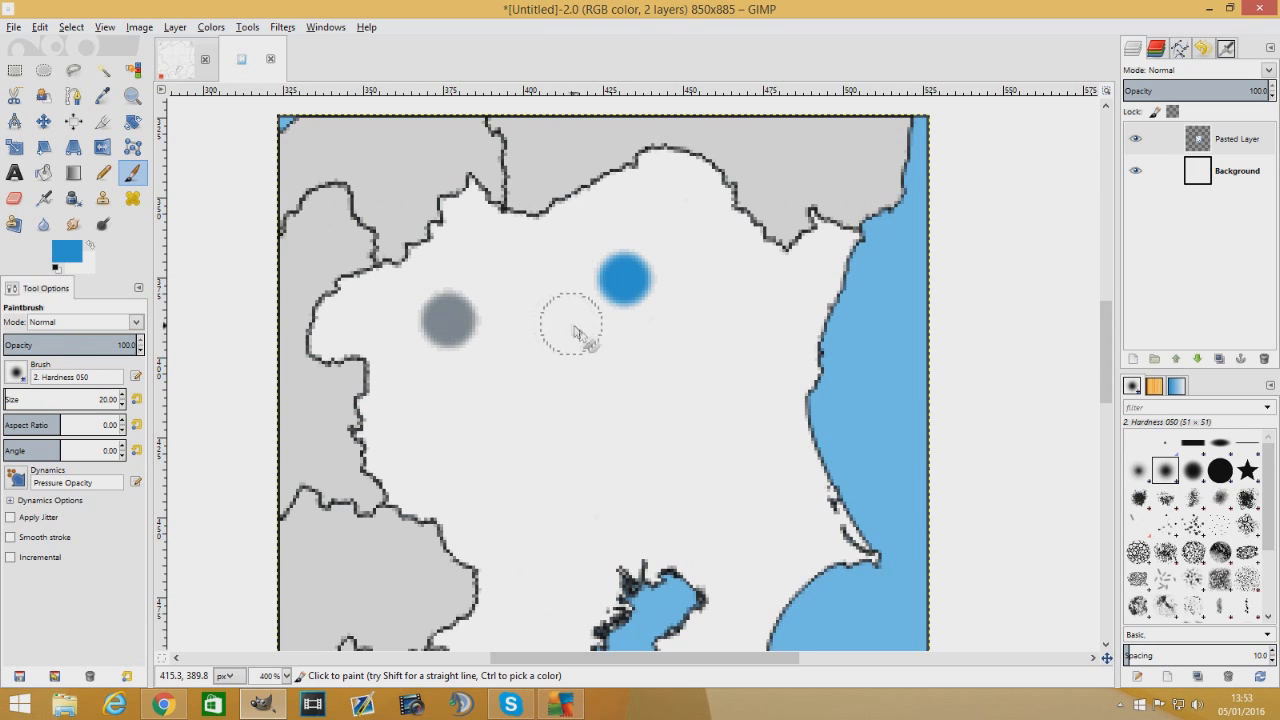
{"action": "mouse_move", "coordinate": [618, 327]}
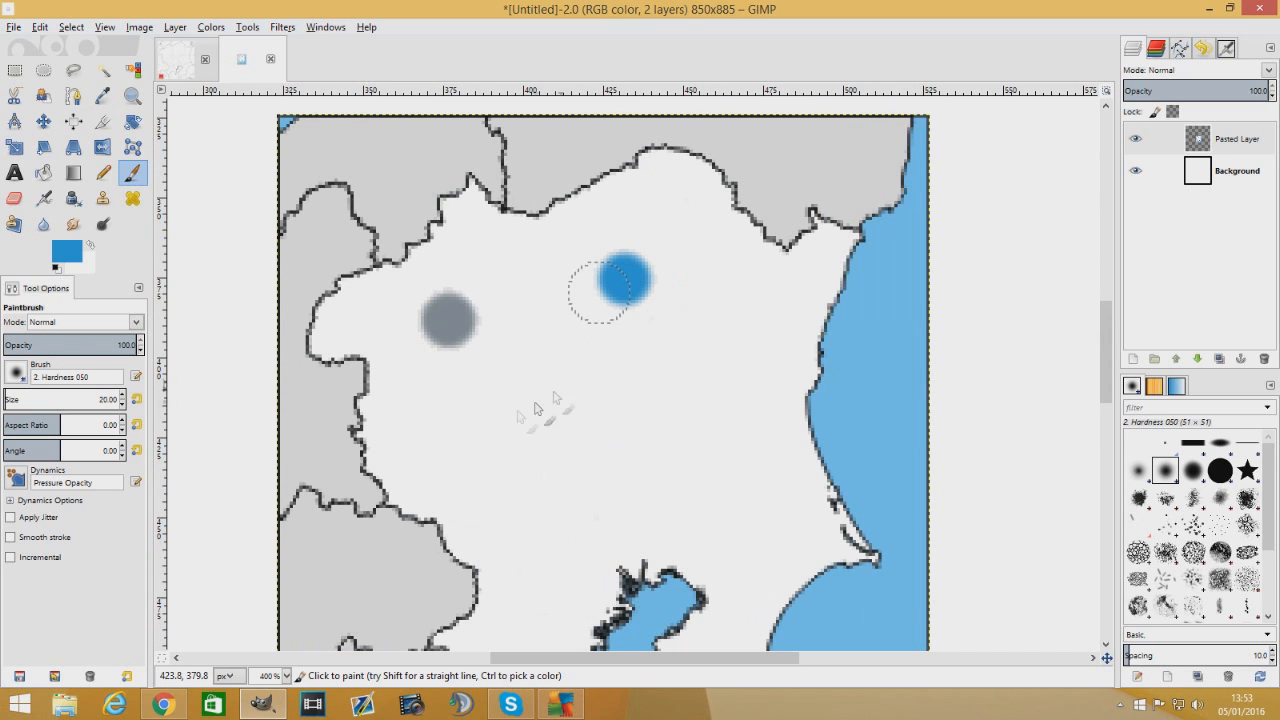
{"action": "mouse_move", "coordinate": [770, 408]}
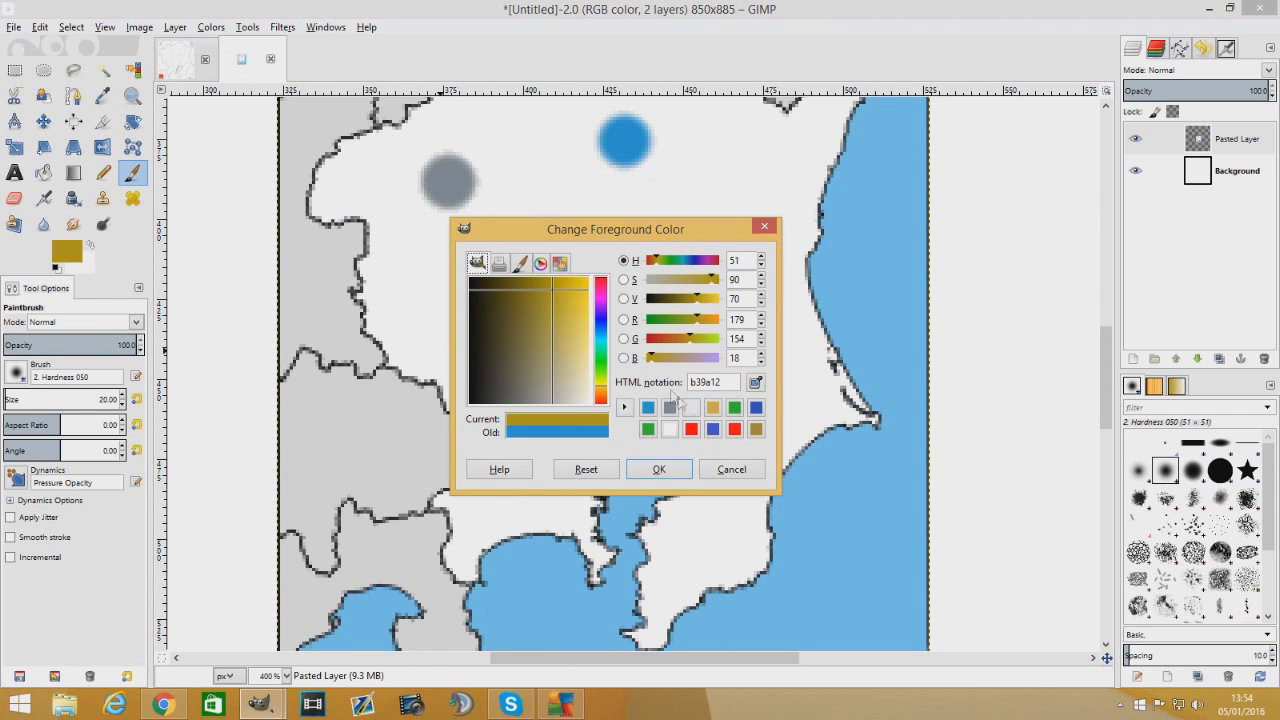
Set an orange foreground colour and paint a dot at the head of the bay
{"action": "left_click", "coordinate": [556, 305]}
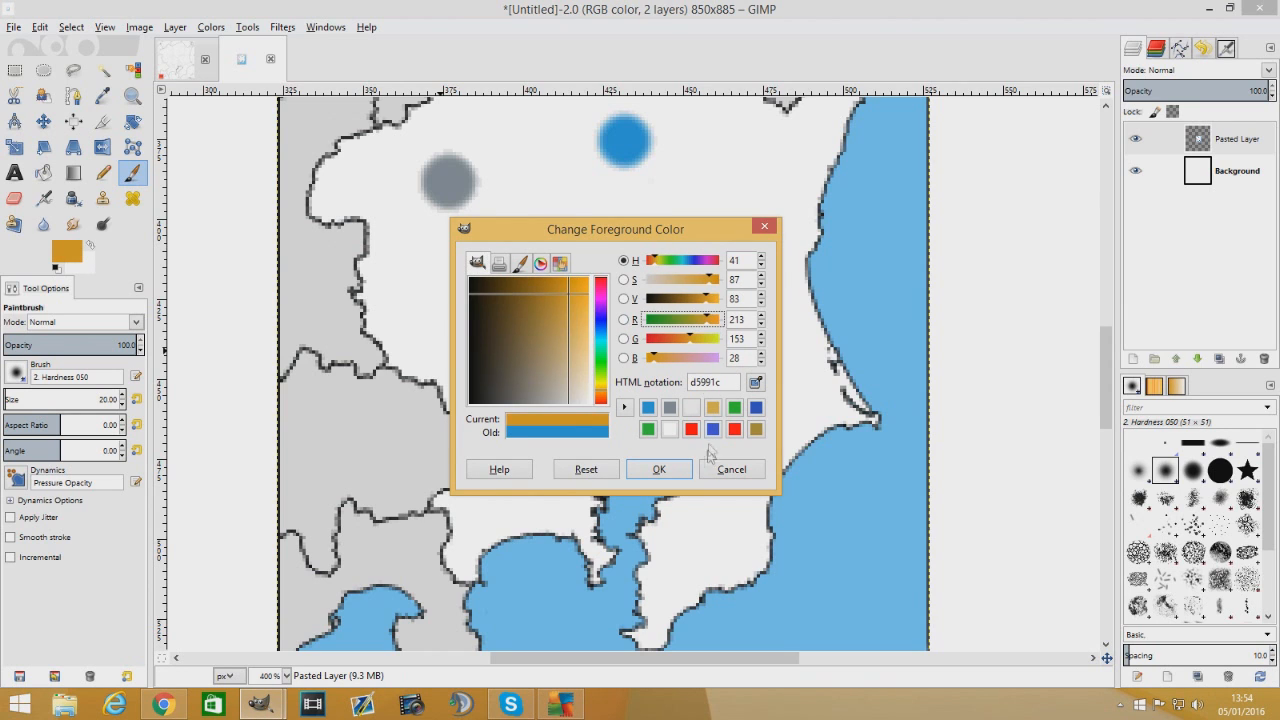
{"action": "left_click", "coordinate": [659, 469]}
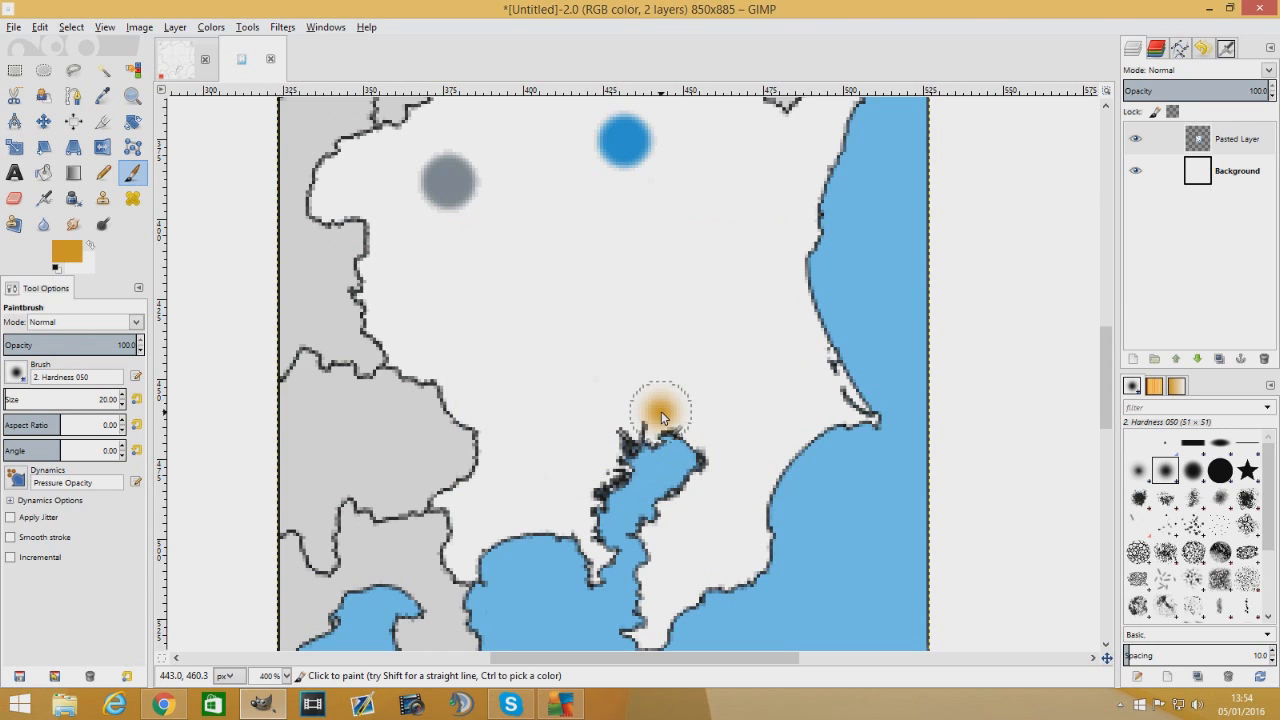
{"action": "left_click", "coordinate": [656, 421]}
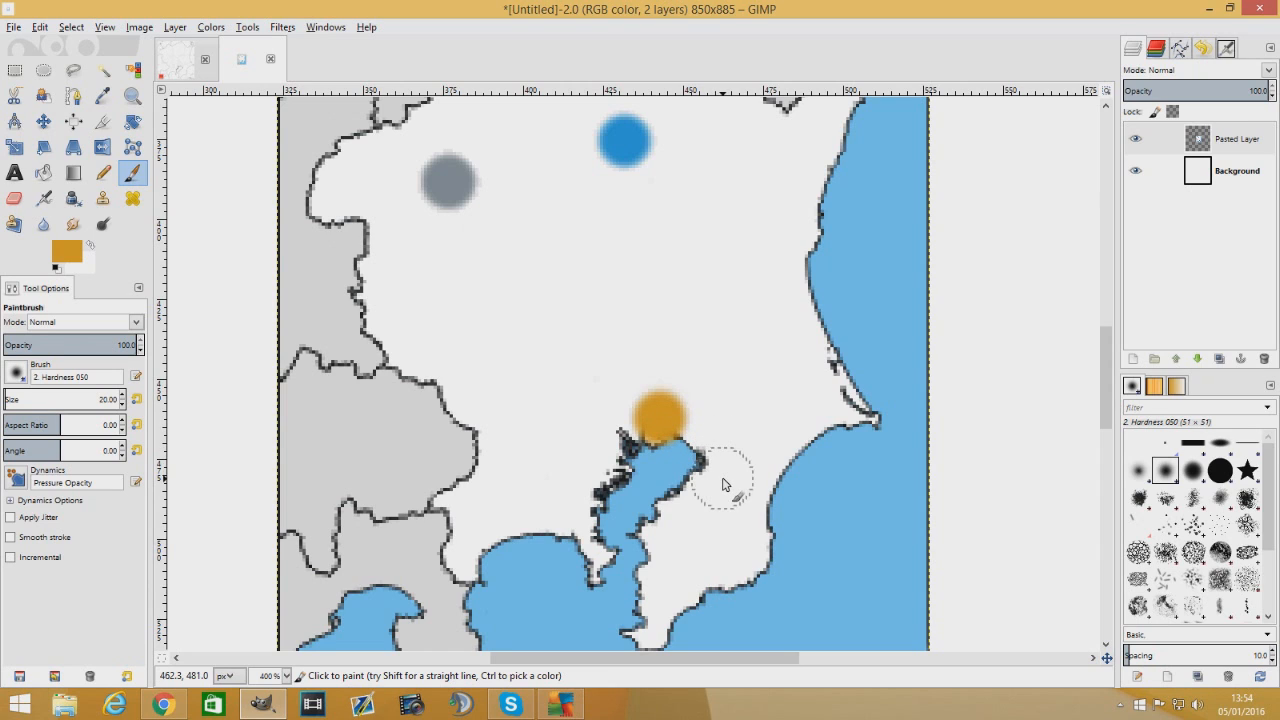
{"action": "mouse_move", "coordinate": [707, 491]}
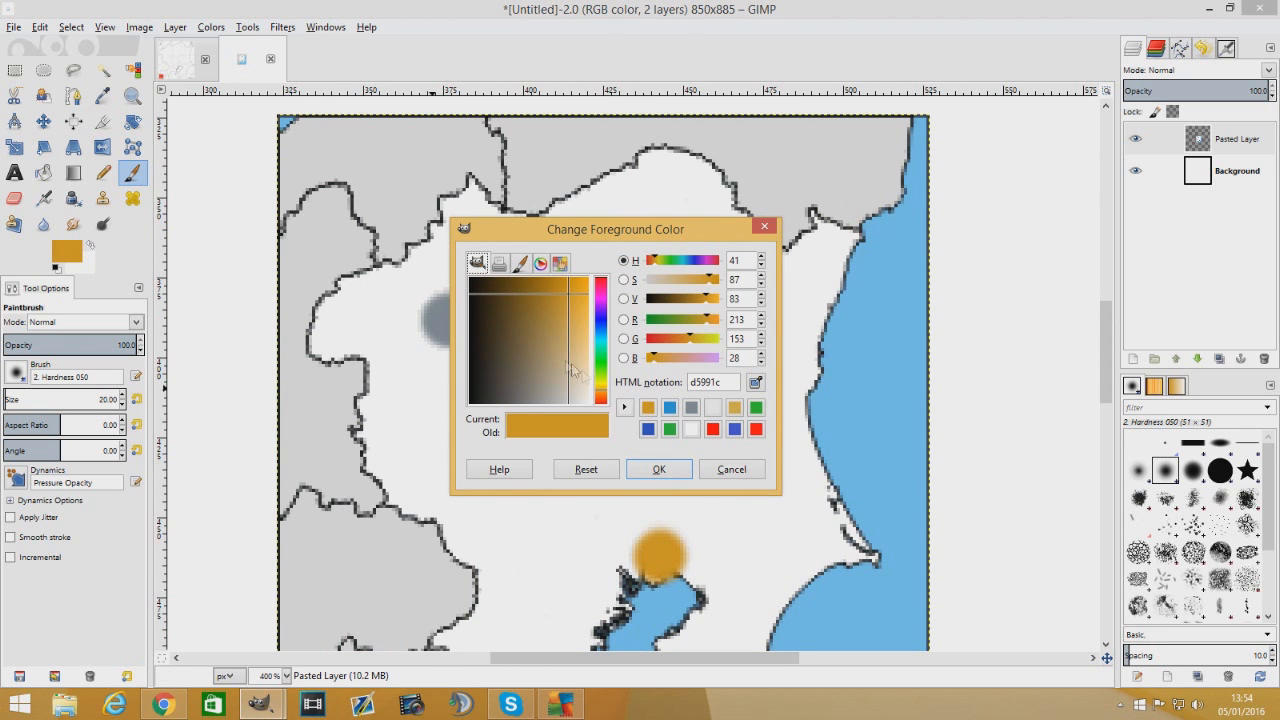
{"action": "mouse_move", "coordinate": [910, 353]}
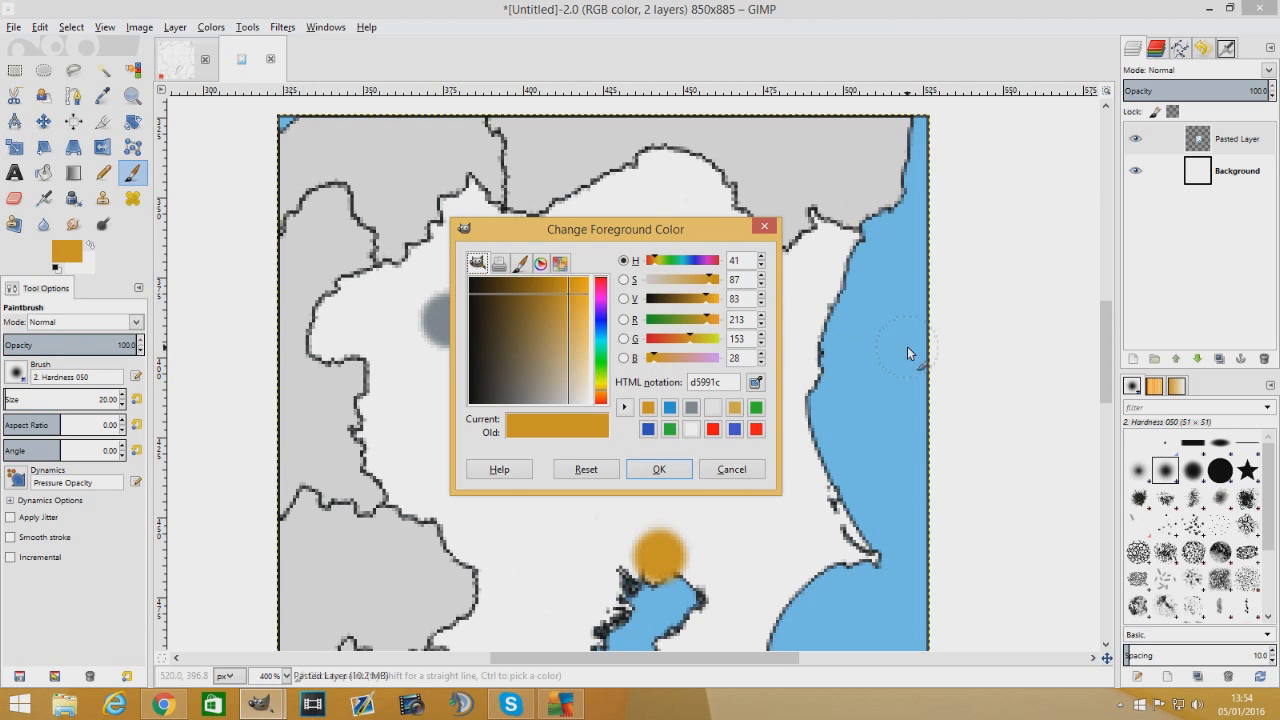
{"action": "left_click", "coordinate": [659, 469]}
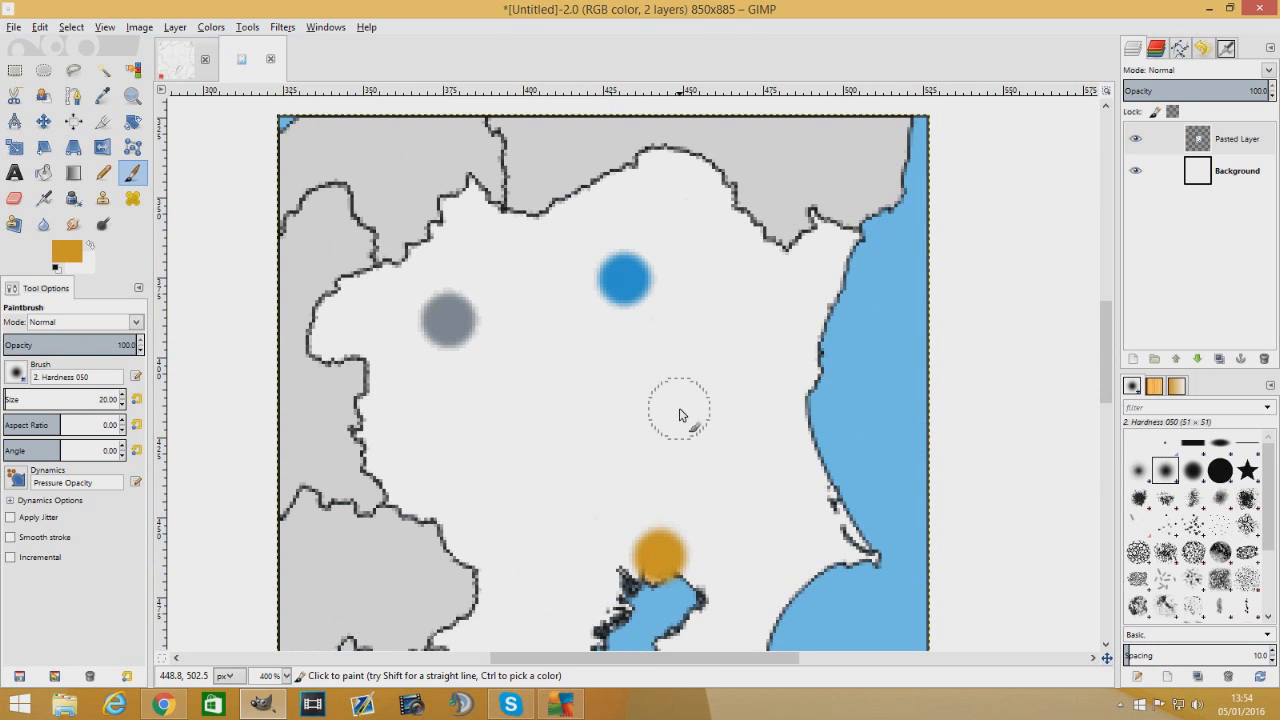
{"action": "mouse_move", "coordinate": [675, 418]}
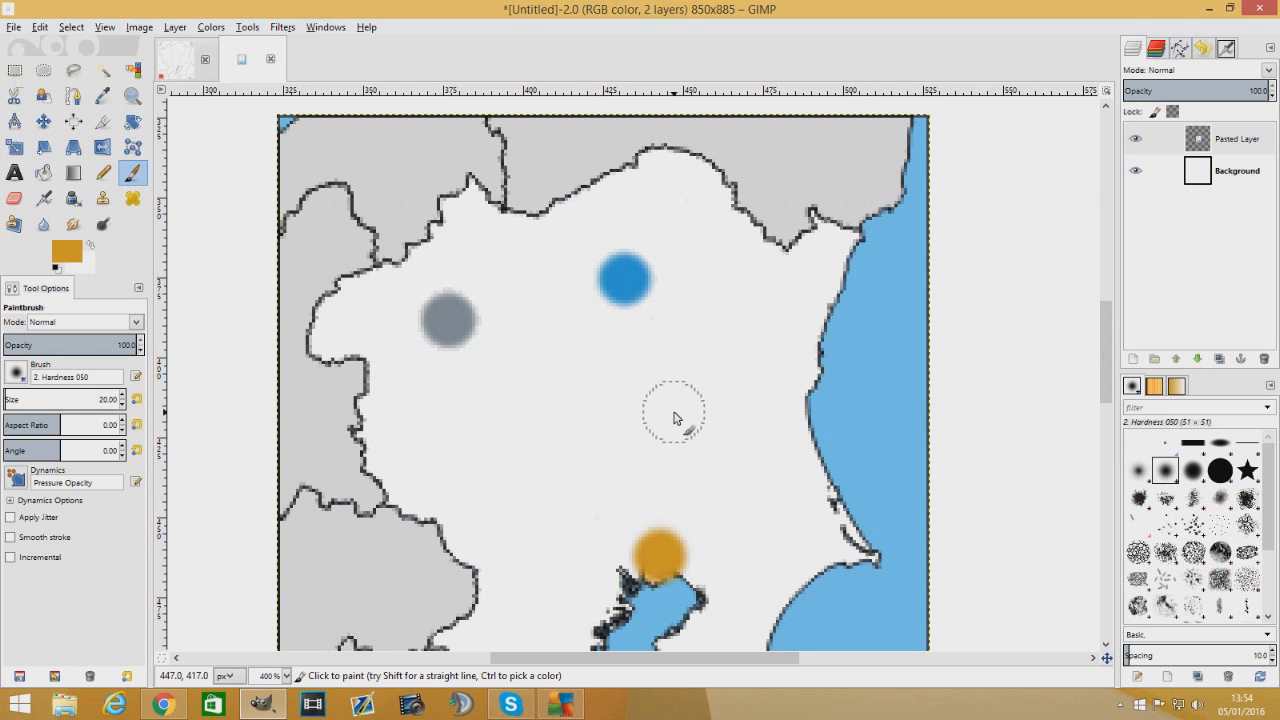
{"action": "mouse_move", "coordinate": [245, 318]}
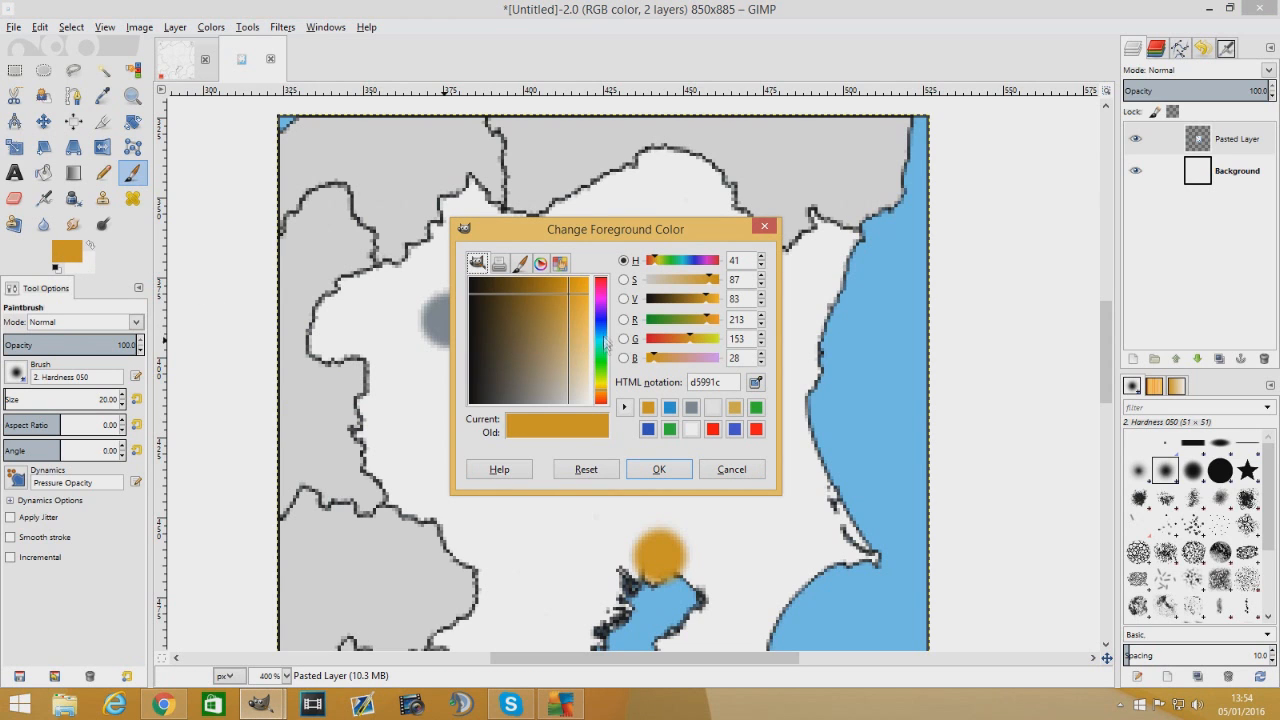
Set green 47d51c and paint a city dot below the blue dot
{"action": "left_click", "coordinate": [598, 340]}
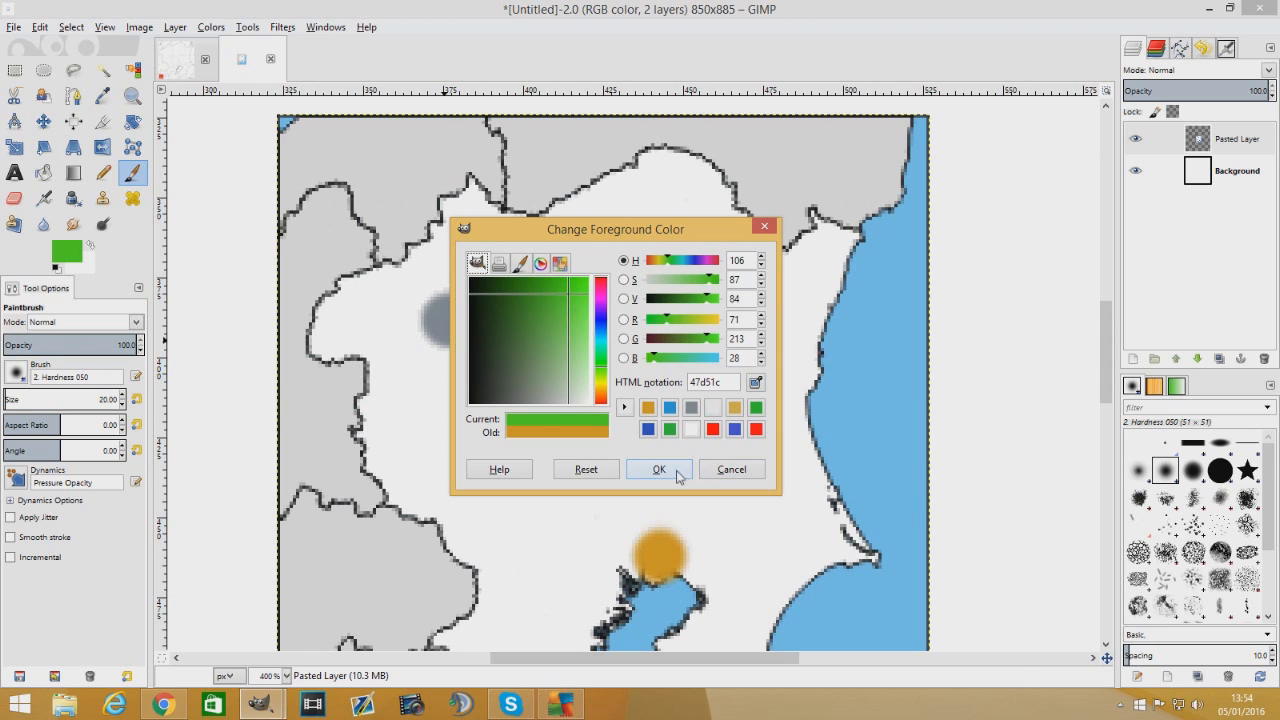
{"action": "left_click", "coordinate": [658, 469]}
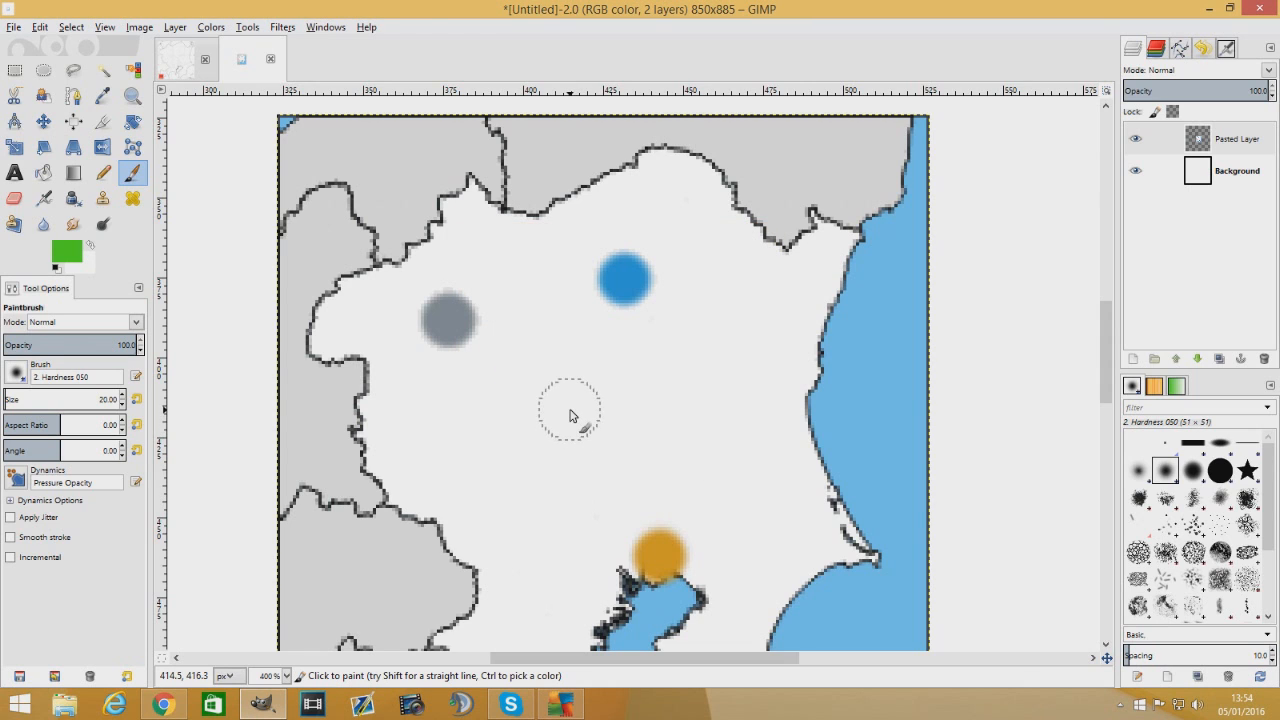
{"action": "left_click", "coordinate": [561, 412]}
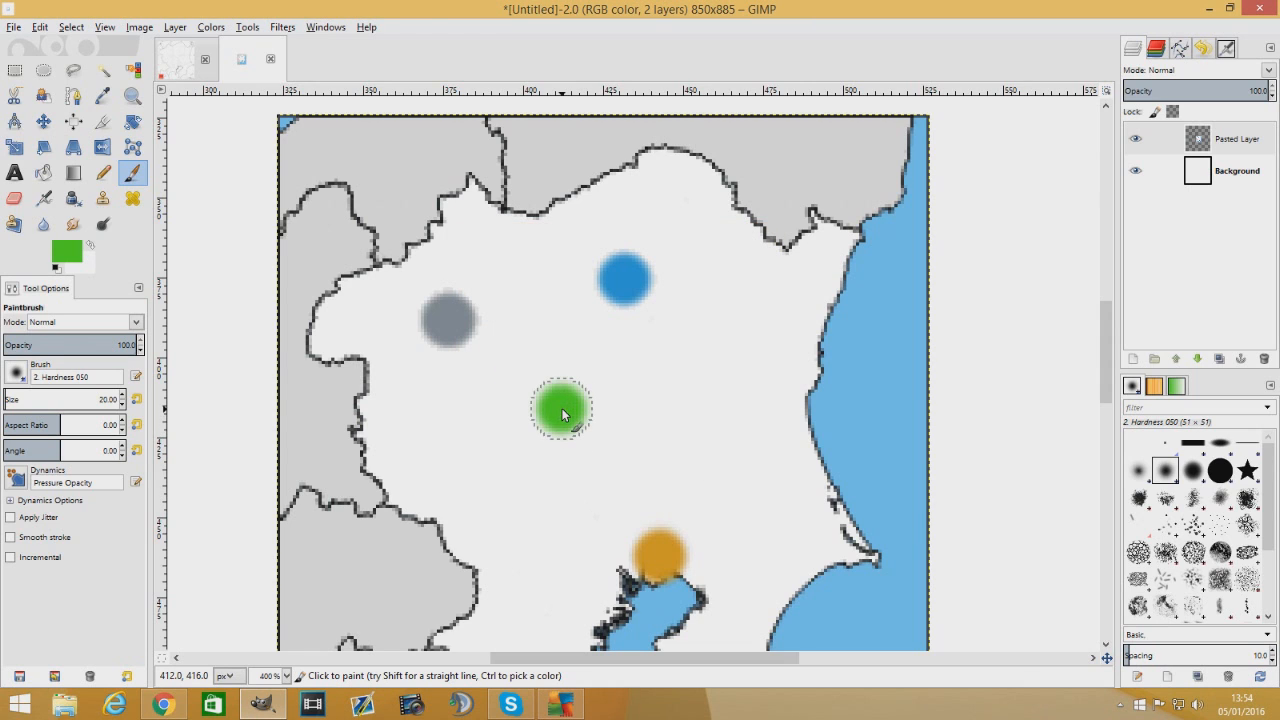
{"action": "scroll", "scroll_direction": "down", "scroll_amount": 3}
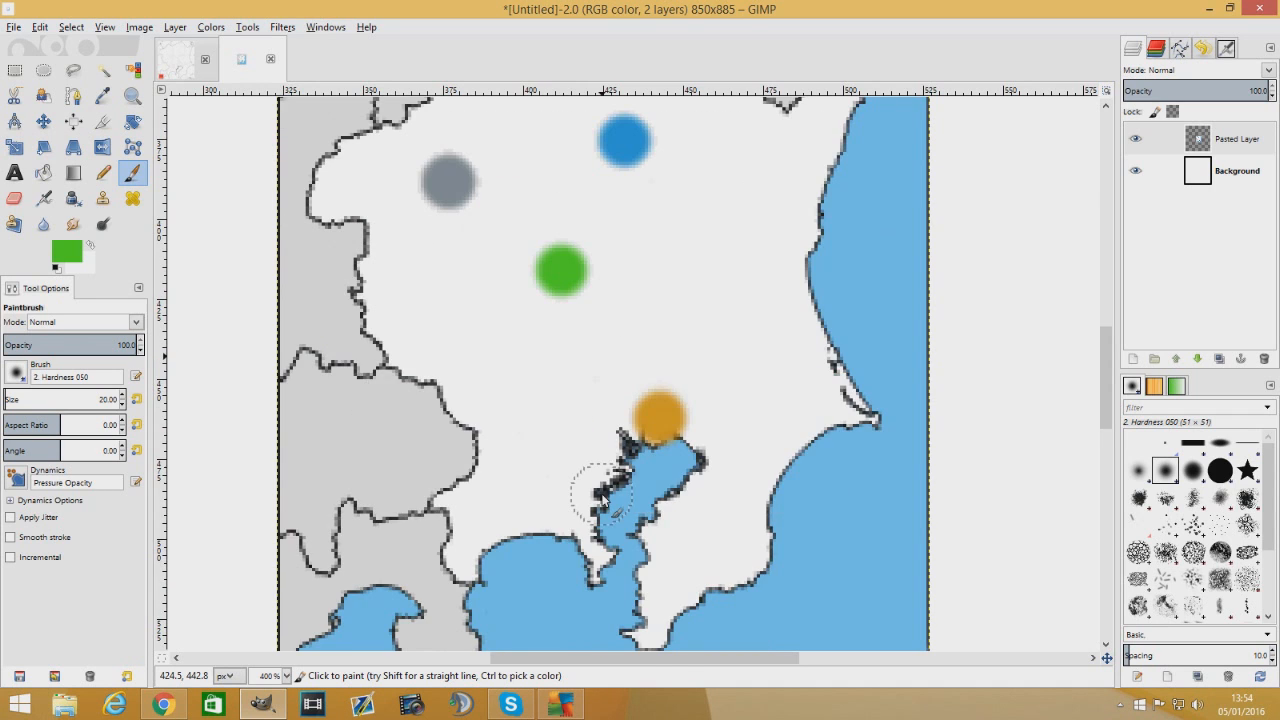
{"action": "scroll", "scroll_direction": "down", "scroll_amount": 3}
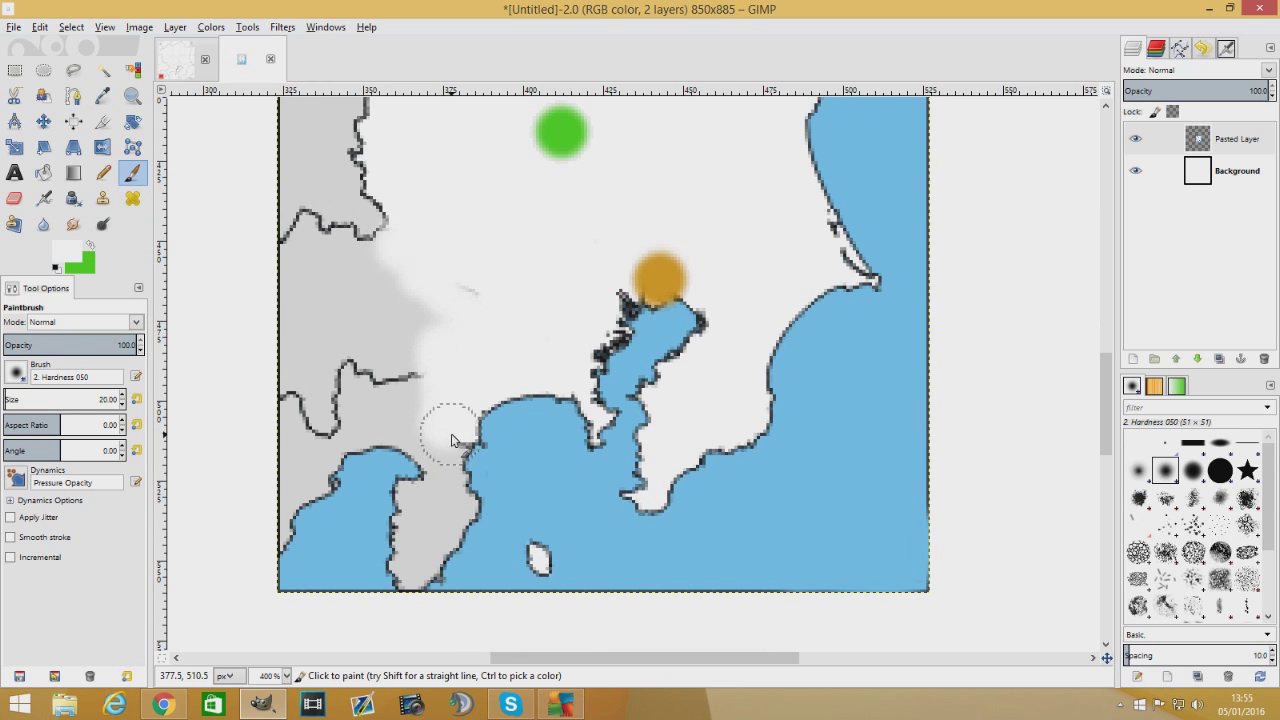
{"action": "mouse_move", "coordinate": [377, 357]}
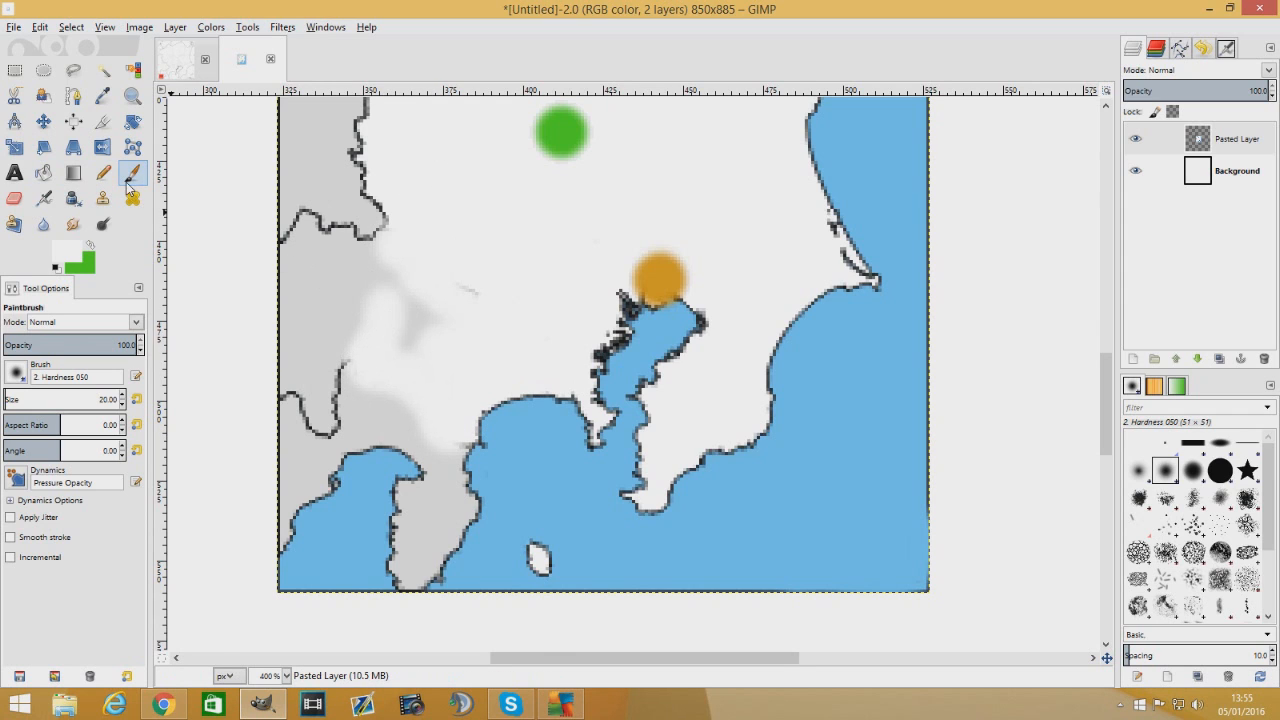
Switch from Pencil to a black size-1 Paintbrush for sketching the western mountain range
{"action": "left_click", "coordinate": [103, 172]}
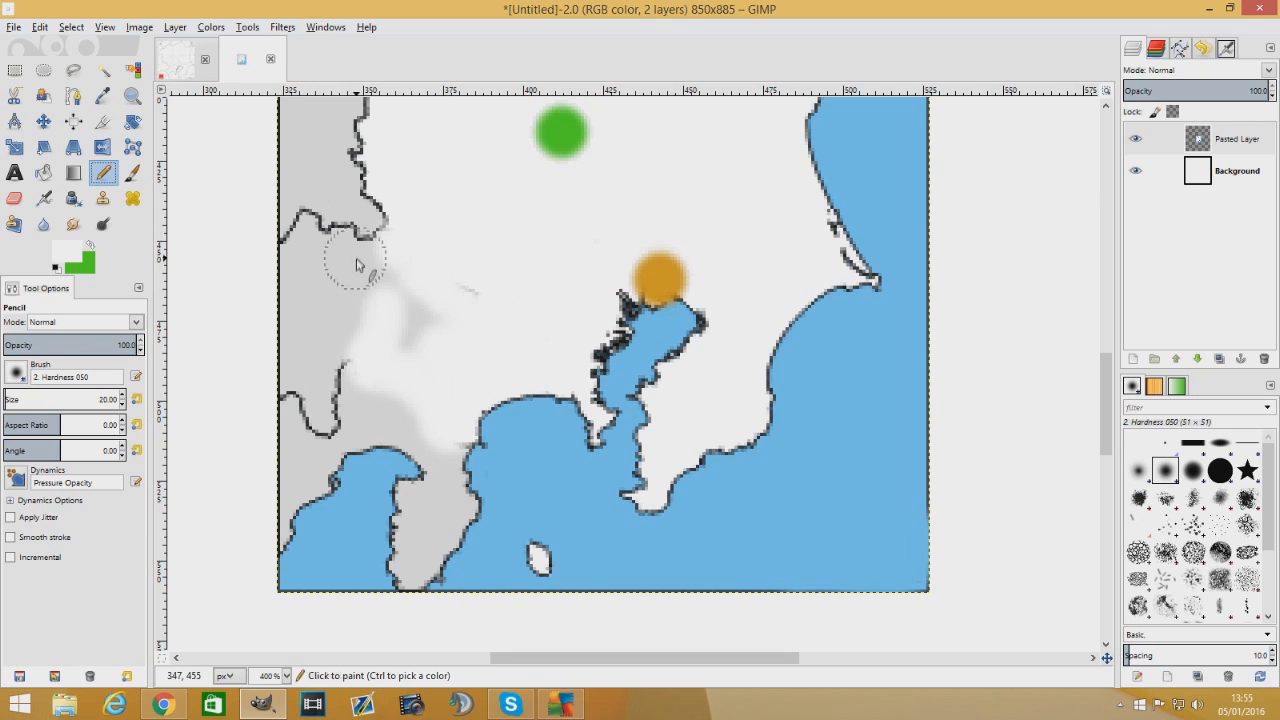
{"action": "left_click", "coordinate": [132, 172]}
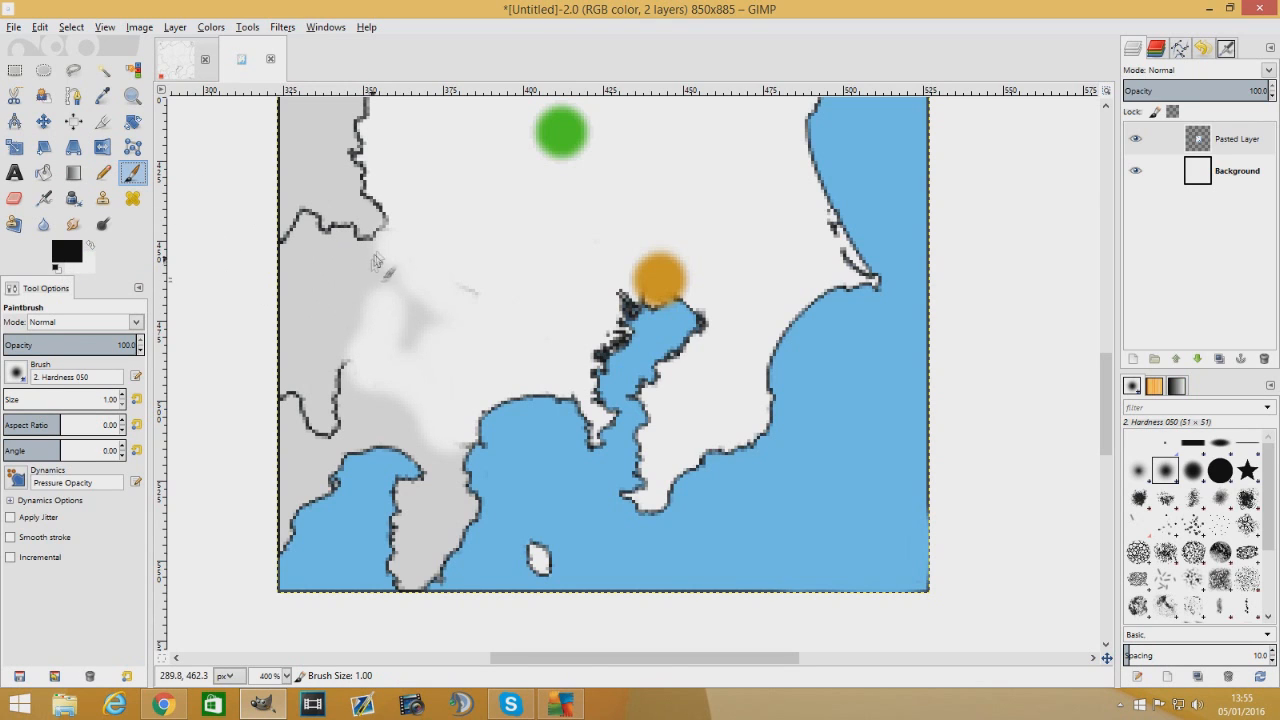
{"action": "mouse_move", "coordinate": [350, 363]}
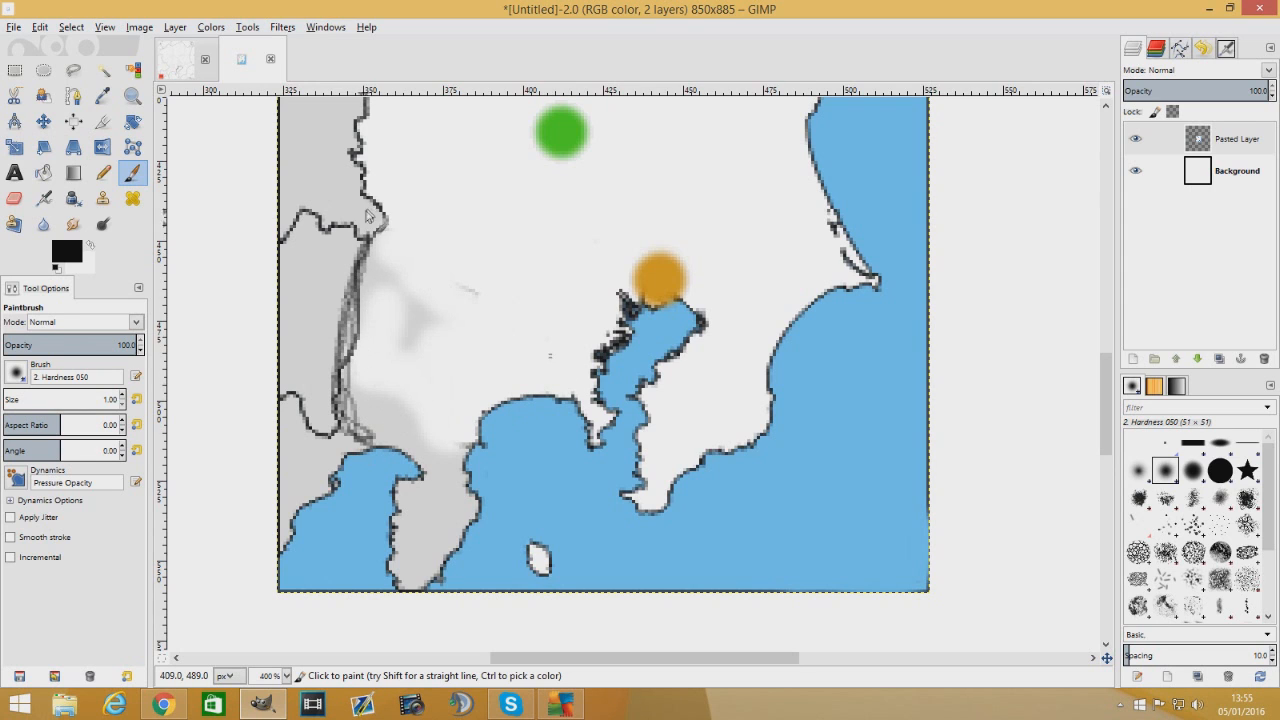
{"action": "scroll", "scroll_direction": "down", "scroll_amount": 3}
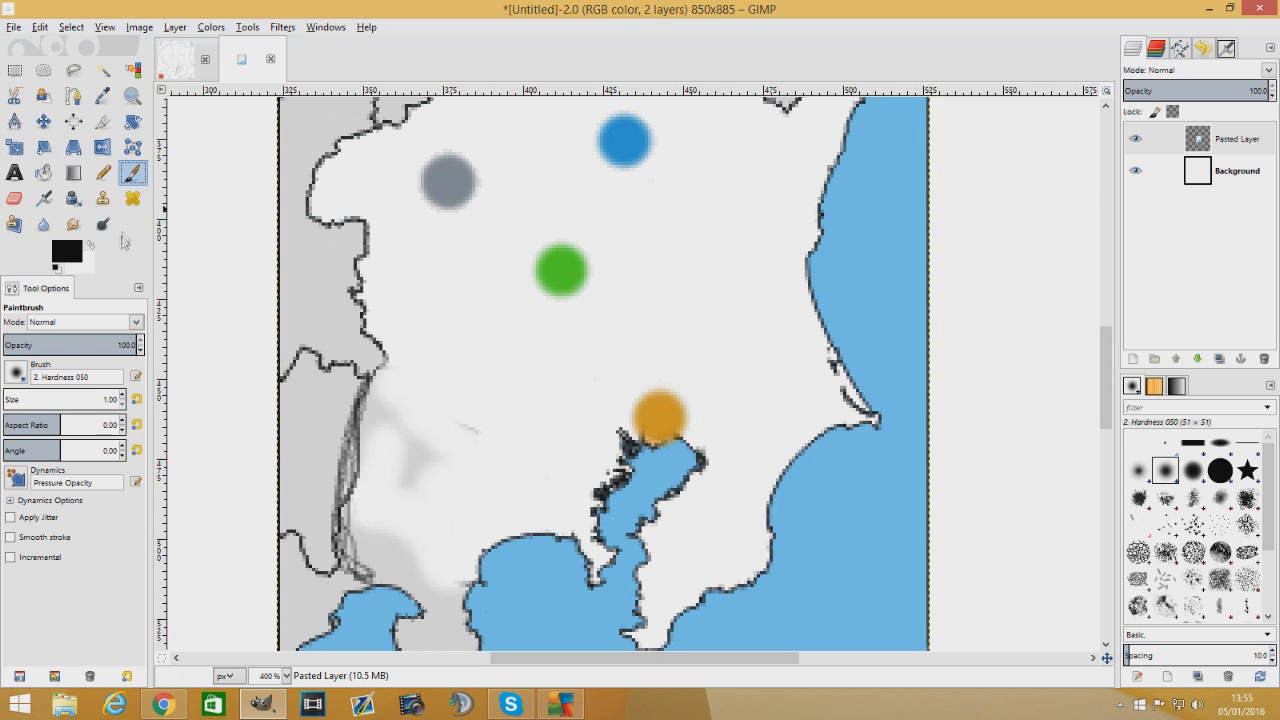
Set red d72020 and paint a dot on the small island in the southern bay
{"action": "left_click", "coordinate": [60, 248]}
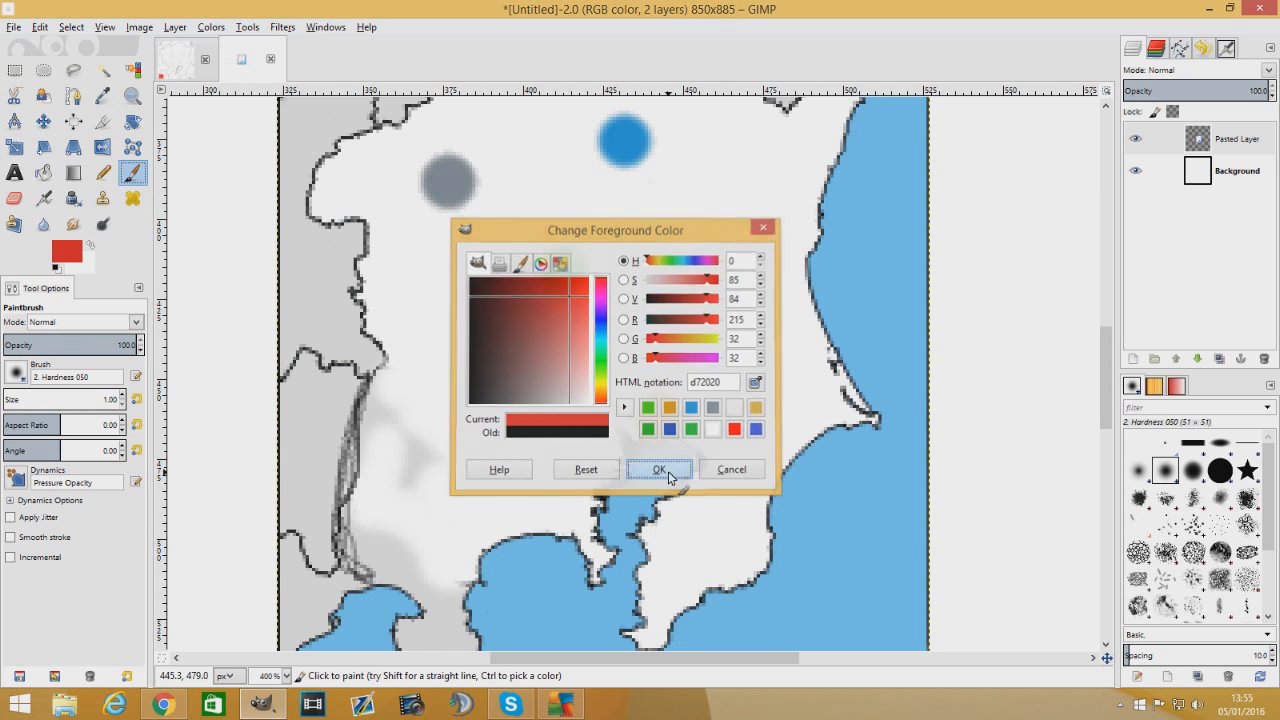
{"action": "left_click", "coordinate": [659, 469]}
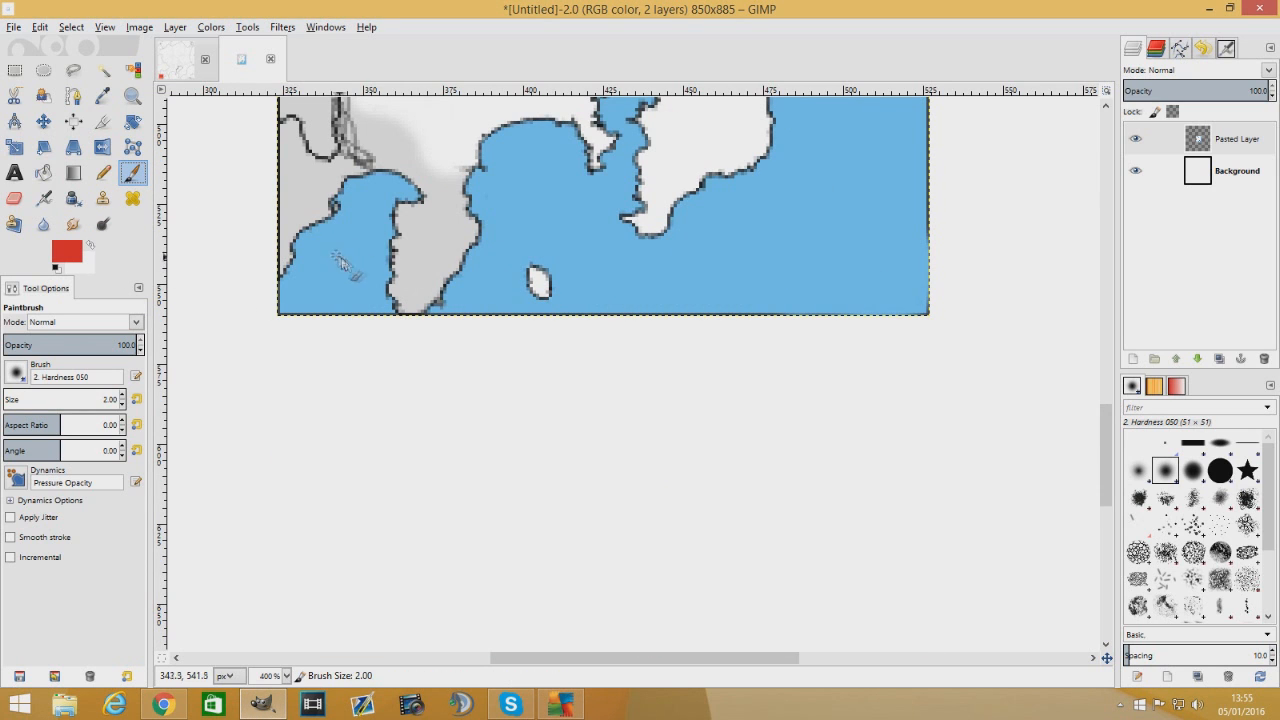
{"action": "left_click", "coordinate": [542, 280]}
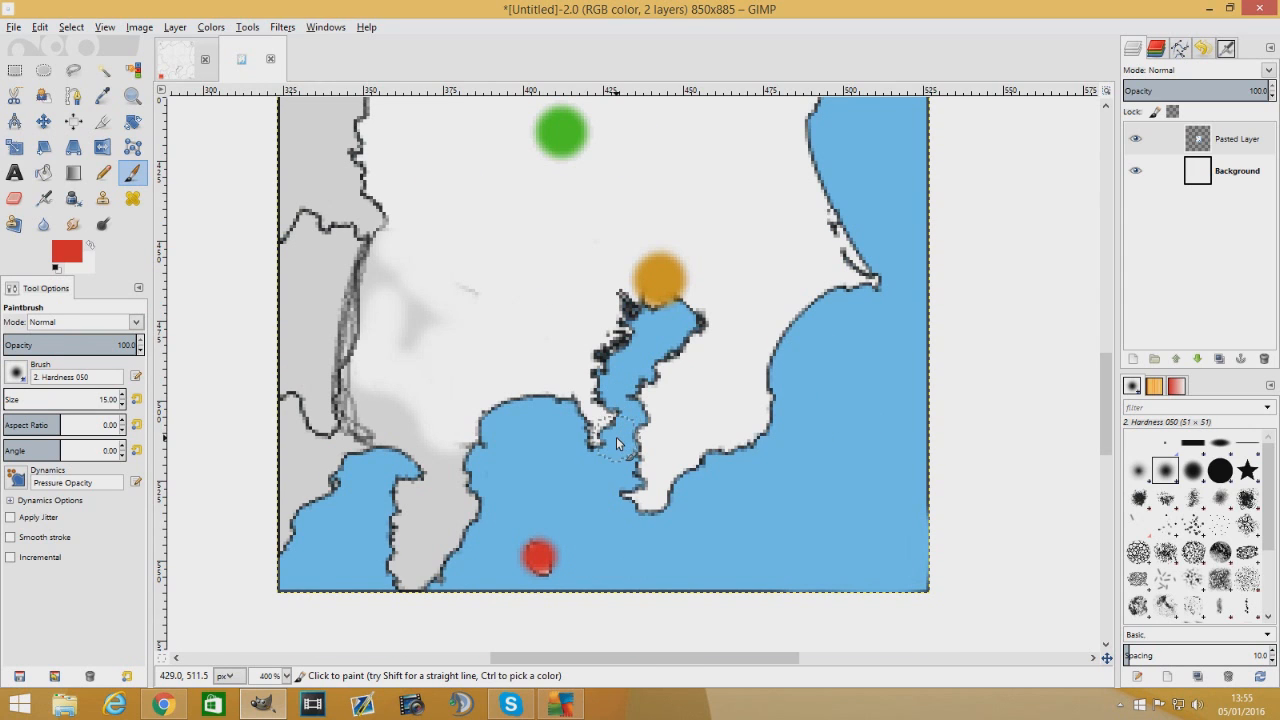
{"action": "mouse_move", "coordinate": [545, 555]}
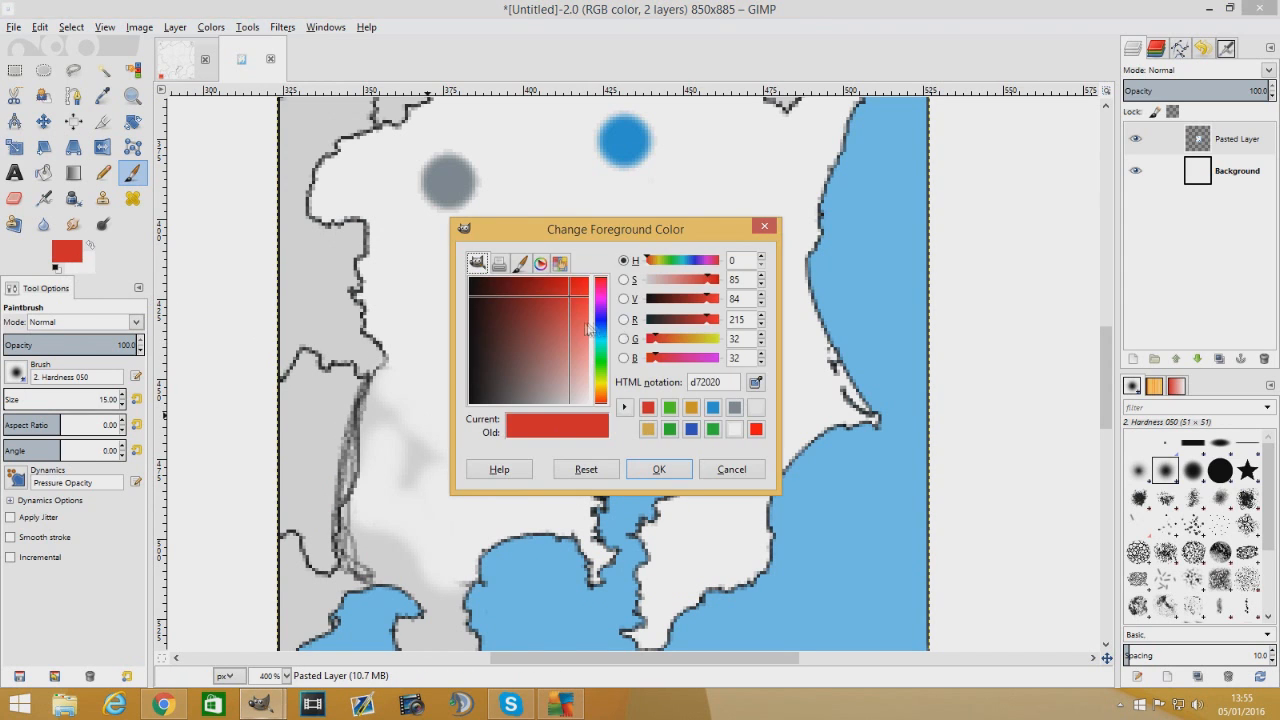
{"action": "mouse_move", "coordinate": [600, 386]}
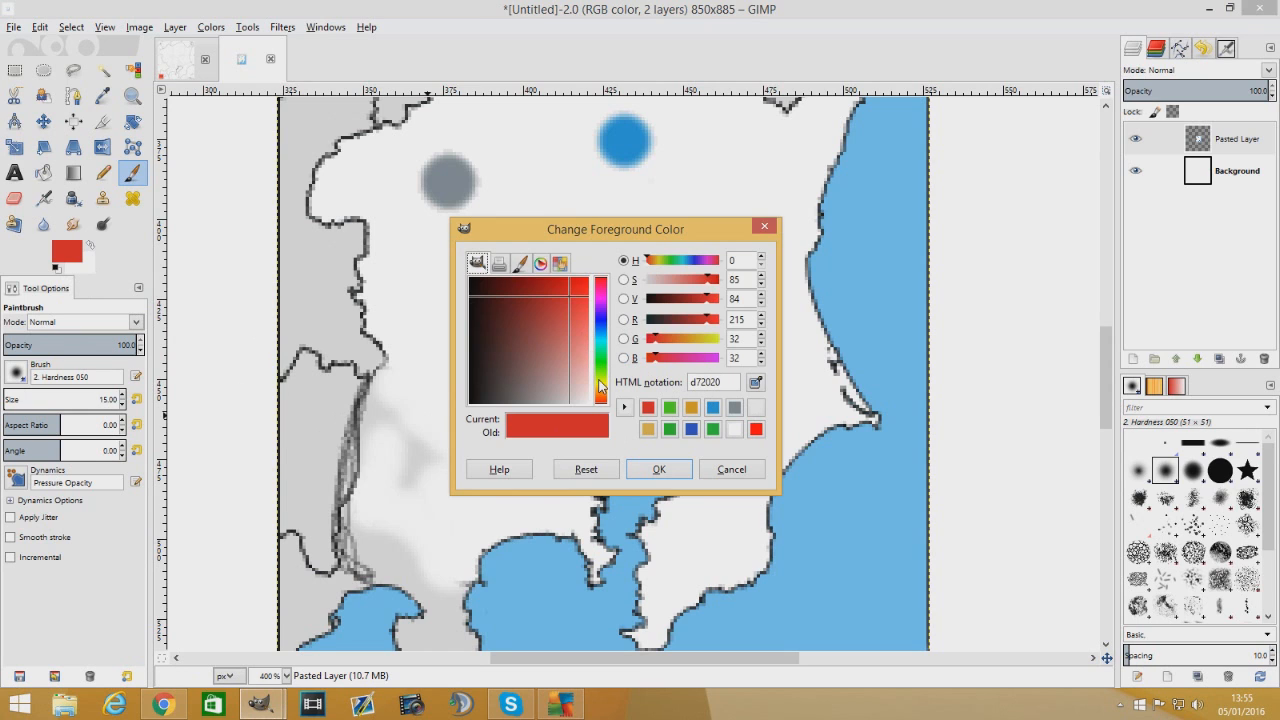
Confirm yellow and paint a city dot right of the green dot
{"action": "left_click", "coordinate": [659, 469]}
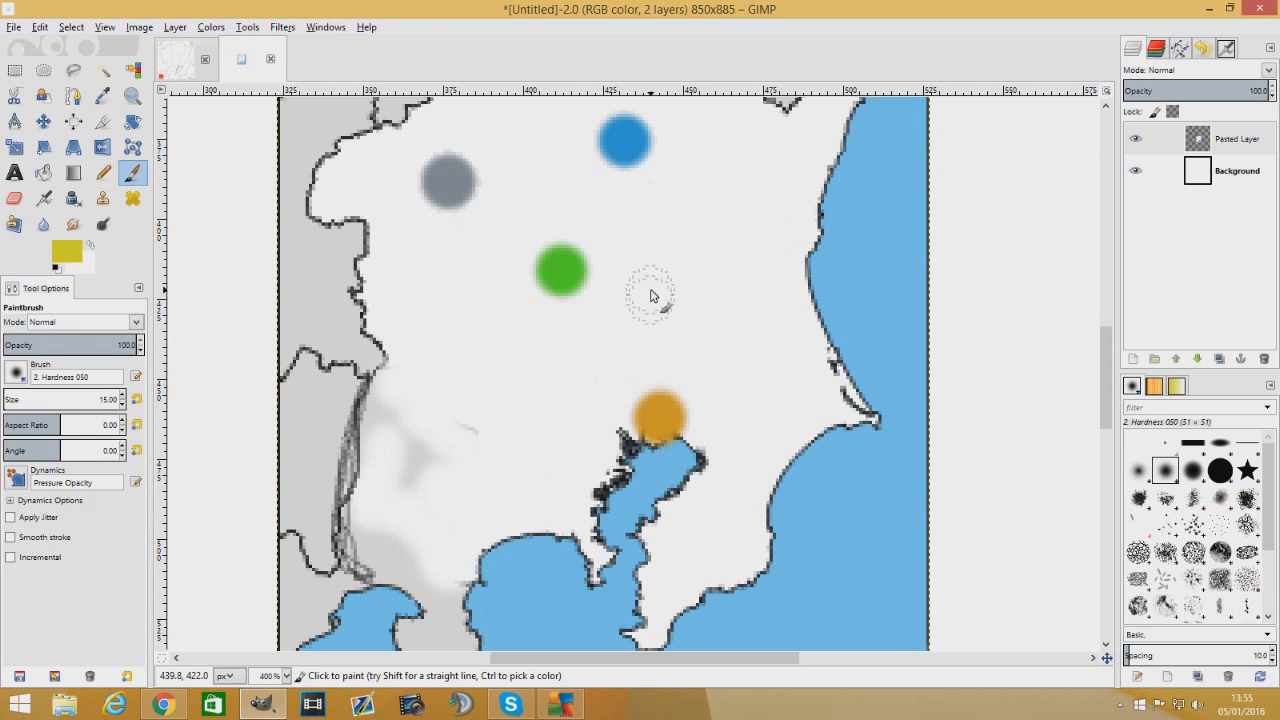
{"action": "mouse_move", "coordinate": [651, 320]}
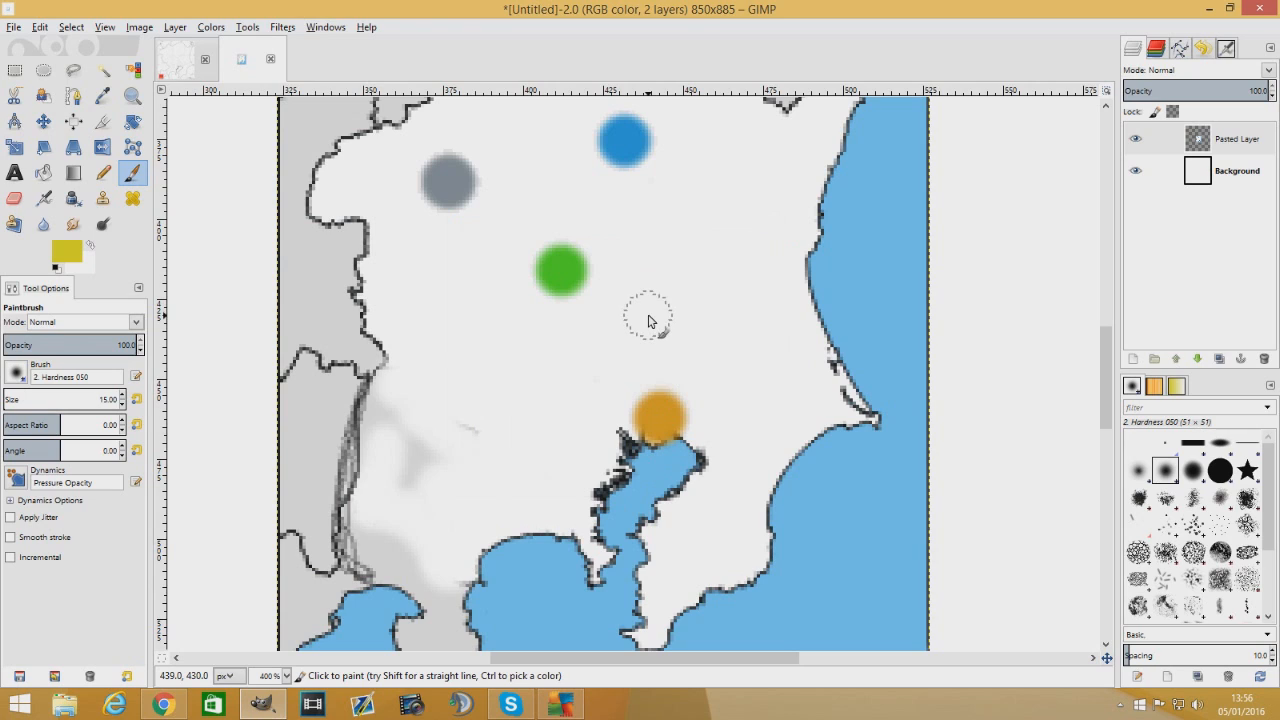
{"action": "left_click", "coordinate": [649, 318]}
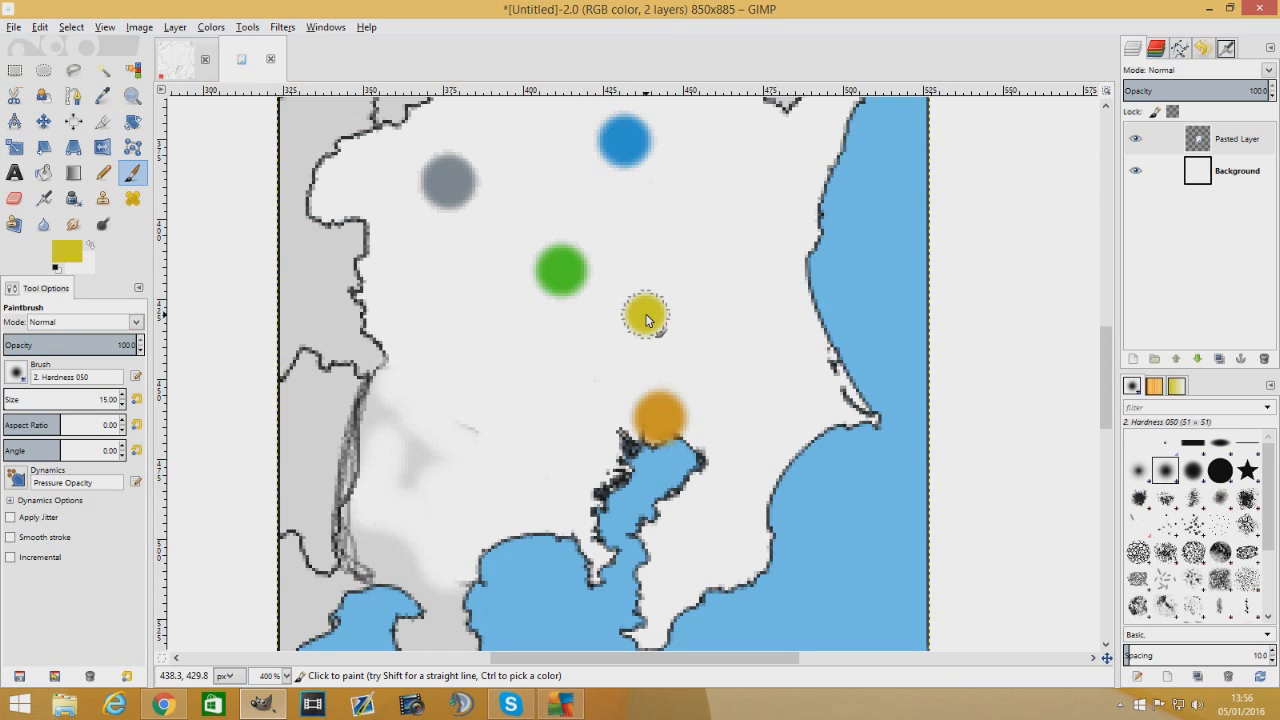
{"action": "mouse_move", "coordinate": [668, 388]}
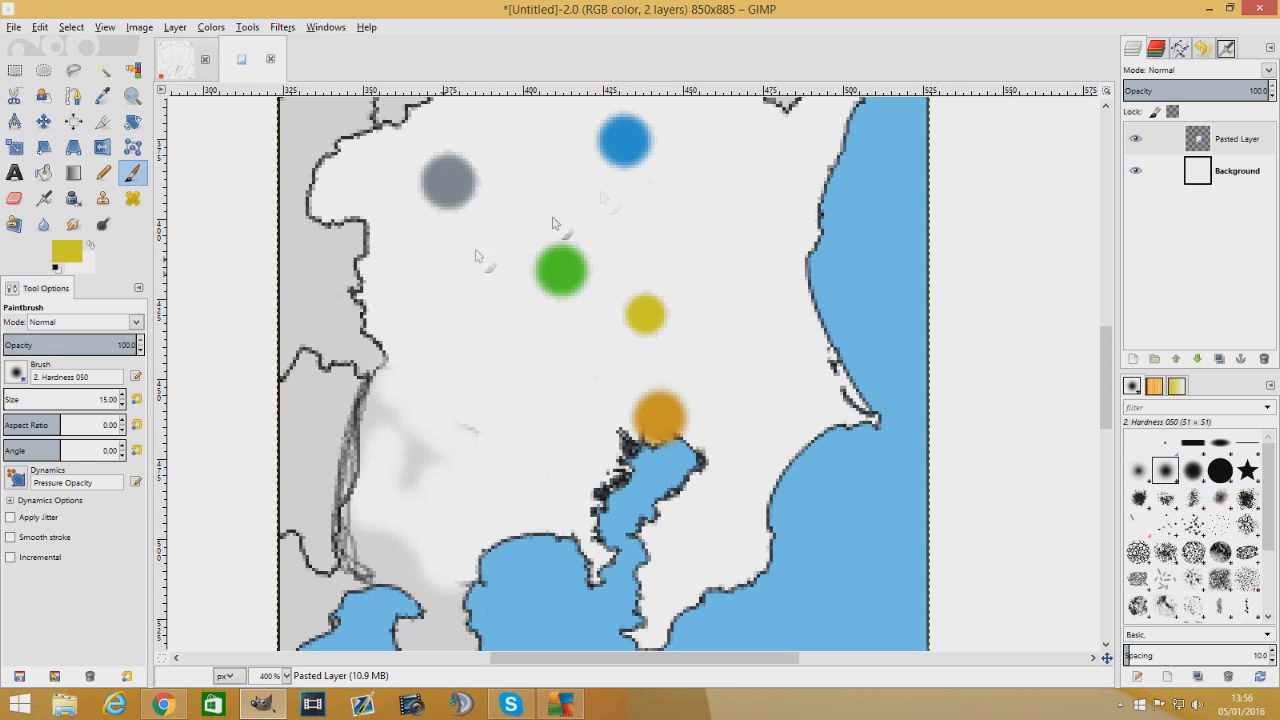
{"action": "mouse_move", "coordinate": [434, 413]}
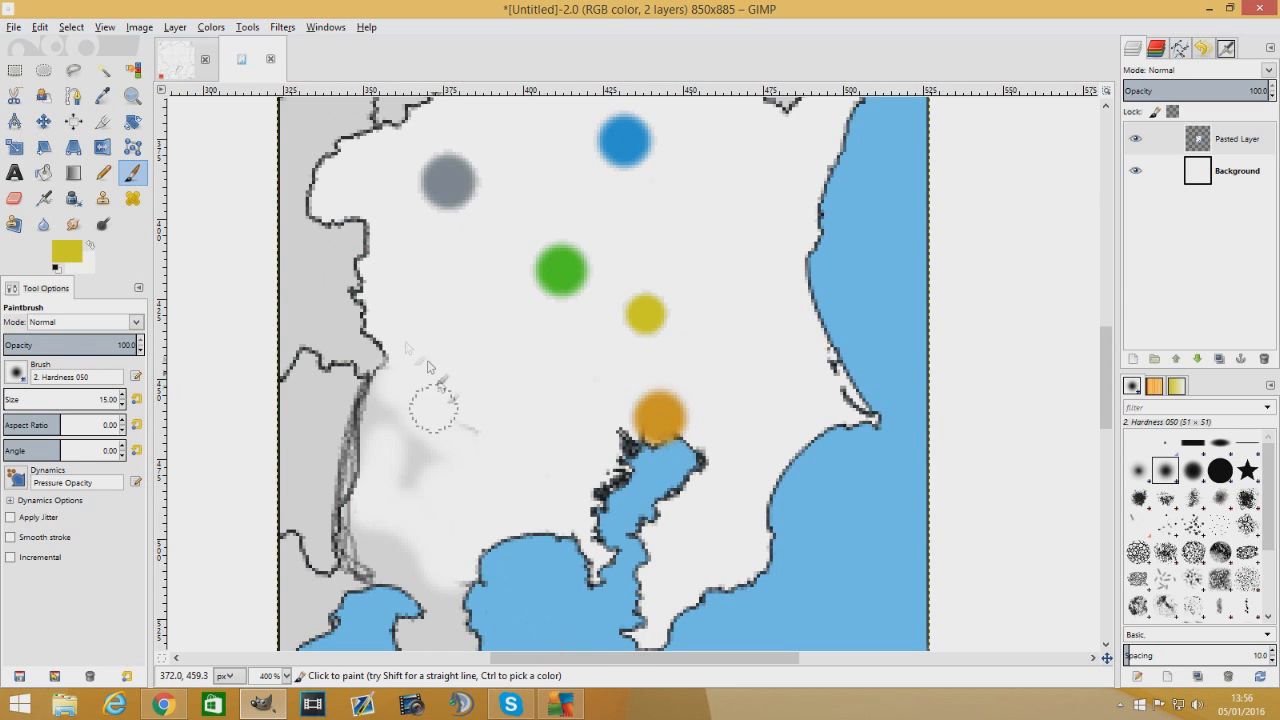
{"action": "double_click", "coordinate": [55, 252]}
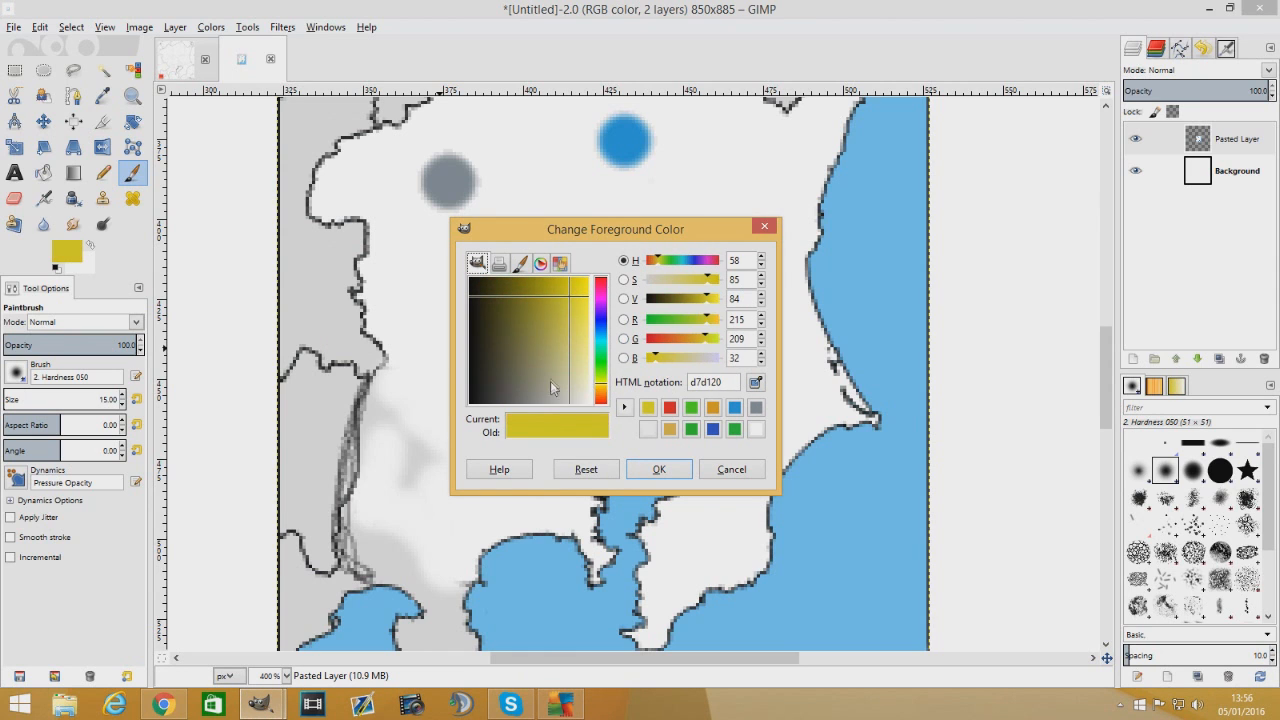
Confirm a dull khaki colour and paint a dot west of the orange dot
{"action": "left_click", "coordinate": [659, 469]}
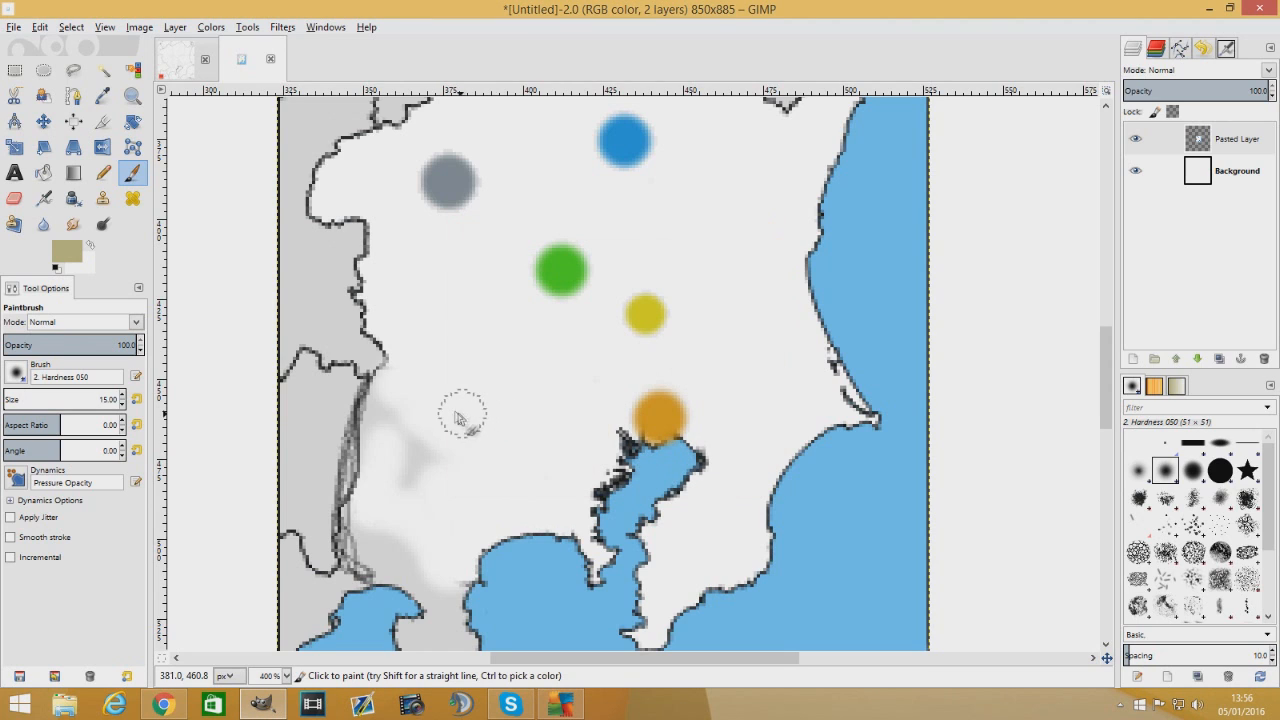
{"action": "left_click", "coordinate": [445, 412]}
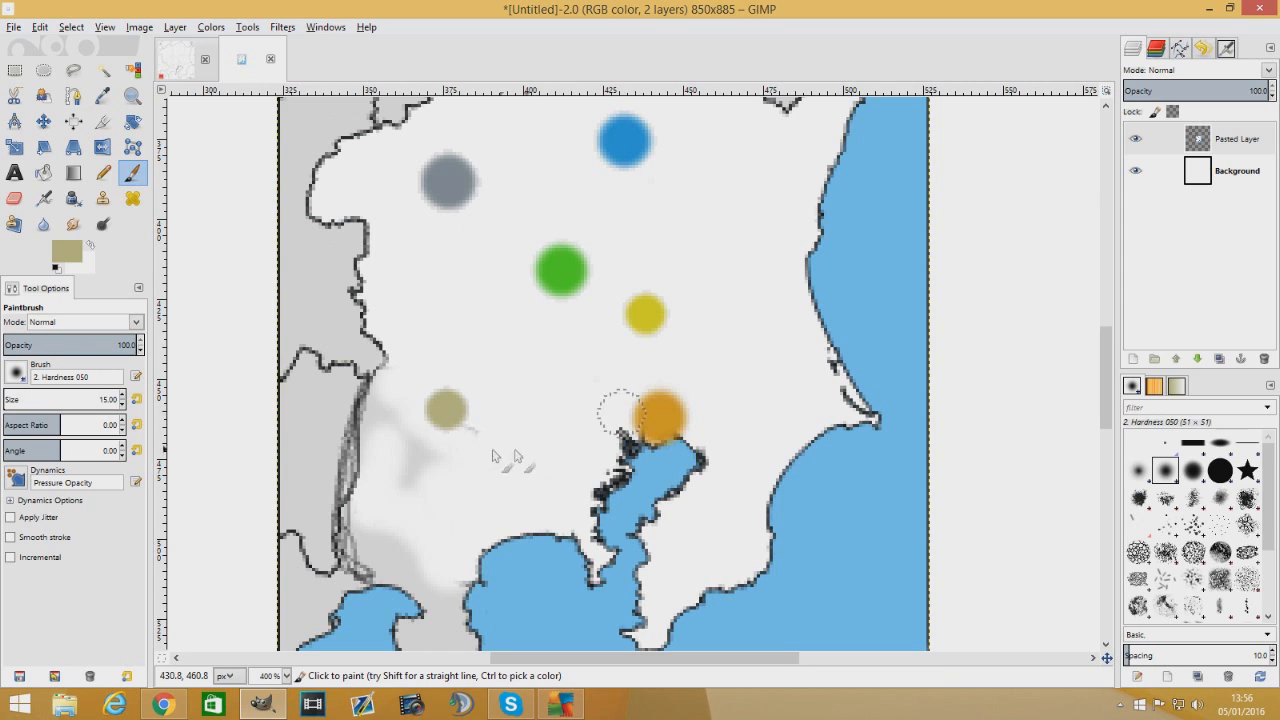
{"action": "mouse_move", "coordinate": [540, 470]}
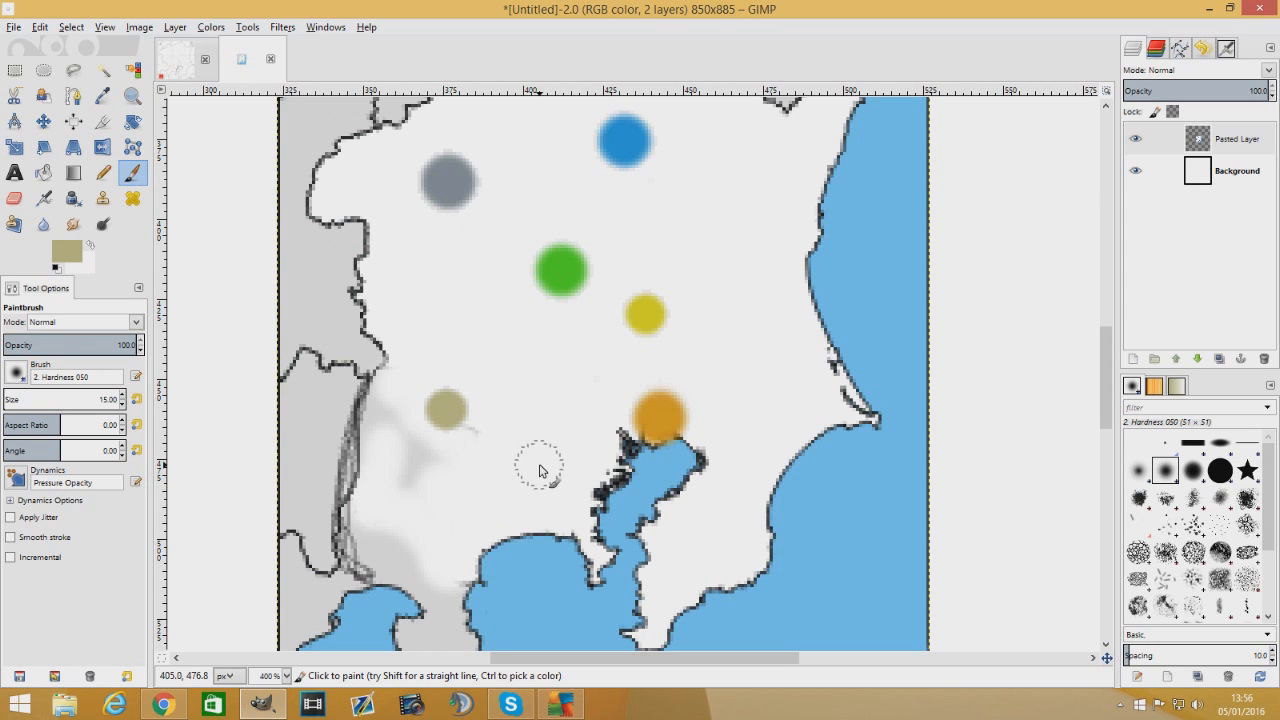
{"action": "mouse_move", "coordinate": [795, 362]}
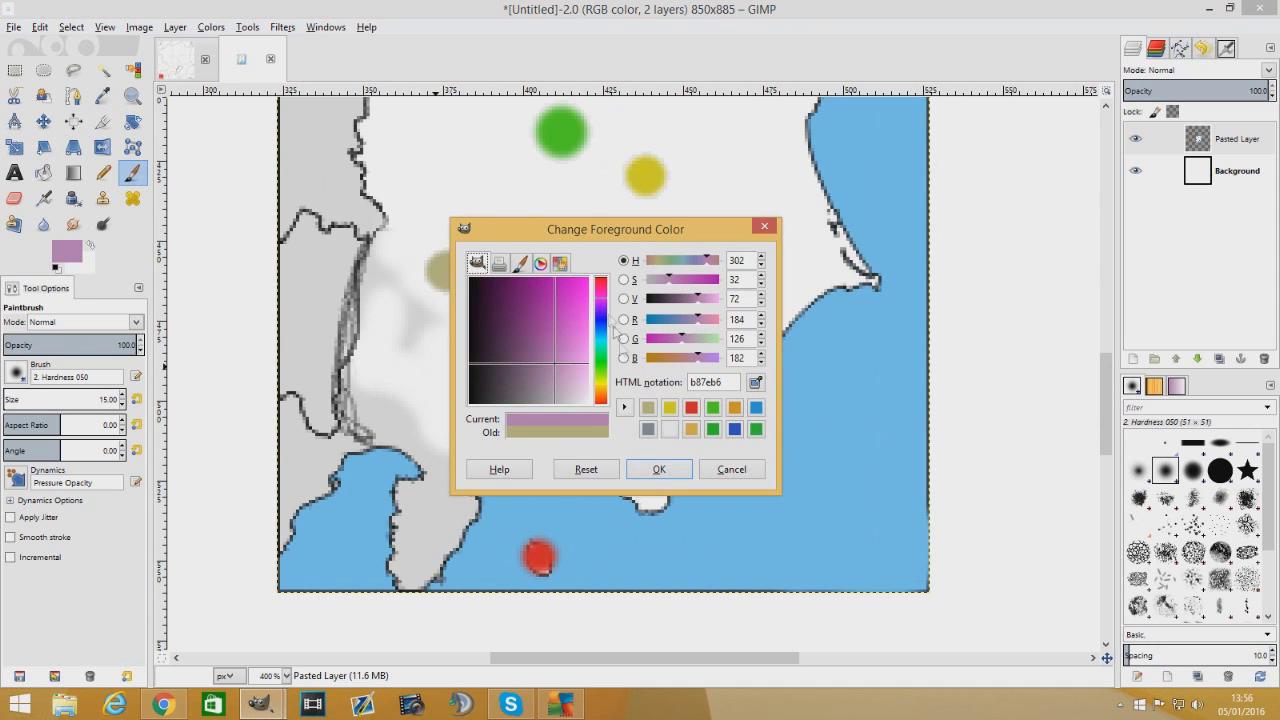
Set pinkish-purple b87eb6 and build up a city dot on the peninsula below the bay
{"action": "left_click", "coordinate": [659, 469]}
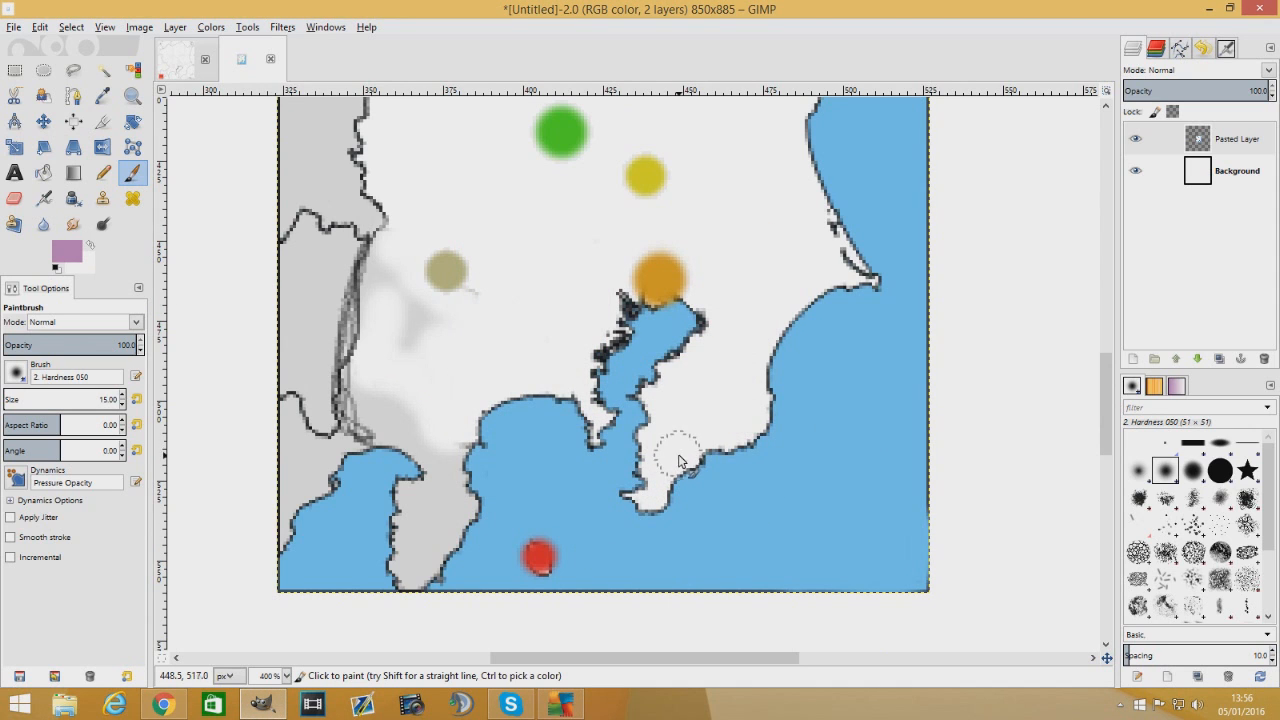
{"action": "left_click", "coordinate": [684, 449]}
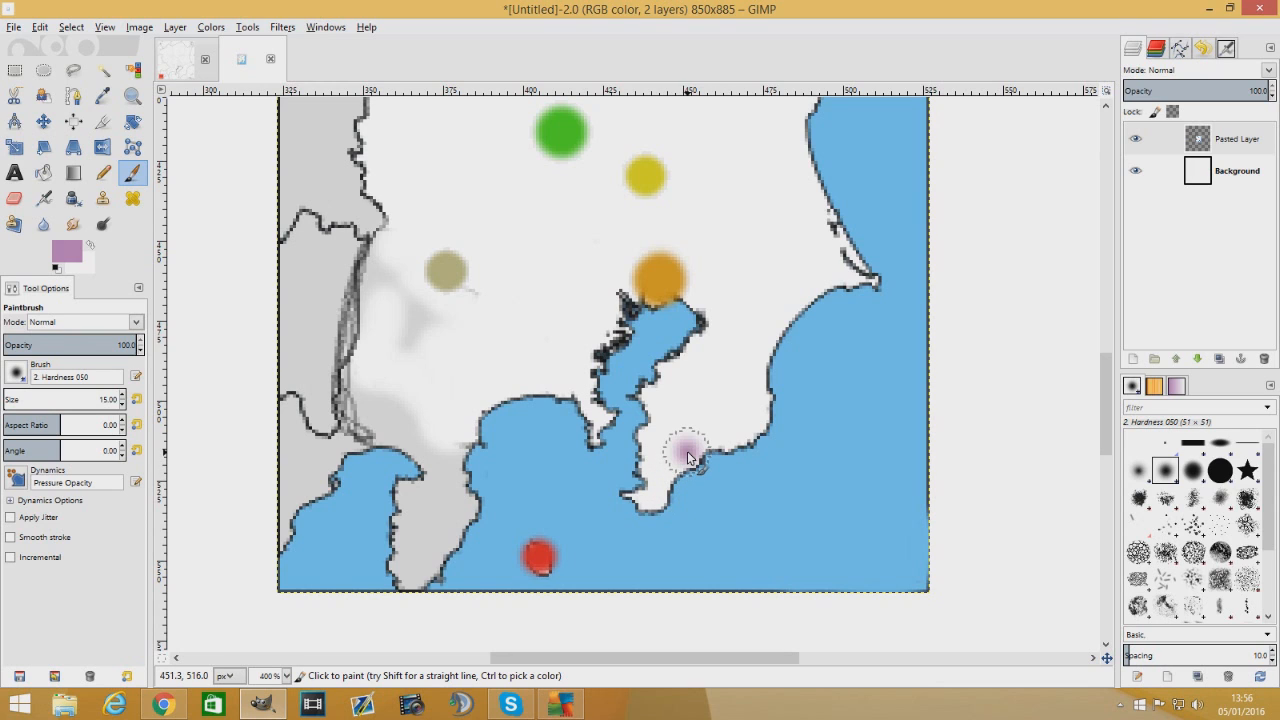
{"action": "left_click", "coordinate": [689, 449]}
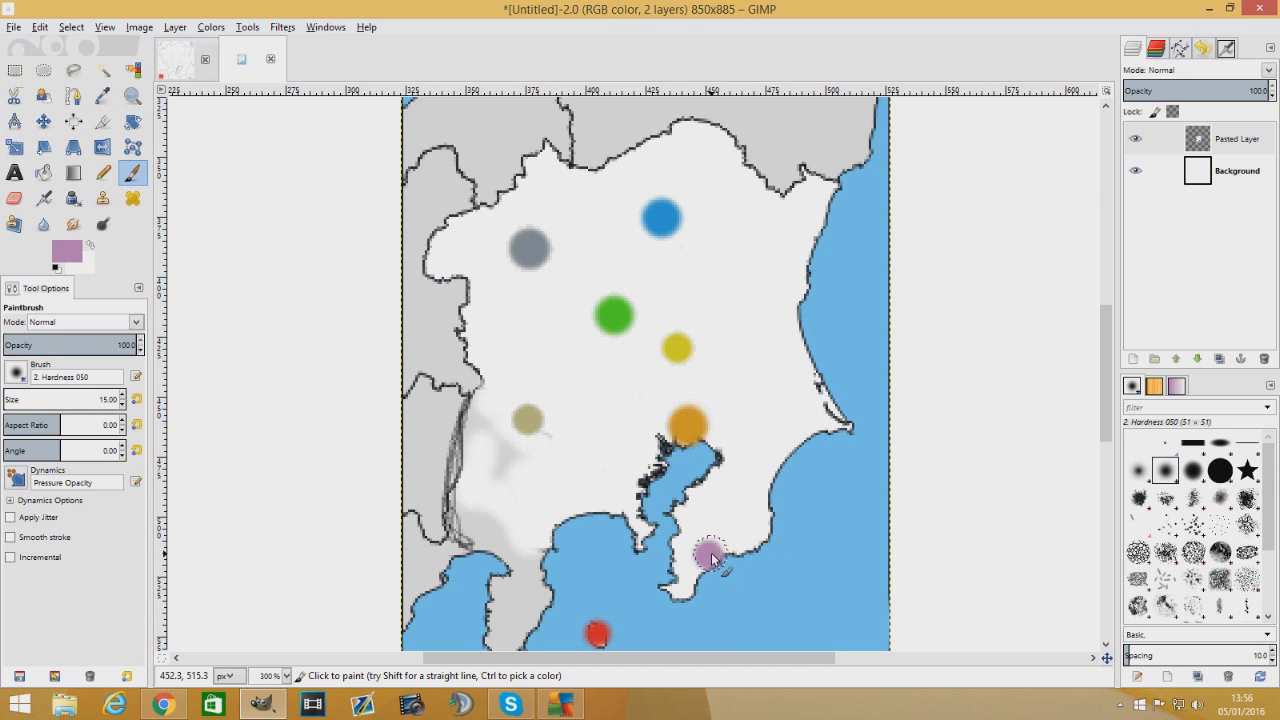
{"action": "scroll", "scroll_direction": "down", "scroll_amount": 3}
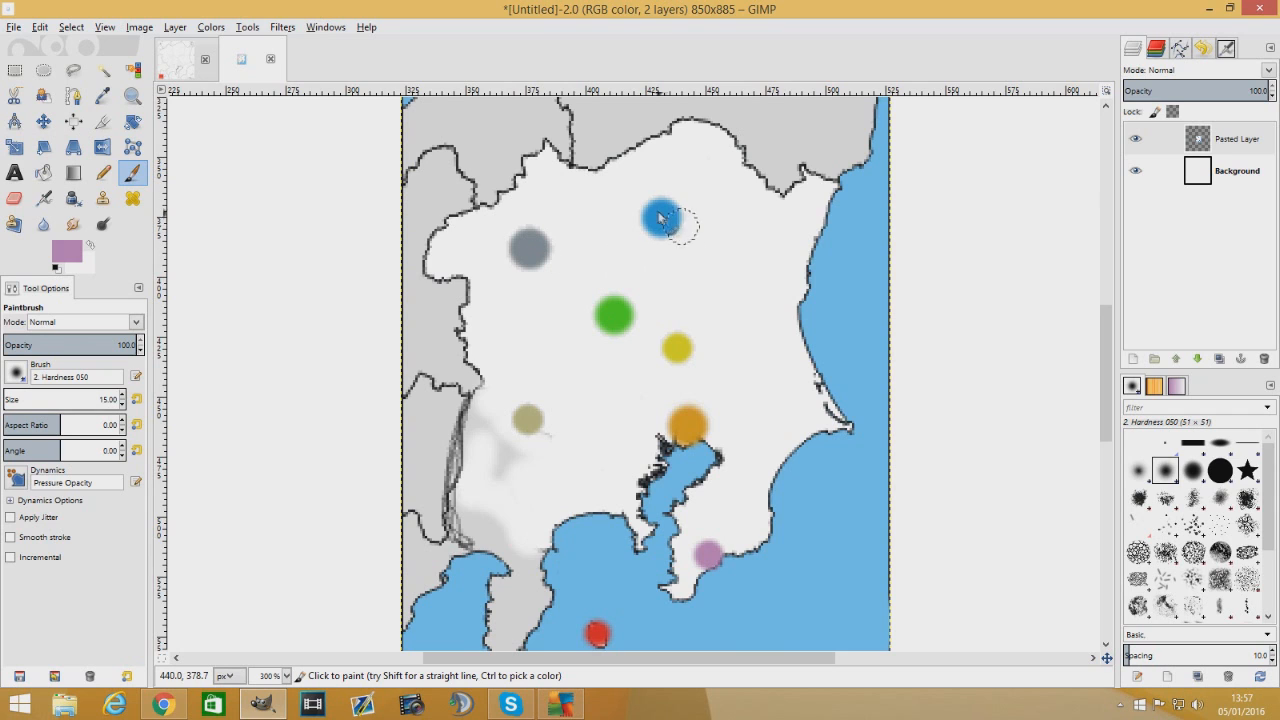
{"action": "mouse_move", "coordinate": [675, 348]}
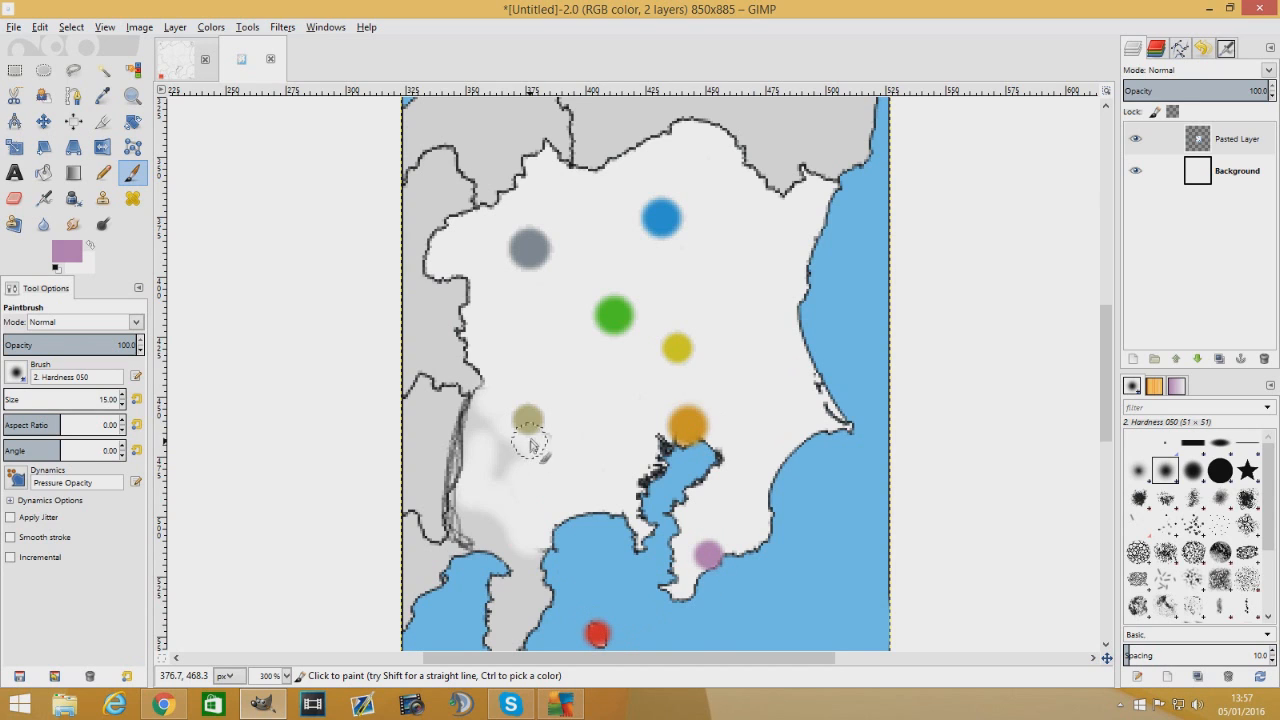
{"action": "mouse_move", "coordinate": [528, 417]}
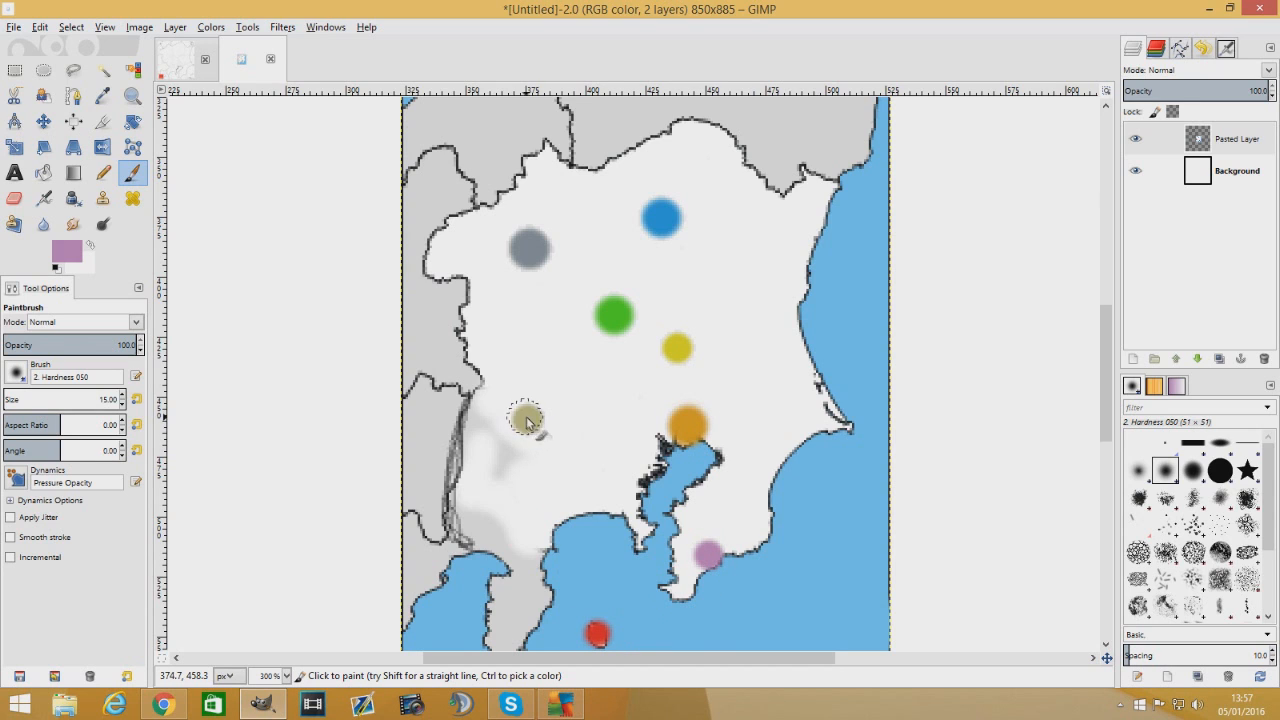
{"action": "mouse_move", "coordinate": [524, 420]}
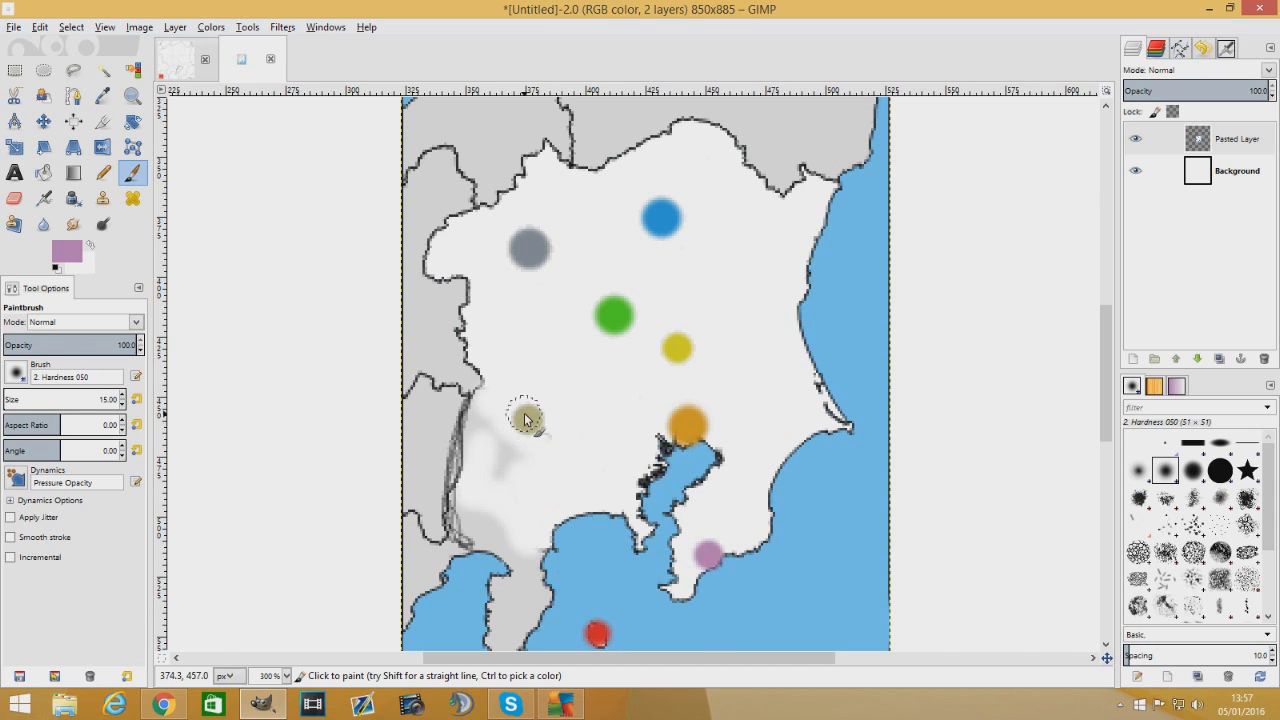
{"action": "left_click", "coordinate": [527, 420]}
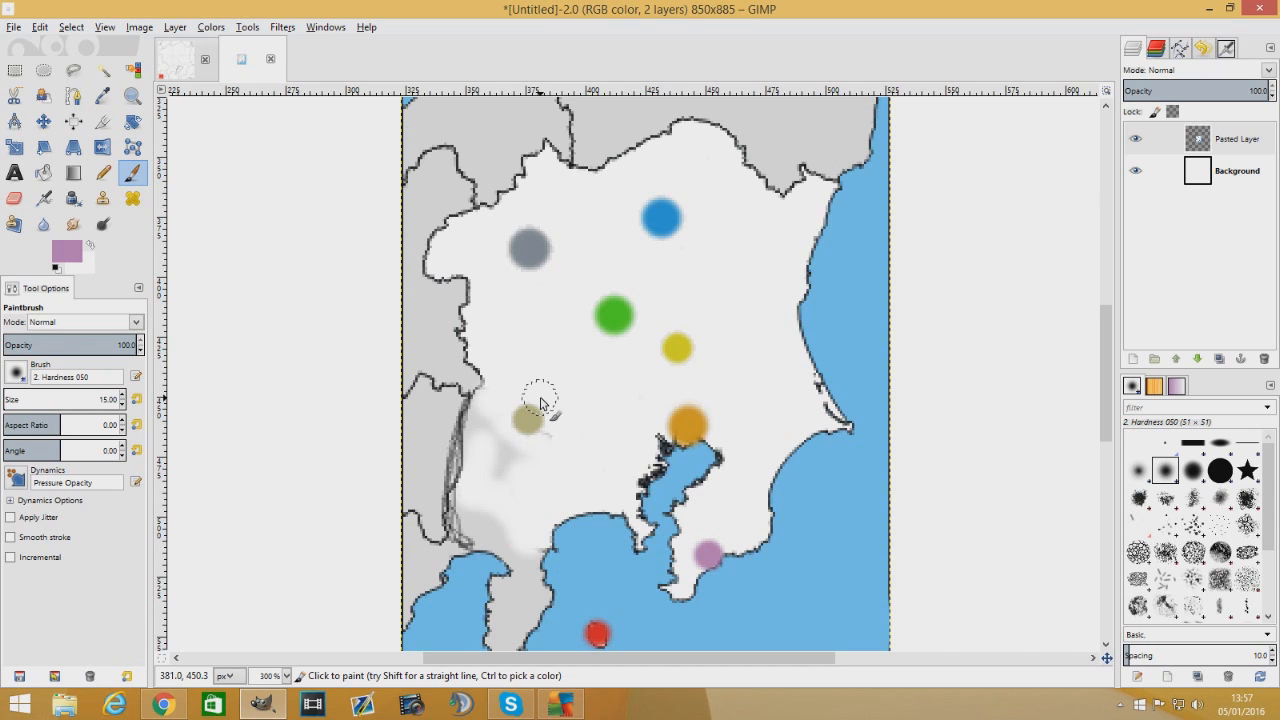
{"action": "mouse_move", "coordinate": [698, 373]}
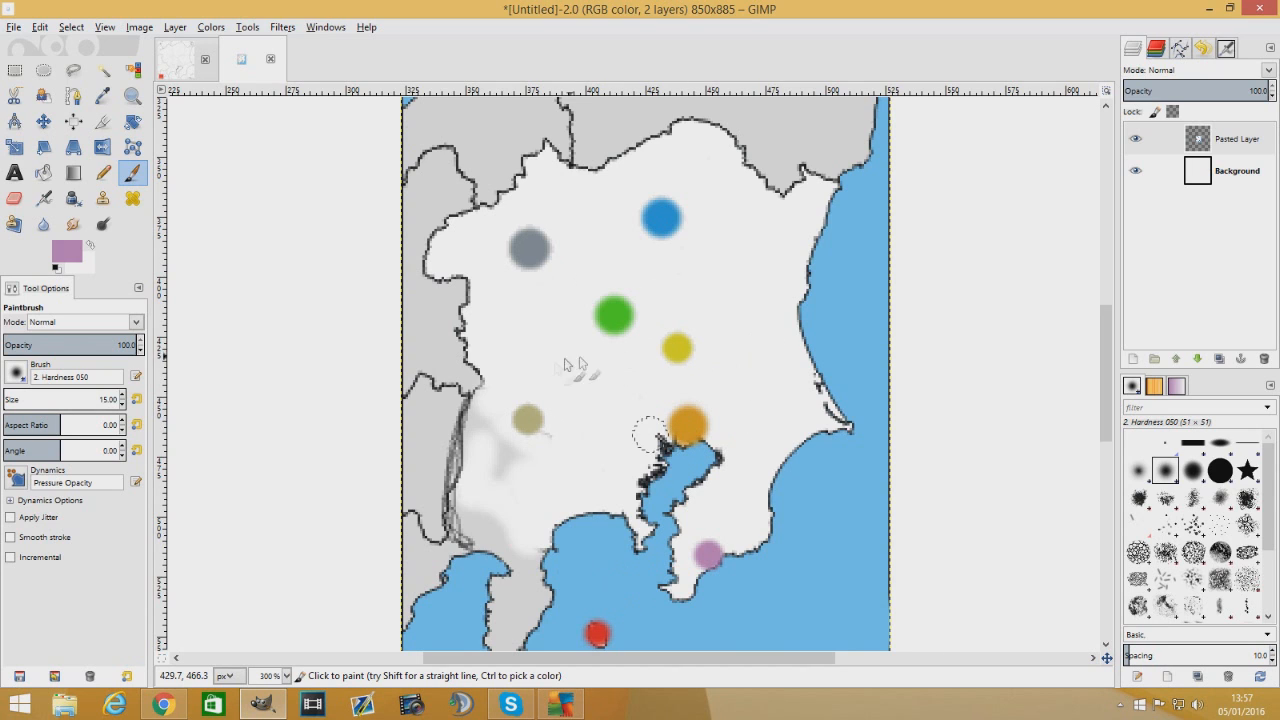
{"action": "left_click", "coordinate": [57, 262]}
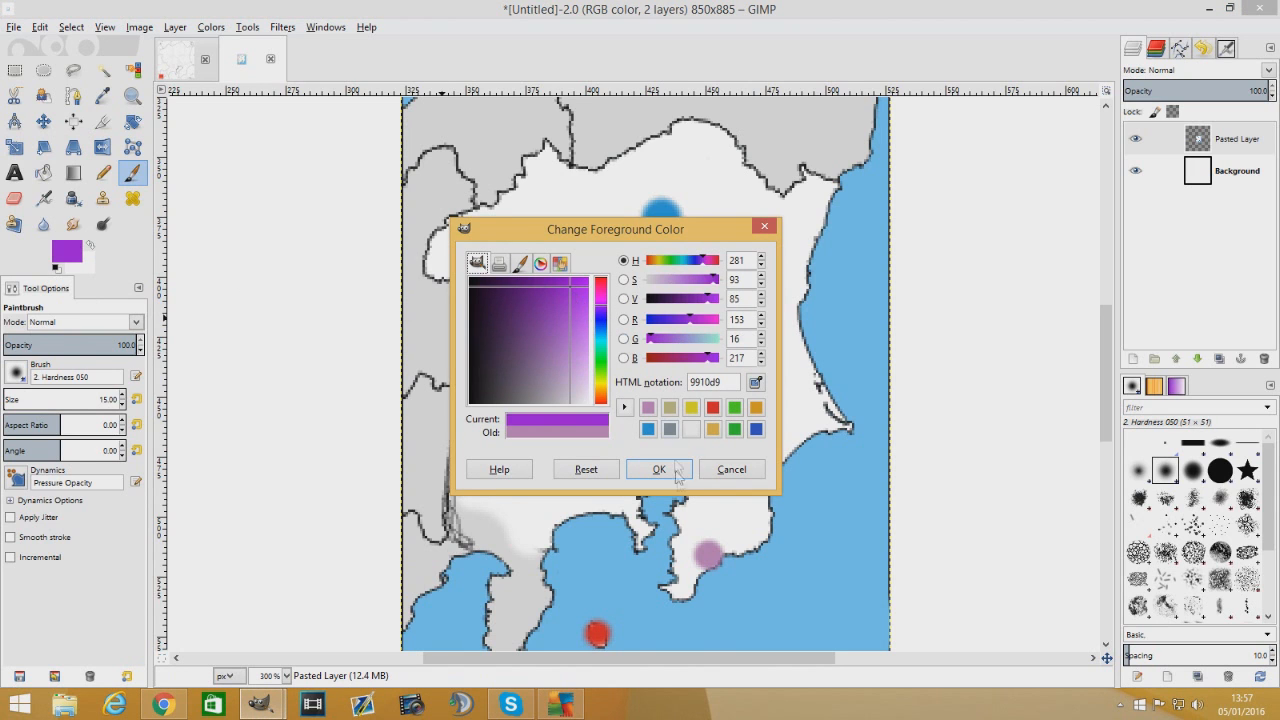
Set bright purple 9910d9 and paint a city dot on the east-coast headland
{"action": "left_click", "coordinate": [658, 469]}
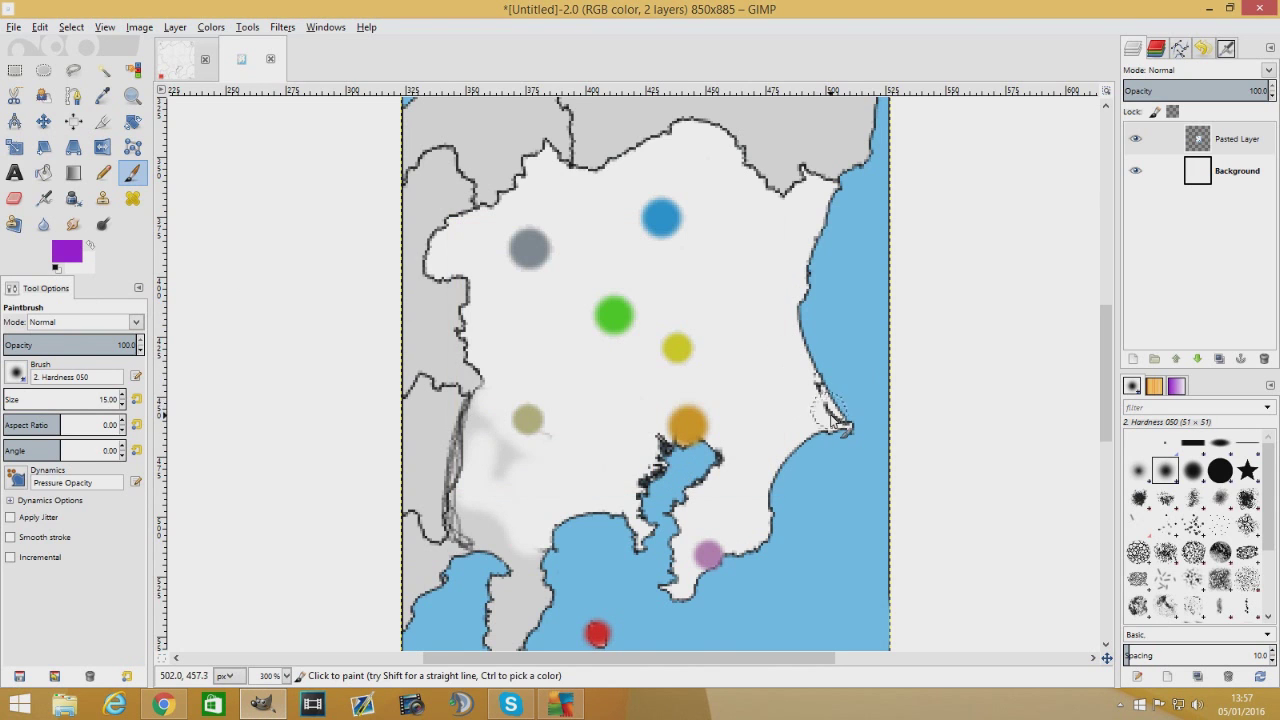
{"action": "left_click", "coordinate": [830, 417]}
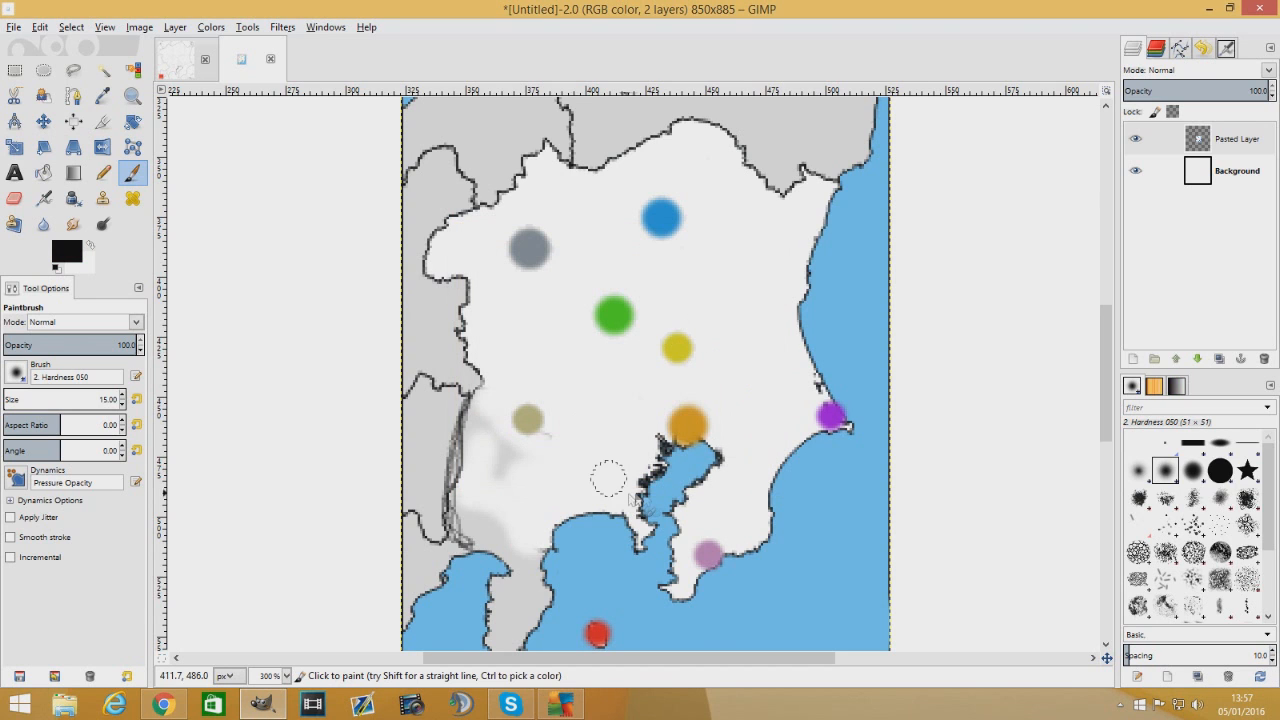
{"action": "mouse_move", "coordinate": [694, 167]}
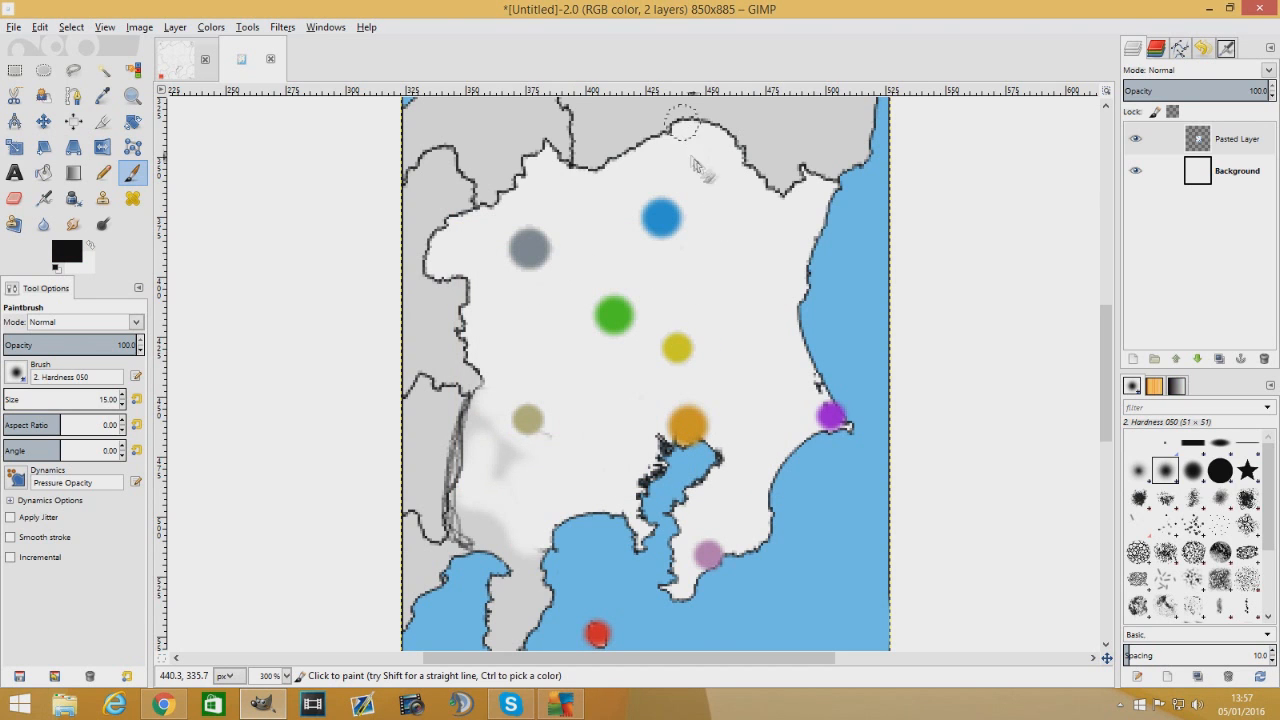
Paint black landmark dots on the north-east coast, east coast and south-western peninsula
{"action": "left_click", "coordinate": [832, 185]}
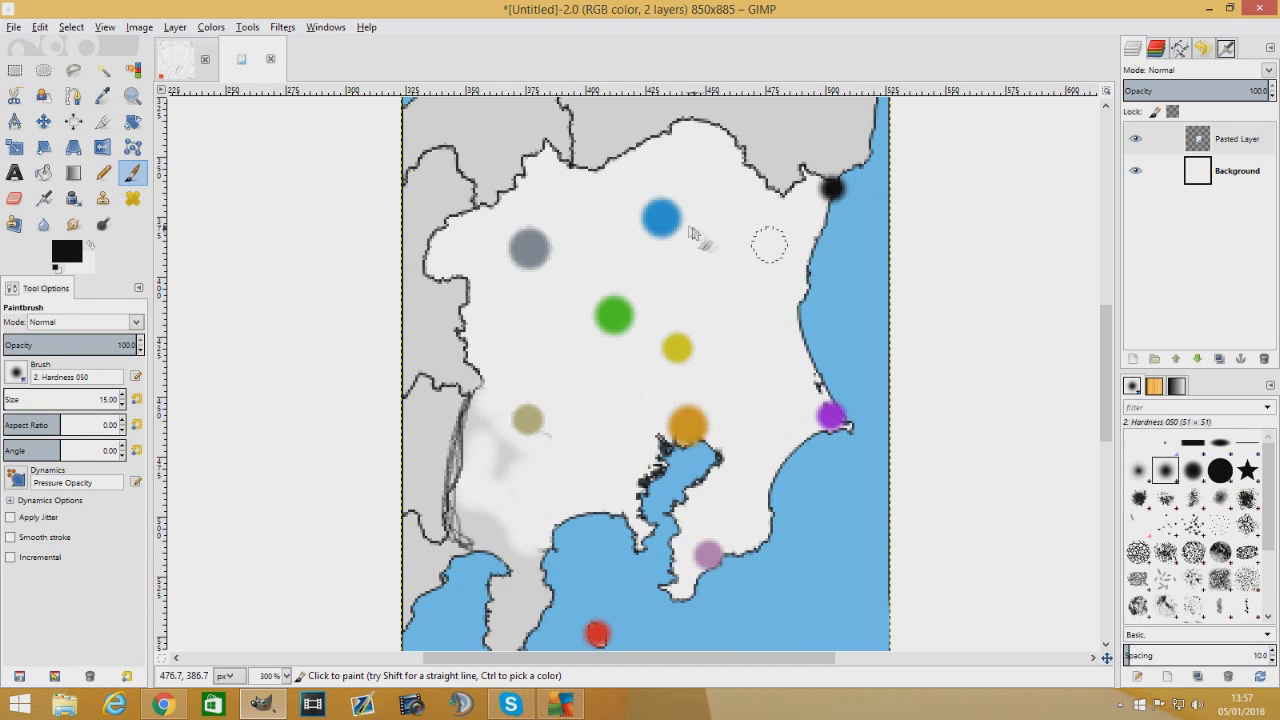
{"action": "mouse_move", "coordinate": [662, 220]}
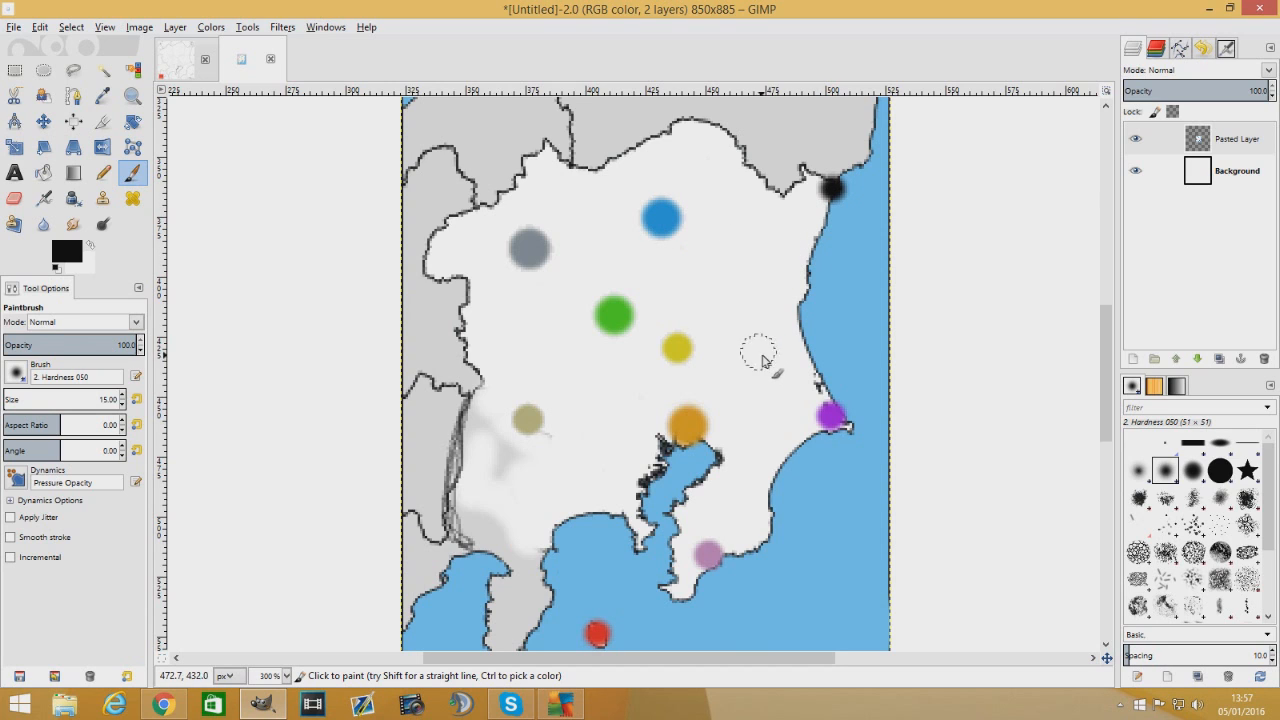
{"action": "left_click", "coordinate": [790, 295]}
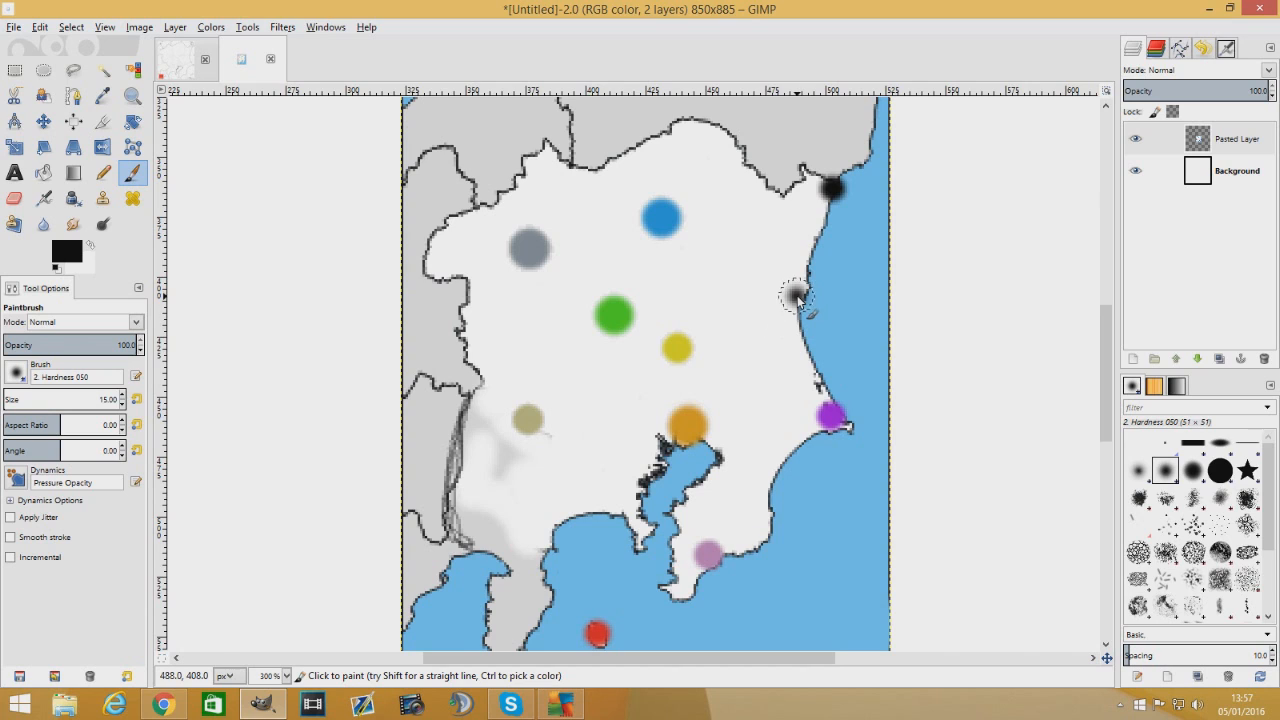
{"action": "left_click", "coordinate": [791, 294]}
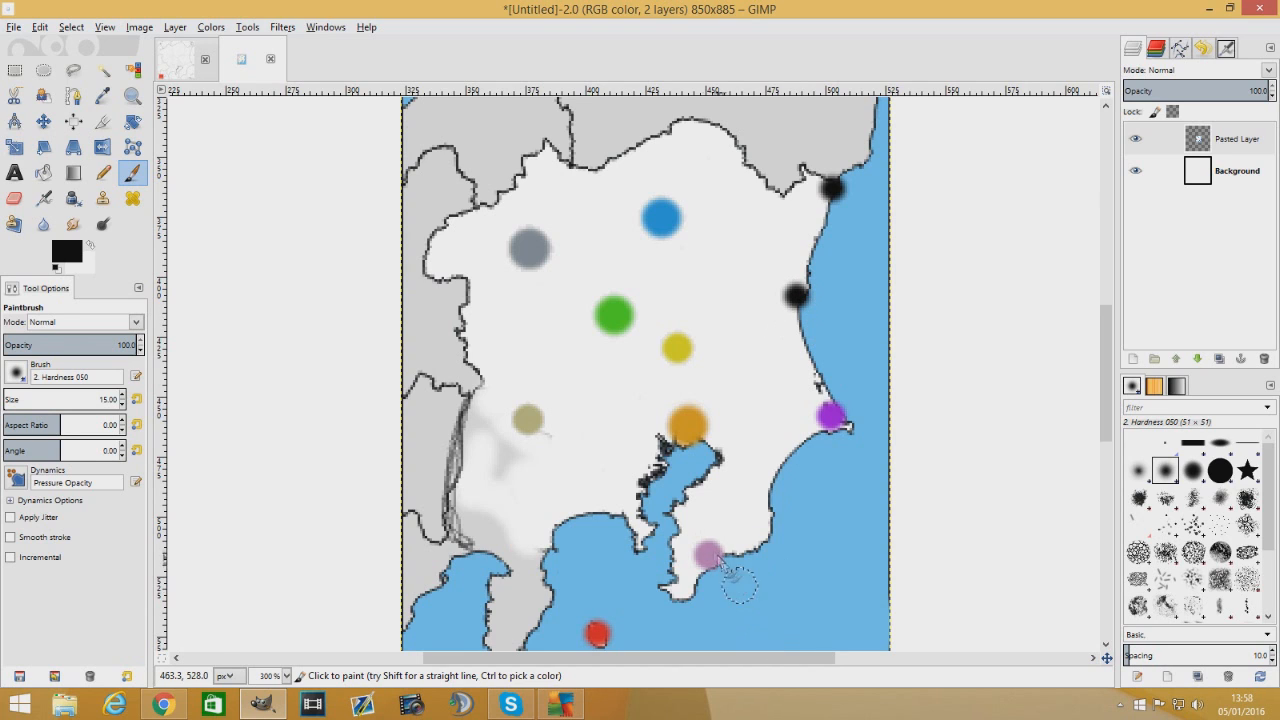
{"action": "mouse_move", "coordinate": [705, 495]}
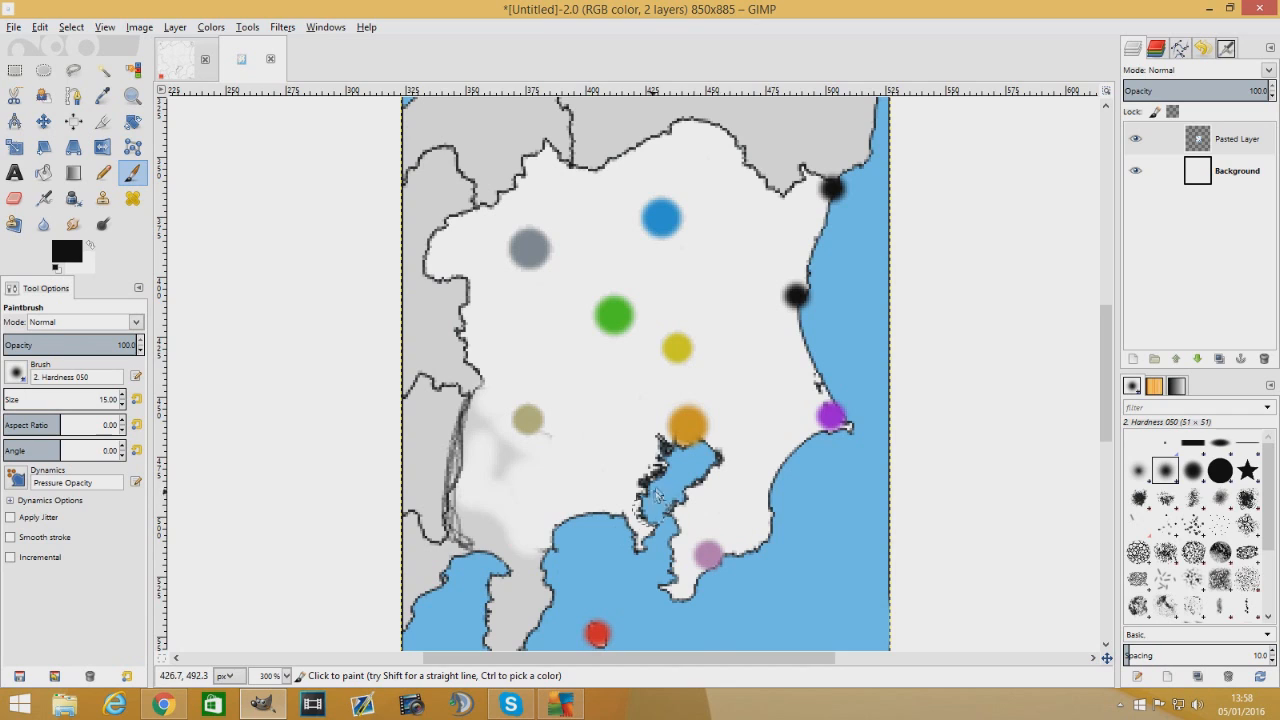
{"action": "mouse_move", "coordinate": [665, 480]}
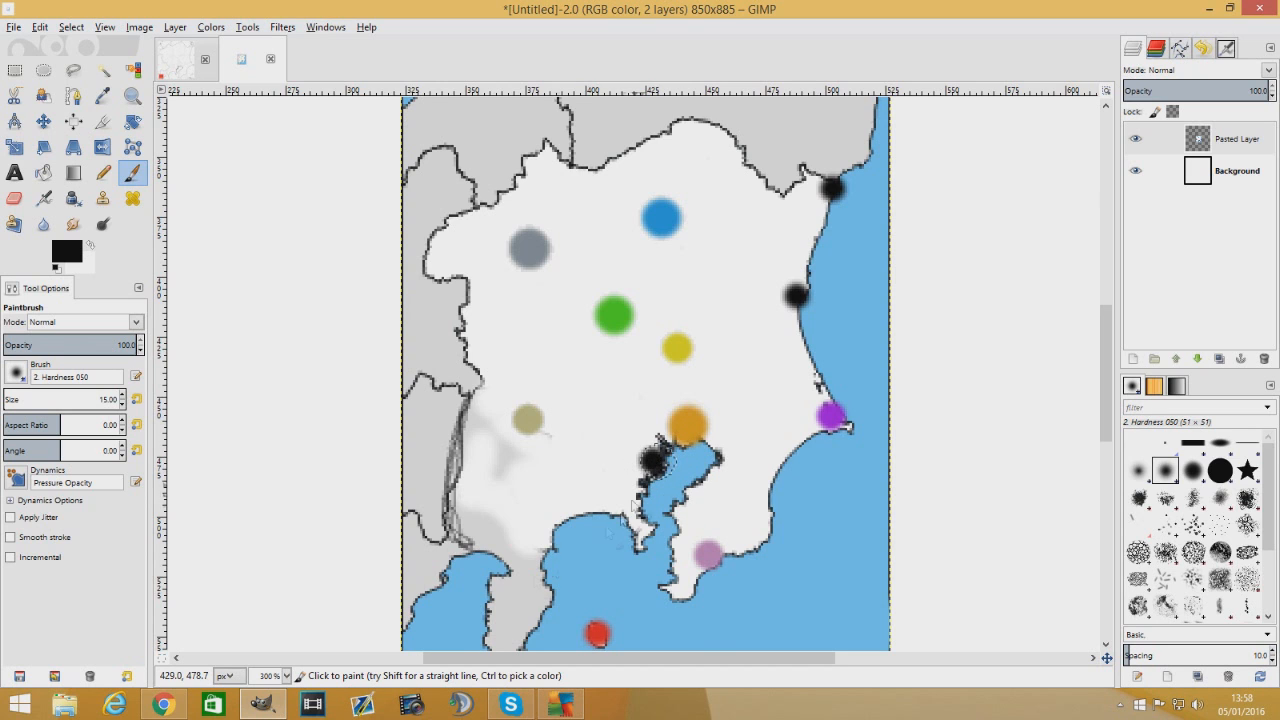
{"action": "scroll", "scroll_direction": "down", "scroll_amount": 3}
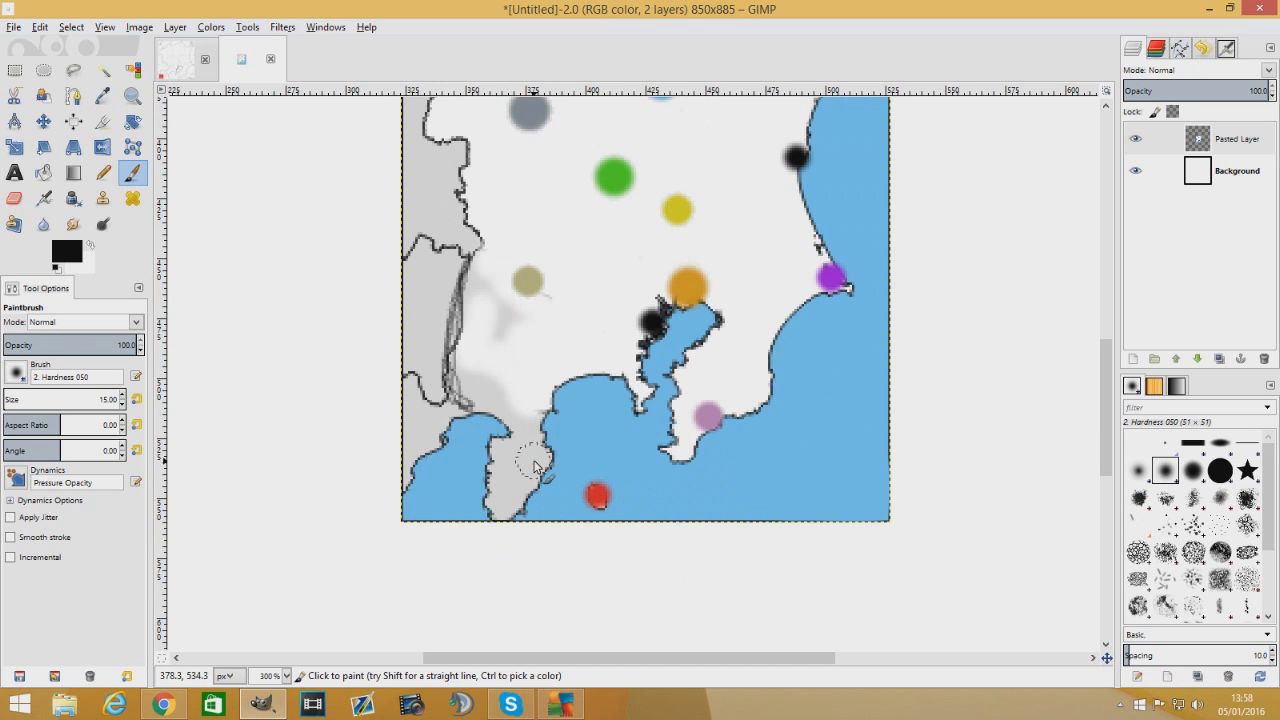
{"action": "left_click", "coordinate": [533, 460]}
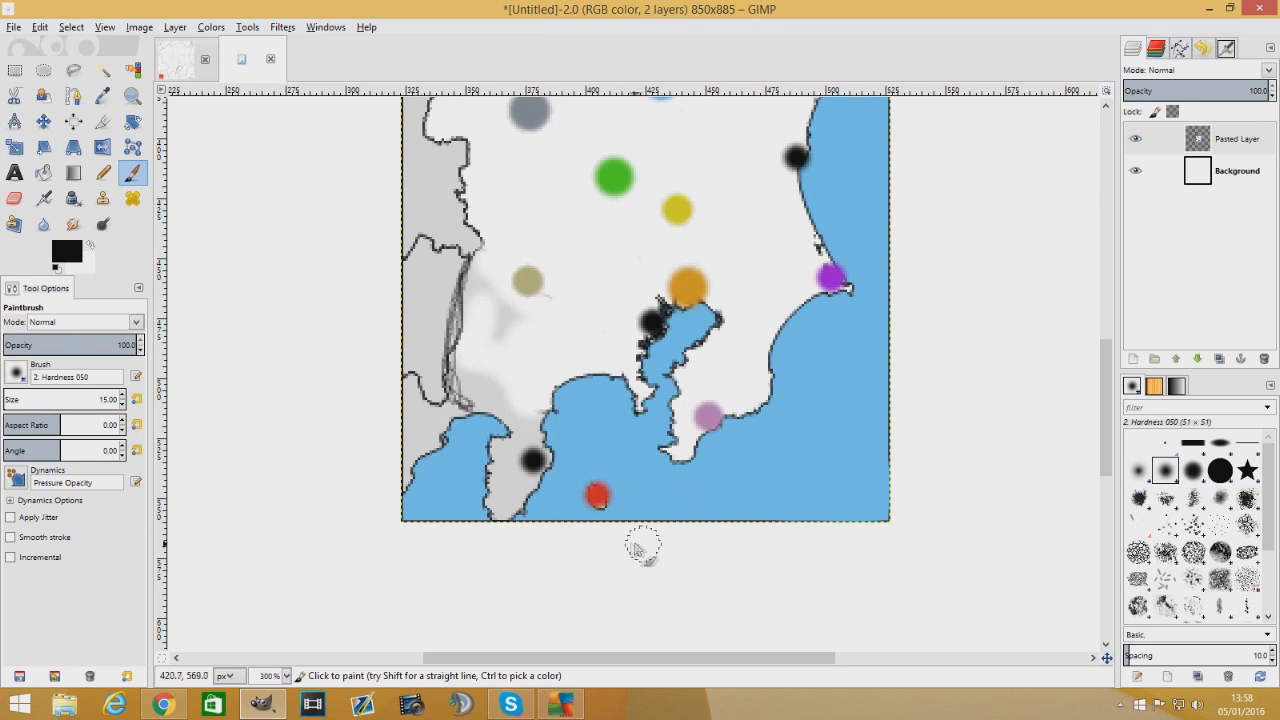
{"action": "mouse_move", "coordinate": [592, 465]}
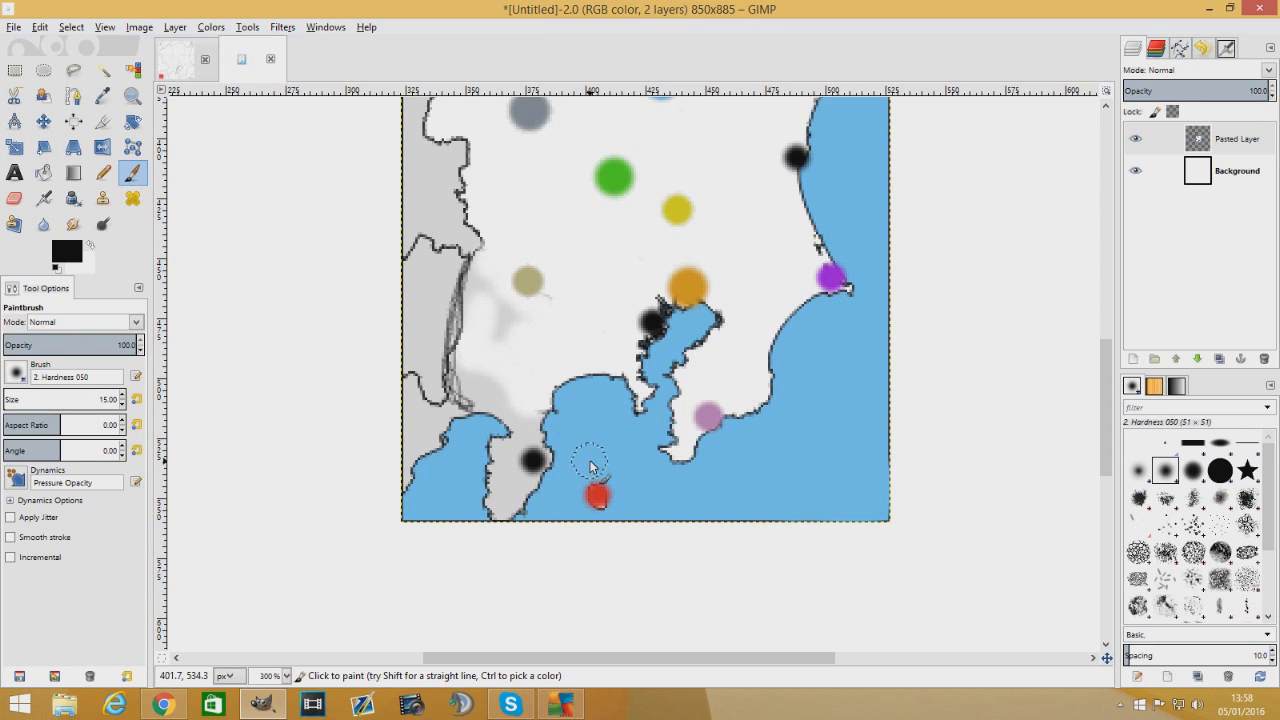
{"action": "mouse_move", "coordinate": [534, 507]}
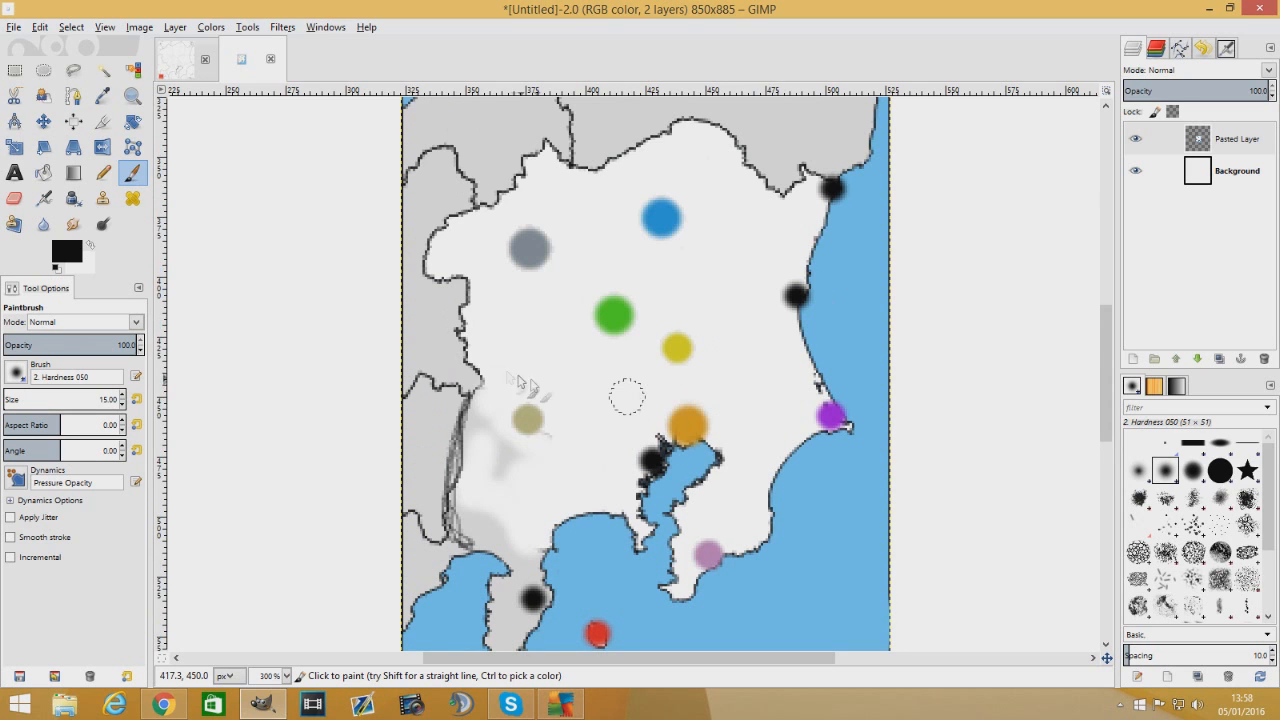
{"action": "mouse_move", "coordinate": [748, 403]}
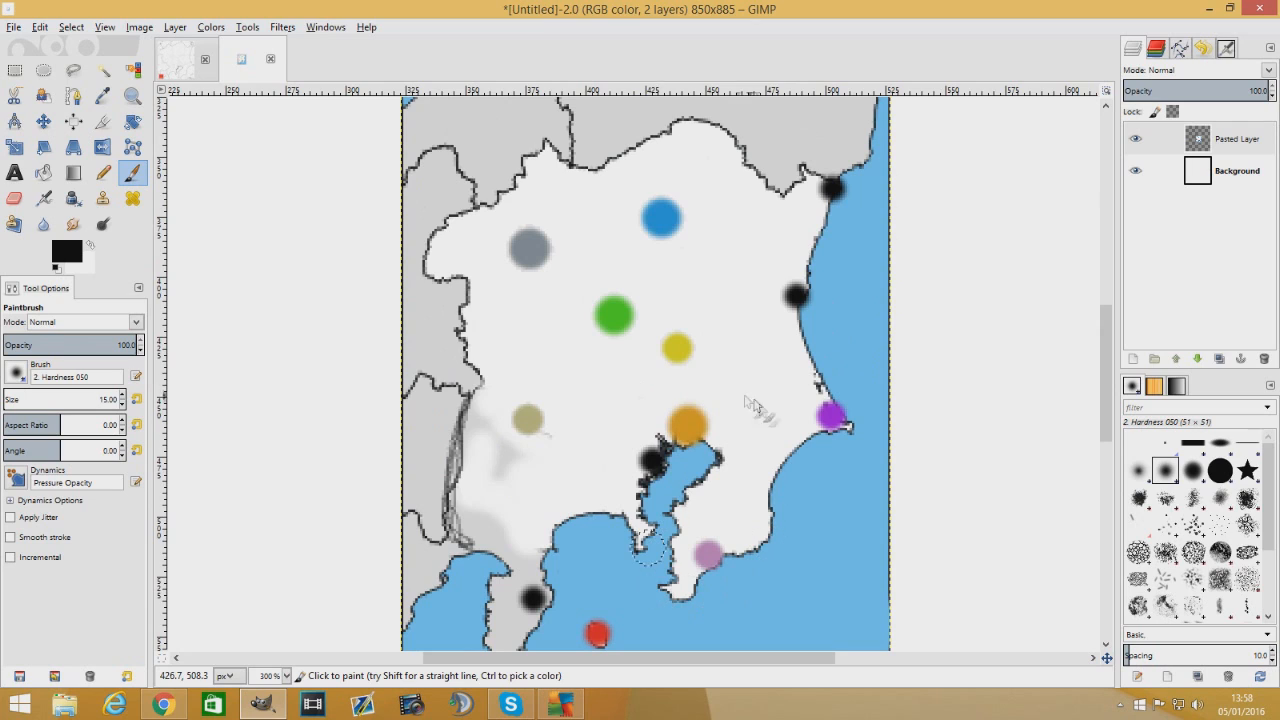
{"action": "mouse_move", "coordinate": [668, 381]}
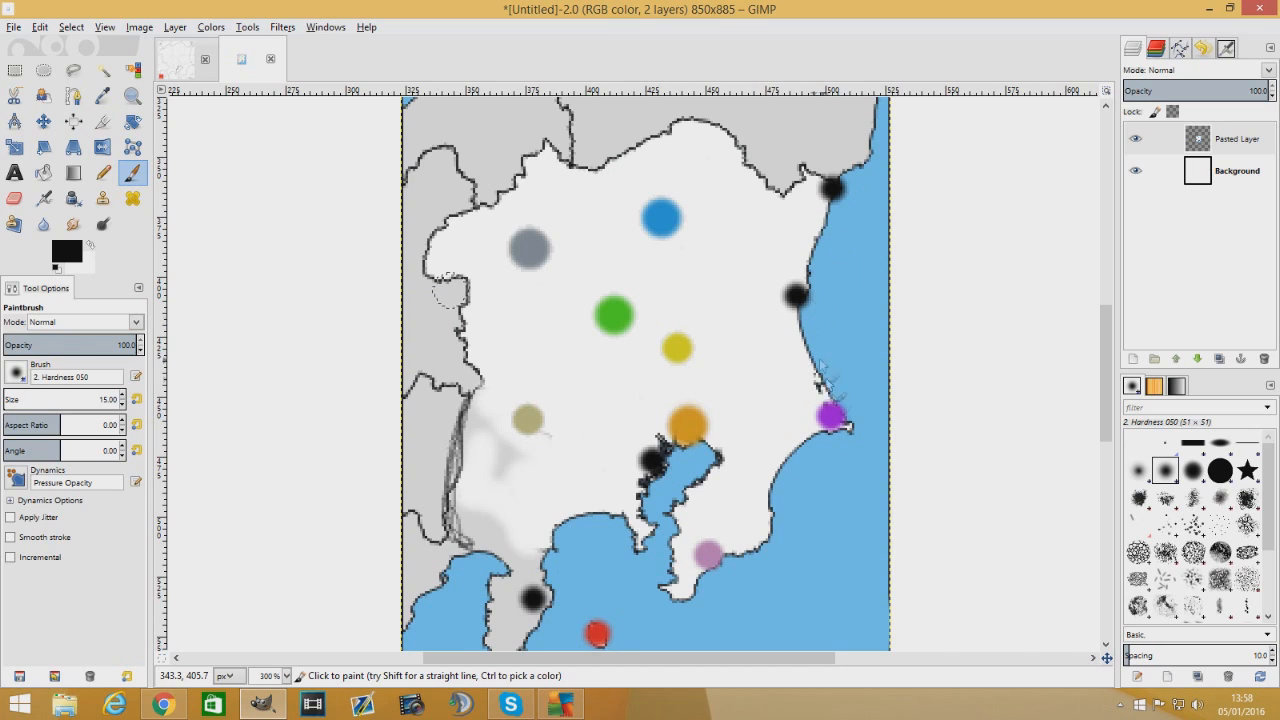
{"action": "mouse_move", "coordinate": [742, 517]}
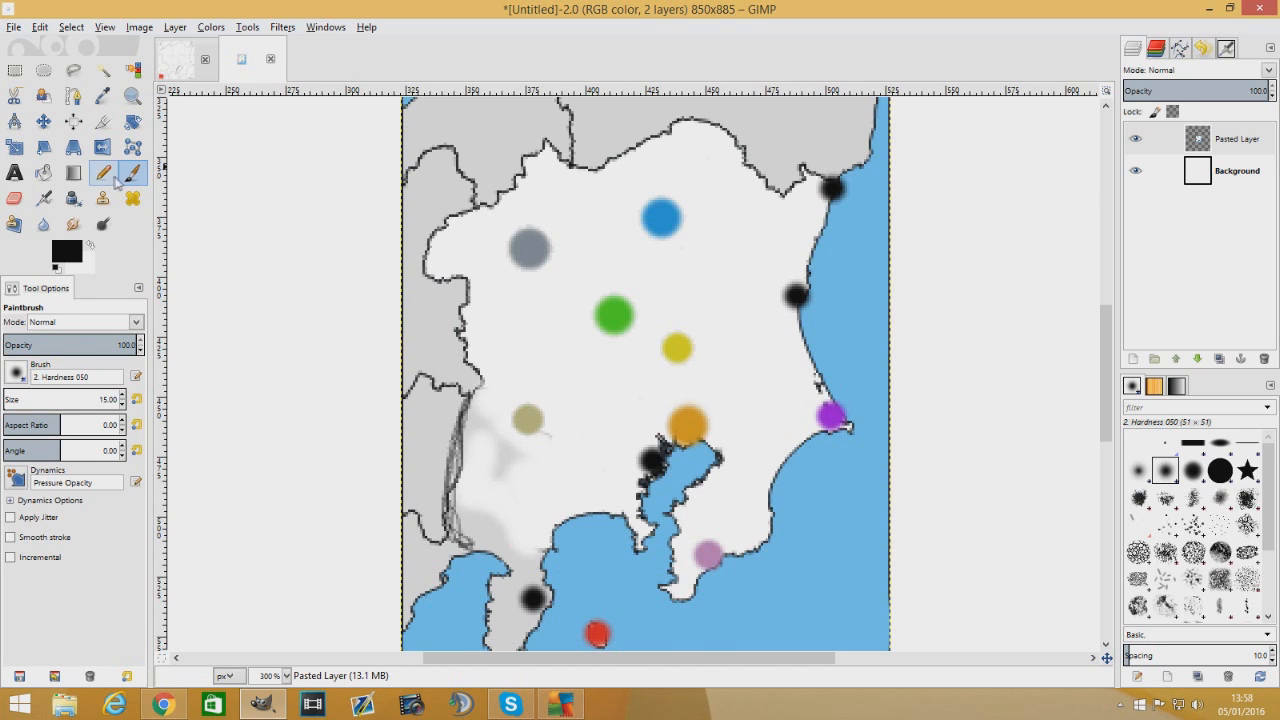
Switch to a size-7 hard-edged pencil and set the foreground colour to dark gray 6f6868
{"action": "left_click", "coordinate": [102, 172]}
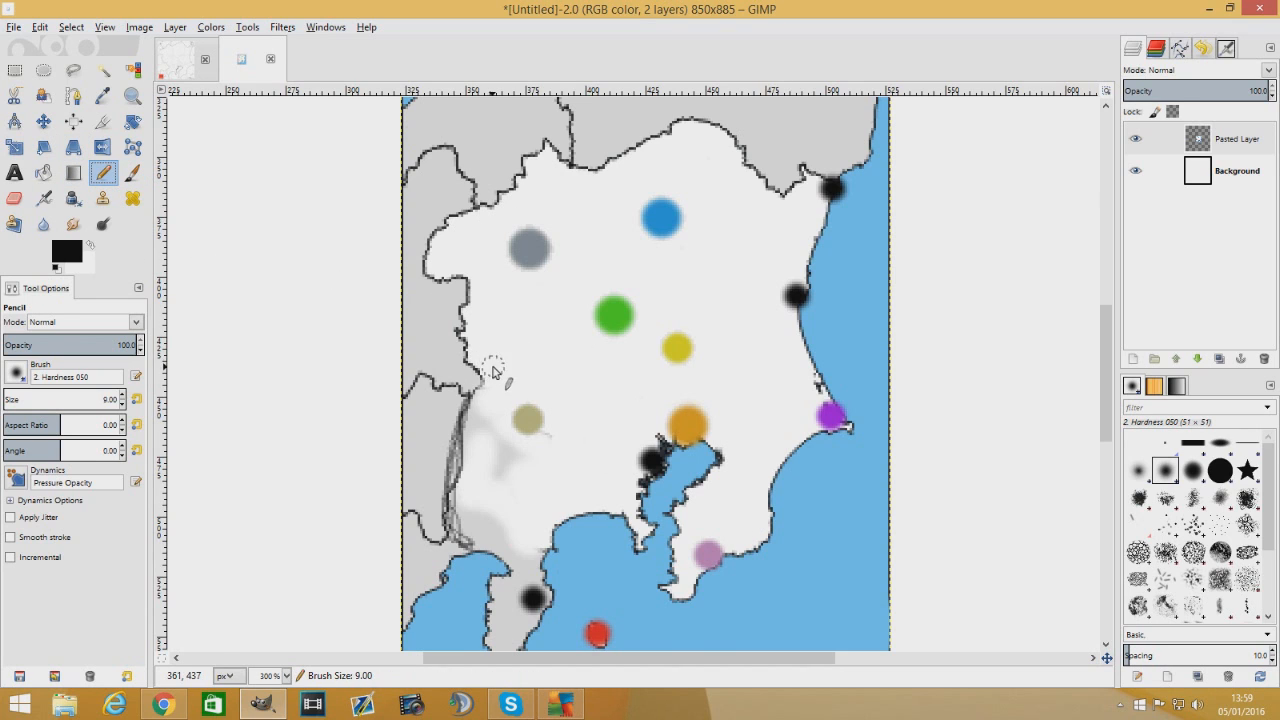
{"action": "left_click", "coordinate": [66, 253]}
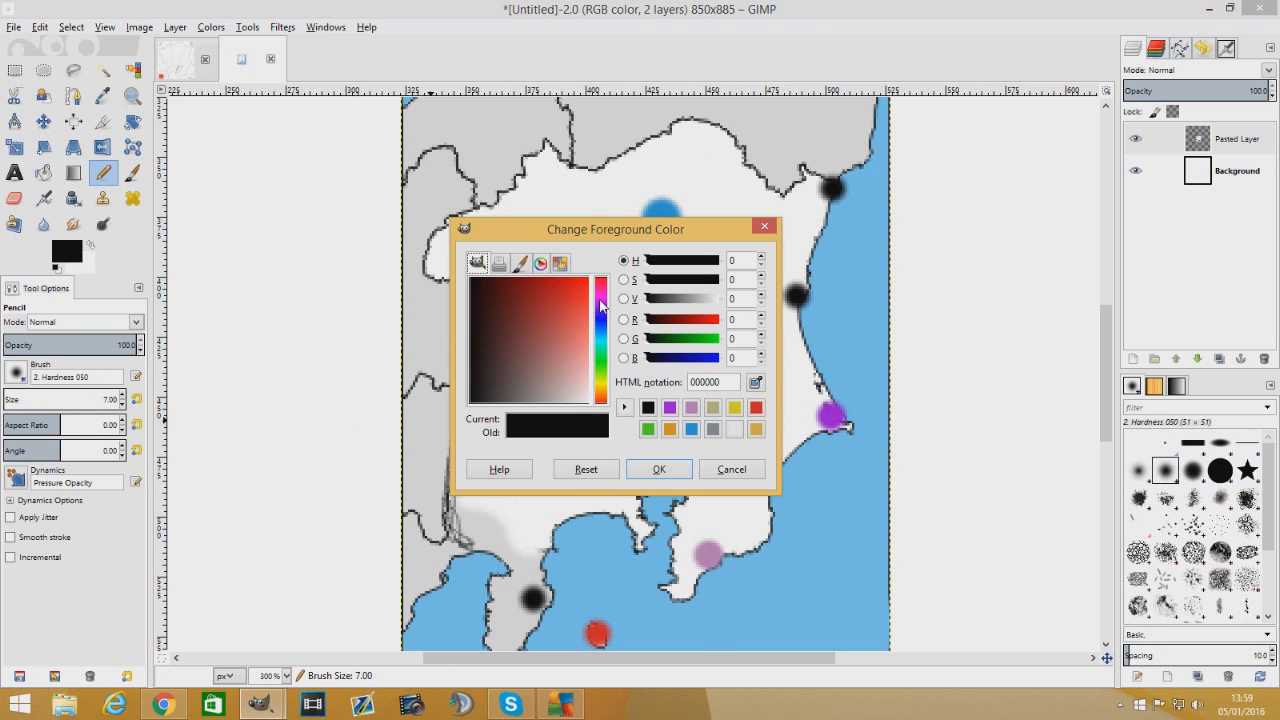
{"action": "left_click", "coordinate": [525, 397]}
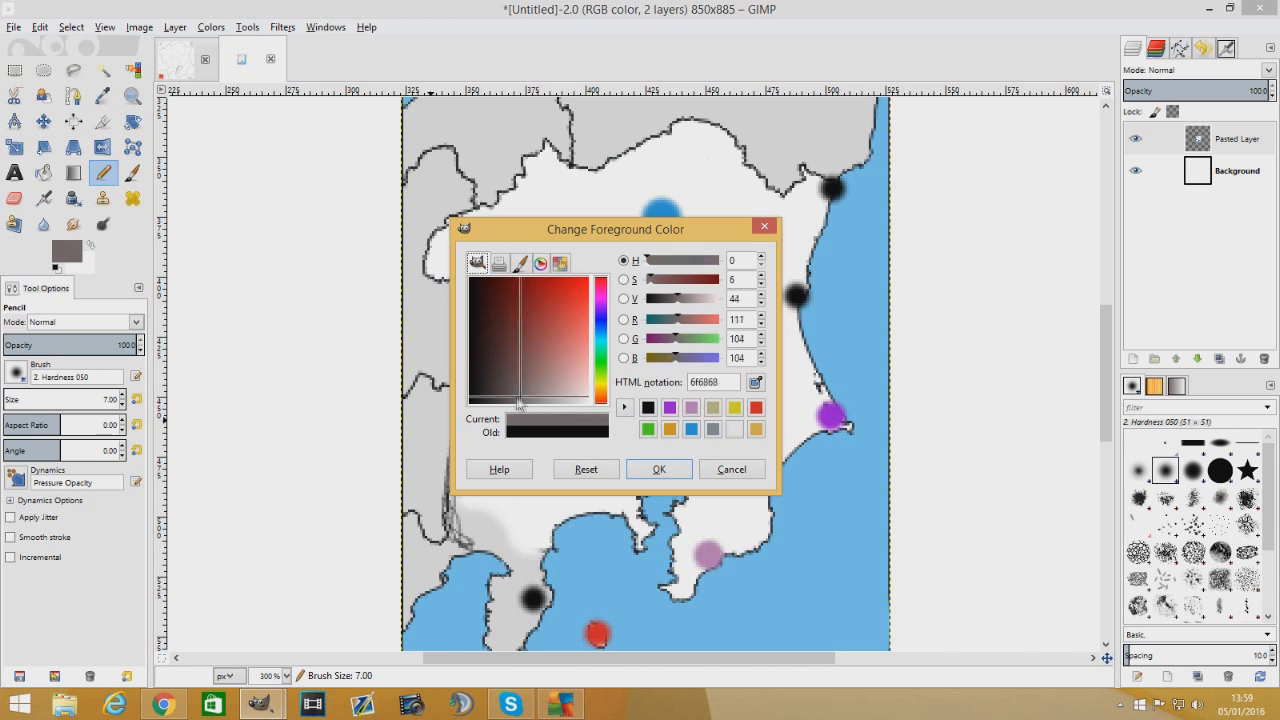
{"action": "left_click", "coordinate": [658, 469]}
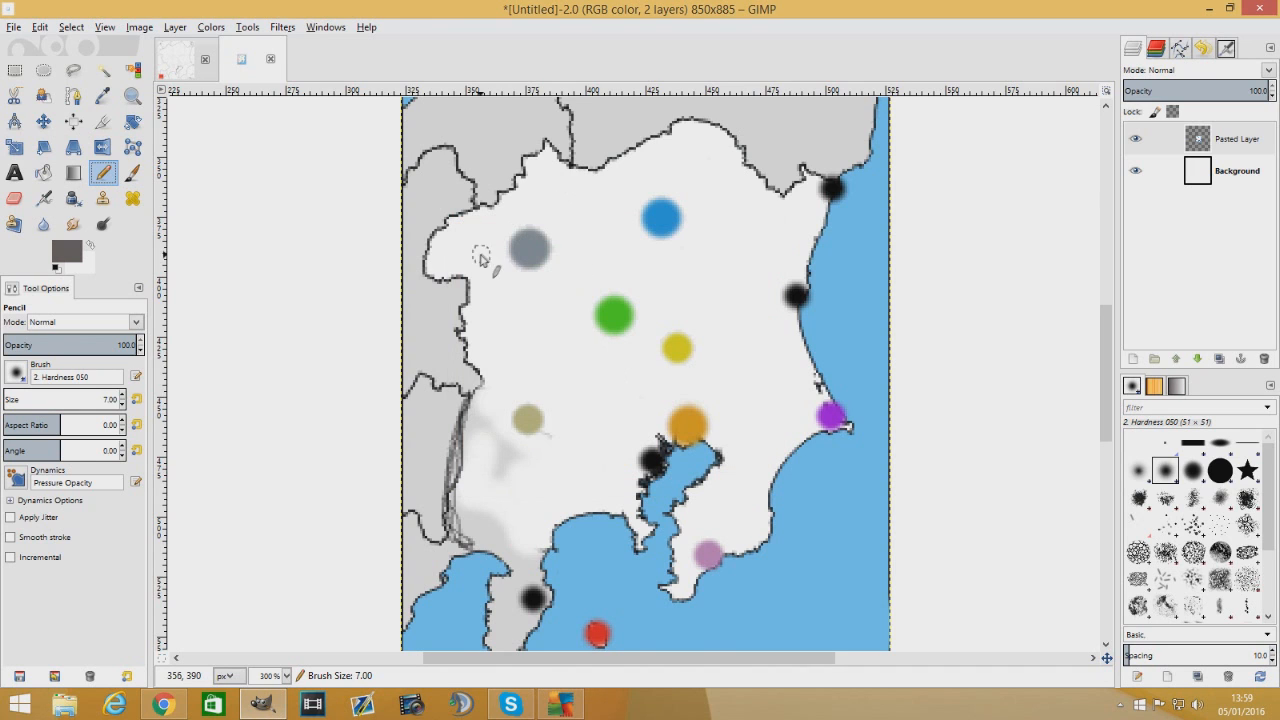
Draw a thick dark gray pencil mountain range down the western border
{"action": "left_click_drag", "start_coordinate": [490, 245], "coordinate": [490, 420]}
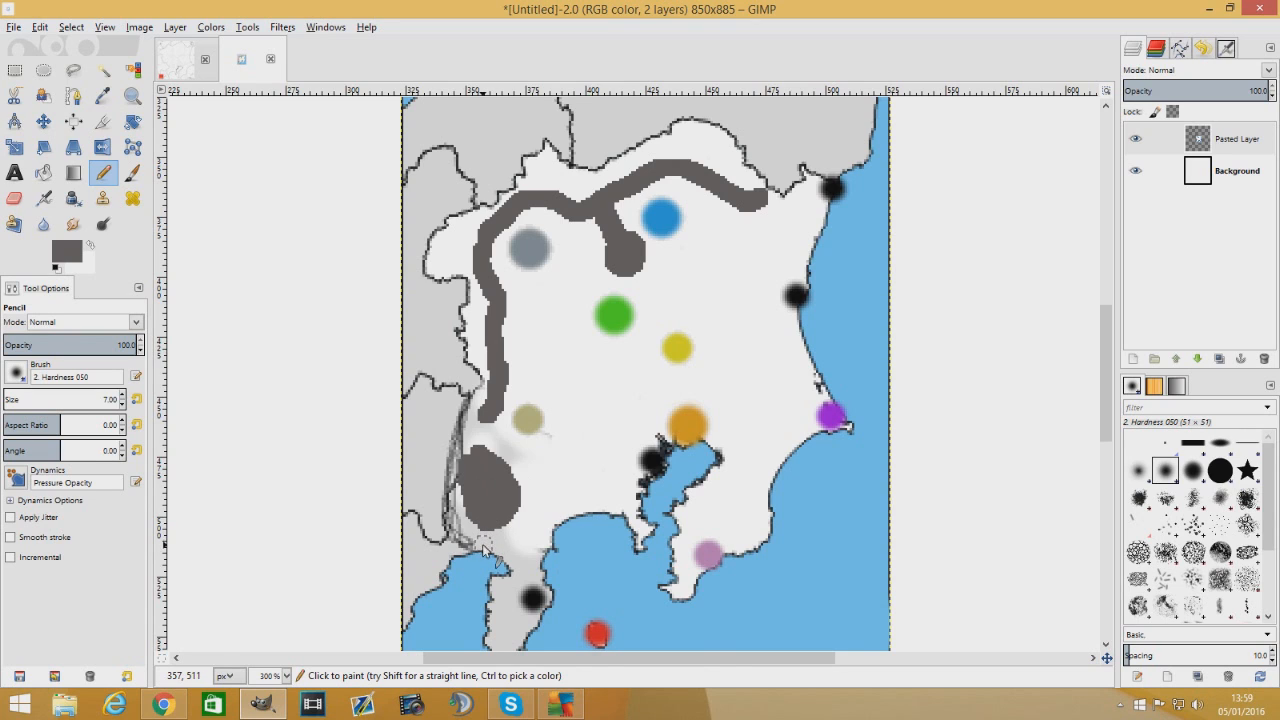
{"action": "mouse_move", "coordinate": [478, 565]}
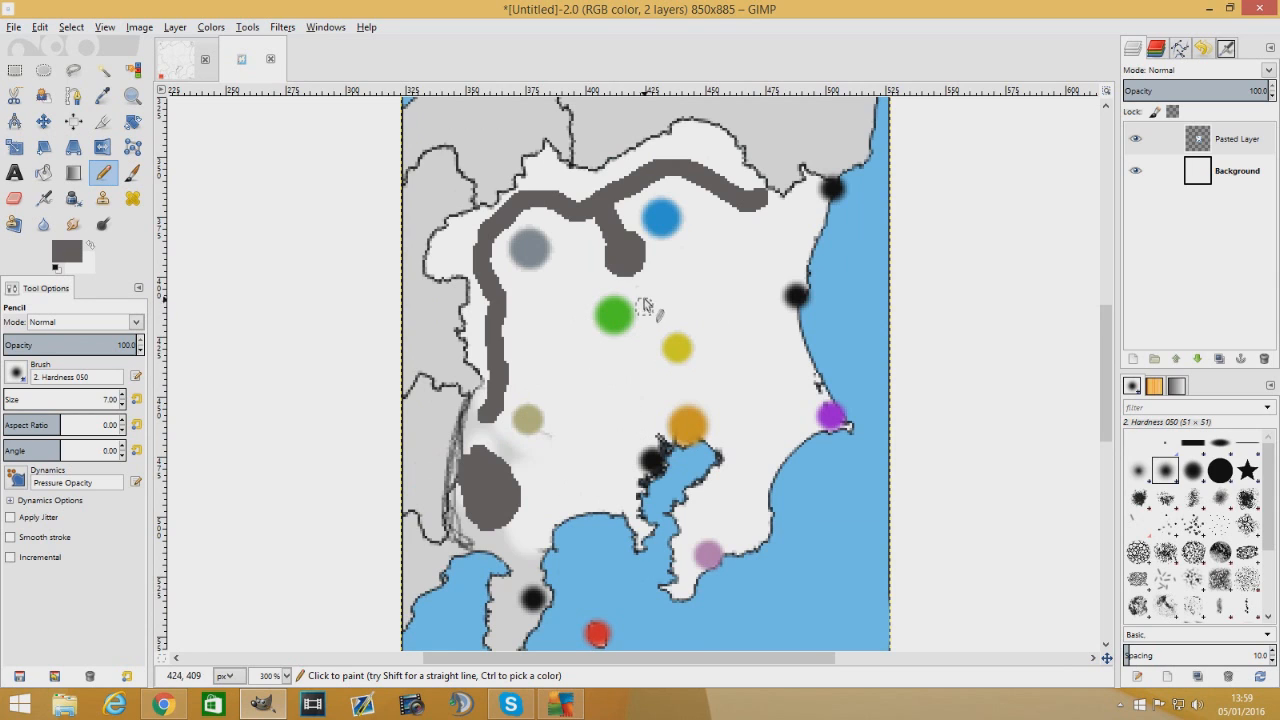
{"action": "mouse_move", "coordinate": [680, 285]}
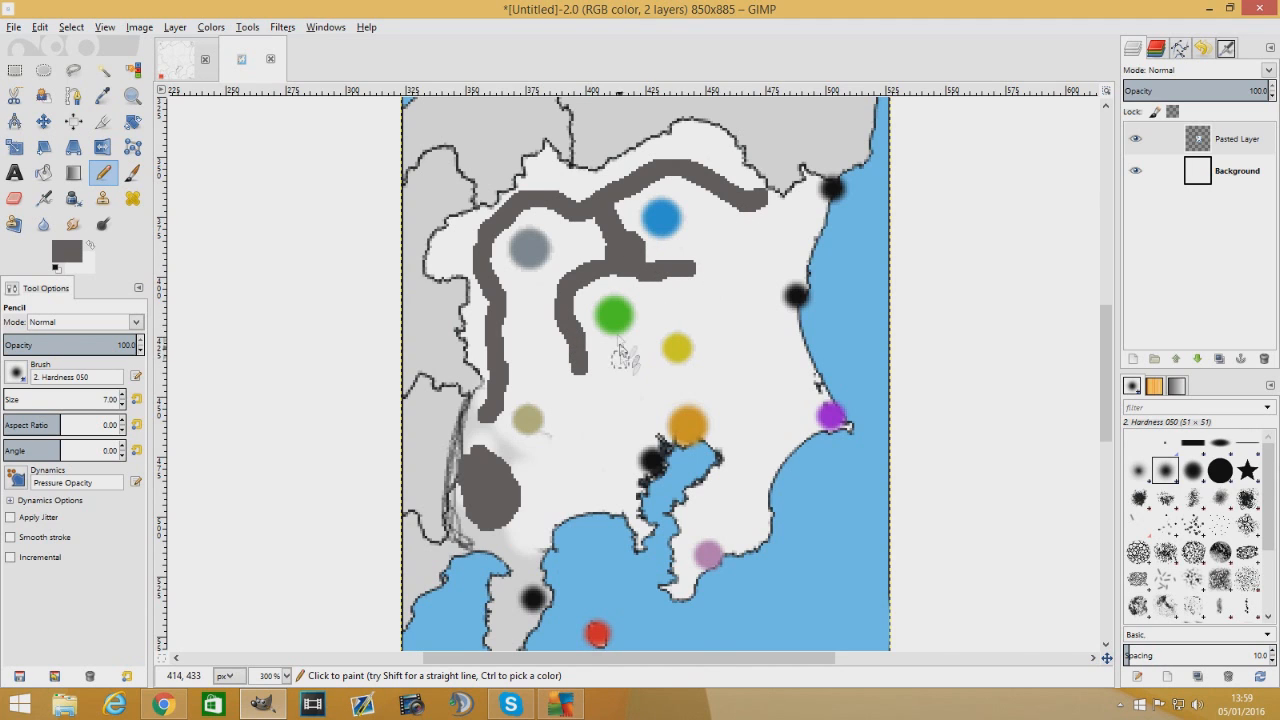
{"action": "mouse_move", "coordinate": [540, 324]}
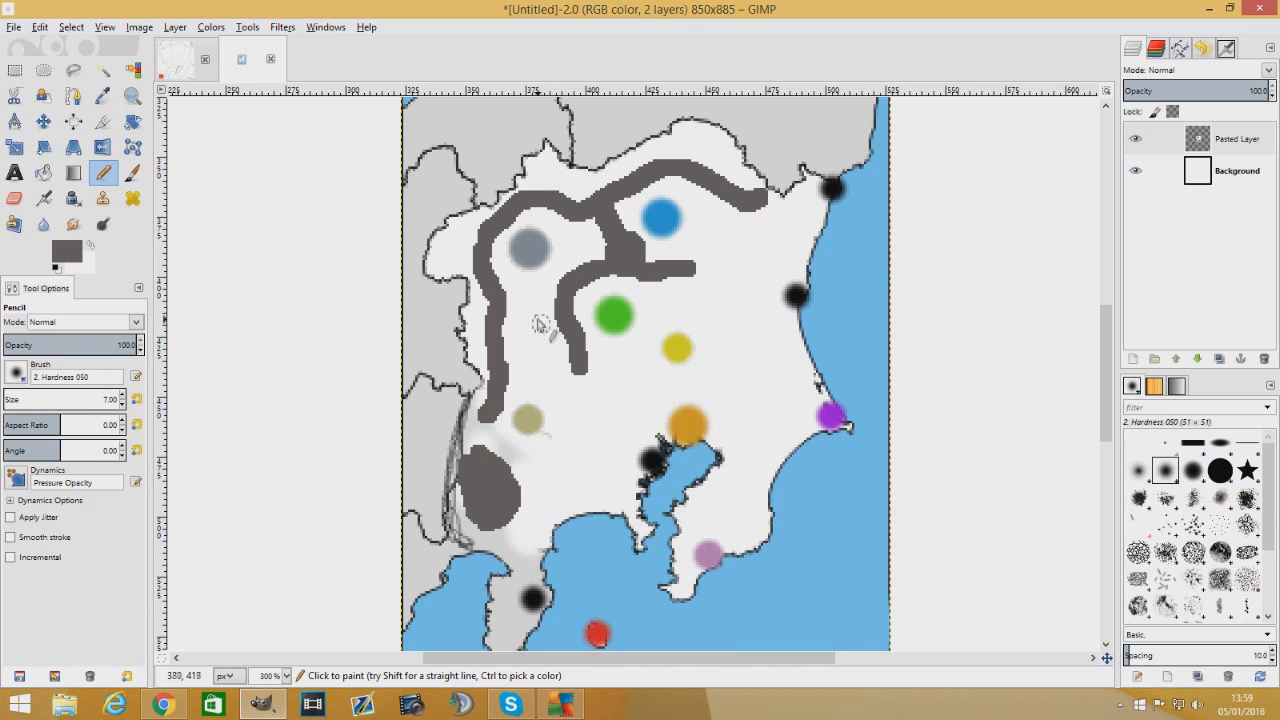
{"action": "mouse_move", "coordinate": [545, 362]}
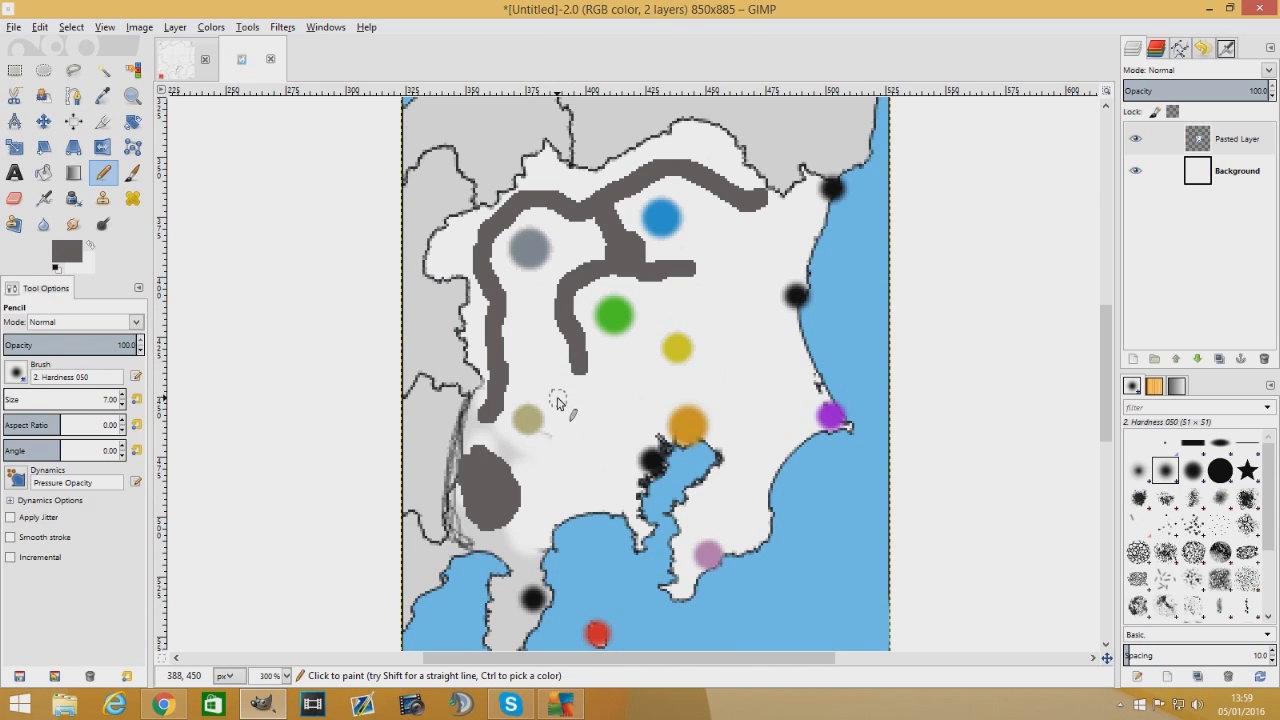
{"action": "mouse_move", "coordinate": [565, 409]}
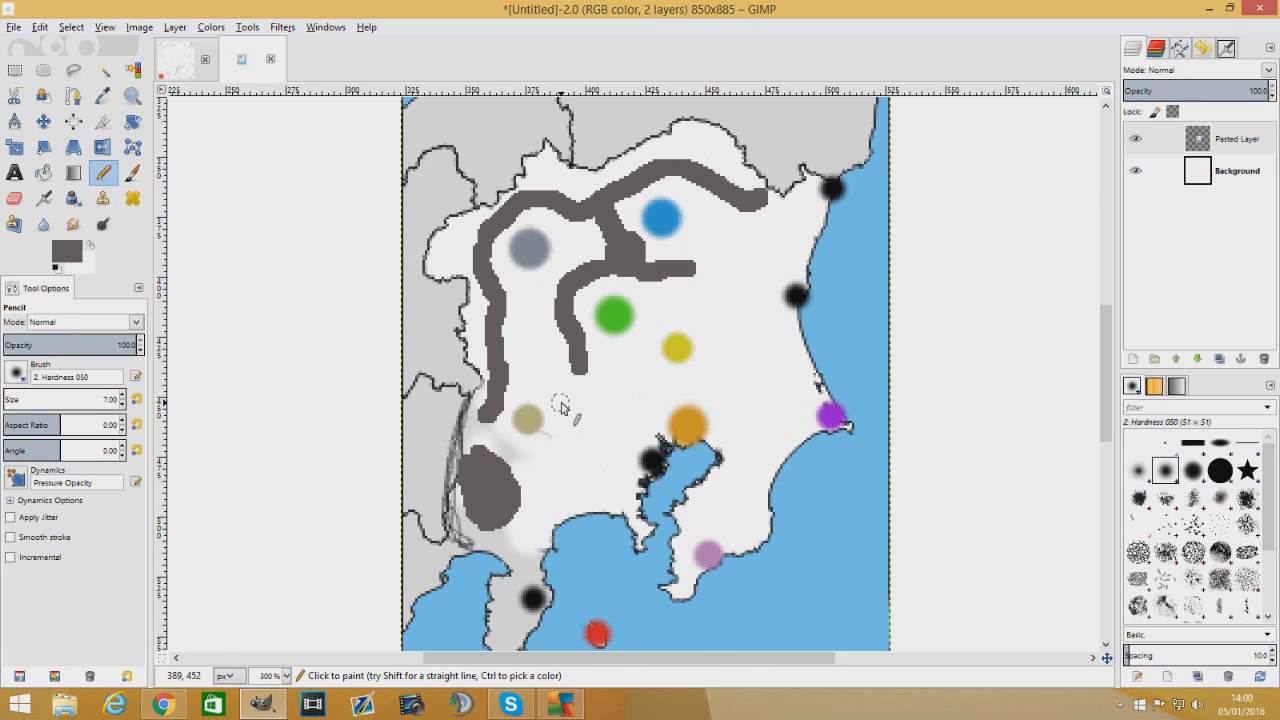
{"action": "mouse_move", "coordinate": [570, 470]}
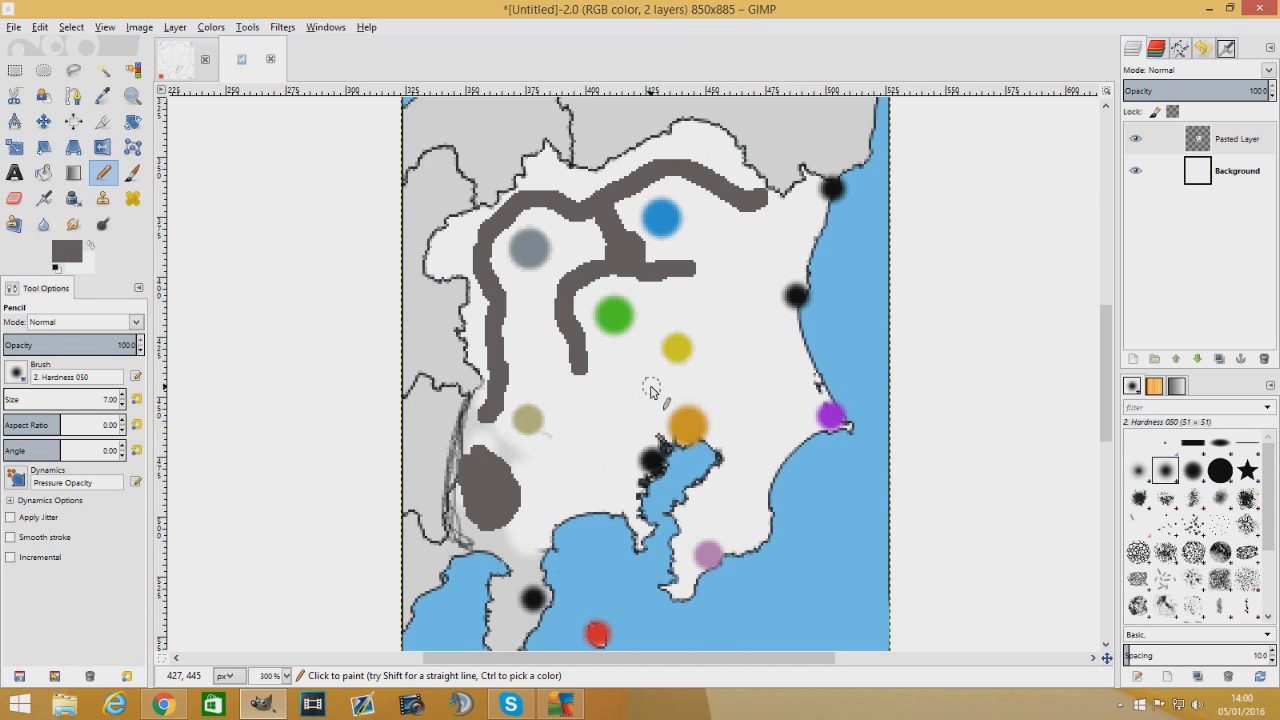
{"action": "mouse_move", "coordinate": [743, 233]}
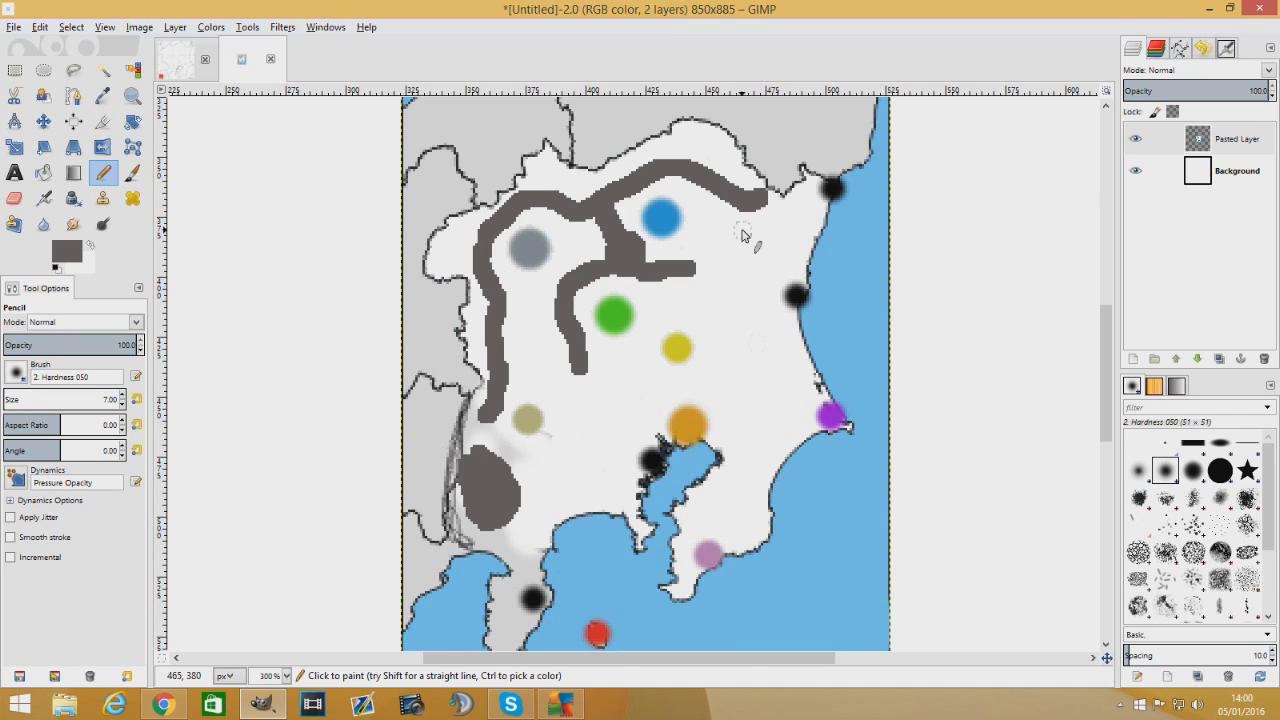
{"action": "mouse_move", "coordinate": [806, 233]}
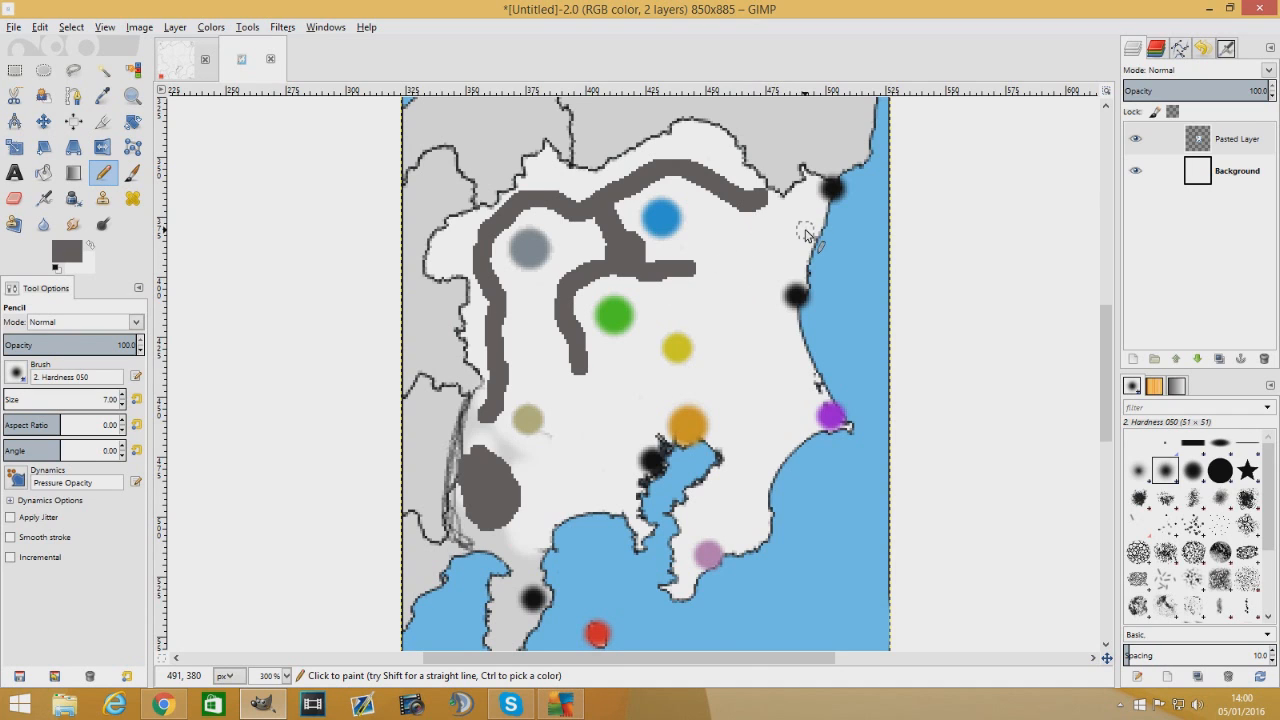
{"action": "mouse_move", "coordinate": [735, 327]}
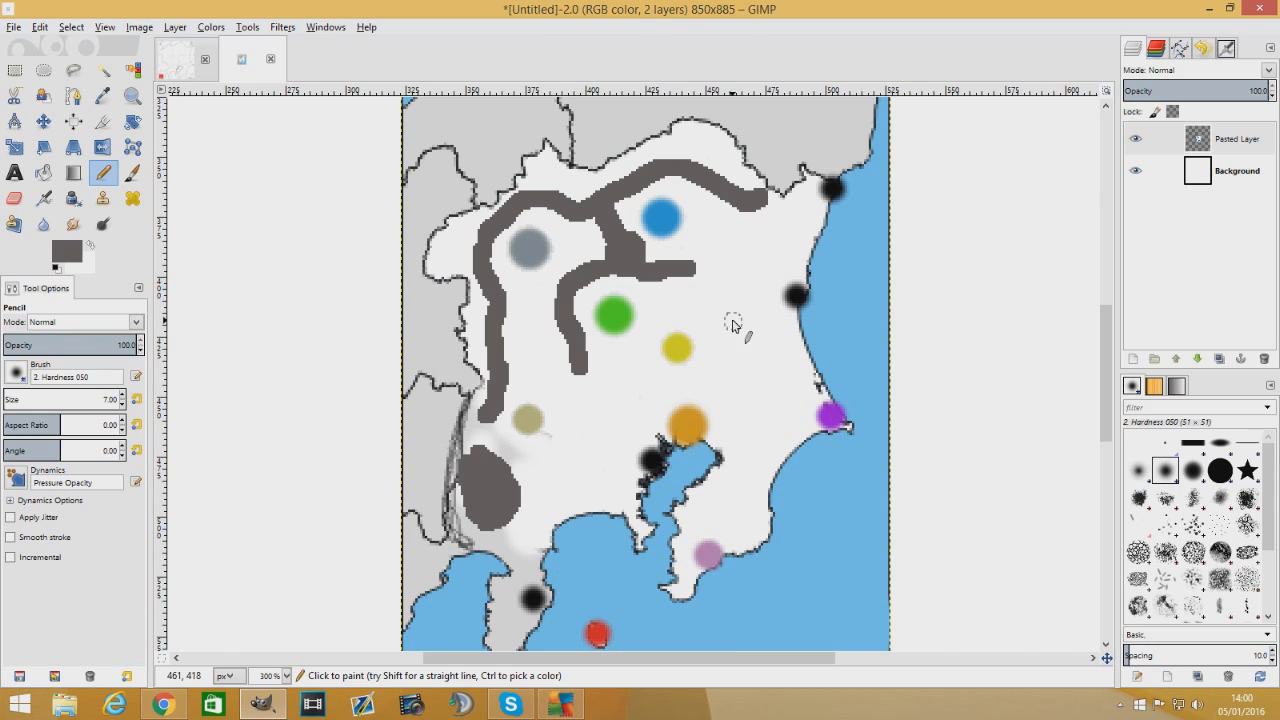
Paint the eastern mountain mass near the coast and start a range curving toward the orange dot
{"action": "left_click_drag", "start_coordinate": [715, 305], "coordinate": [740, 430]}
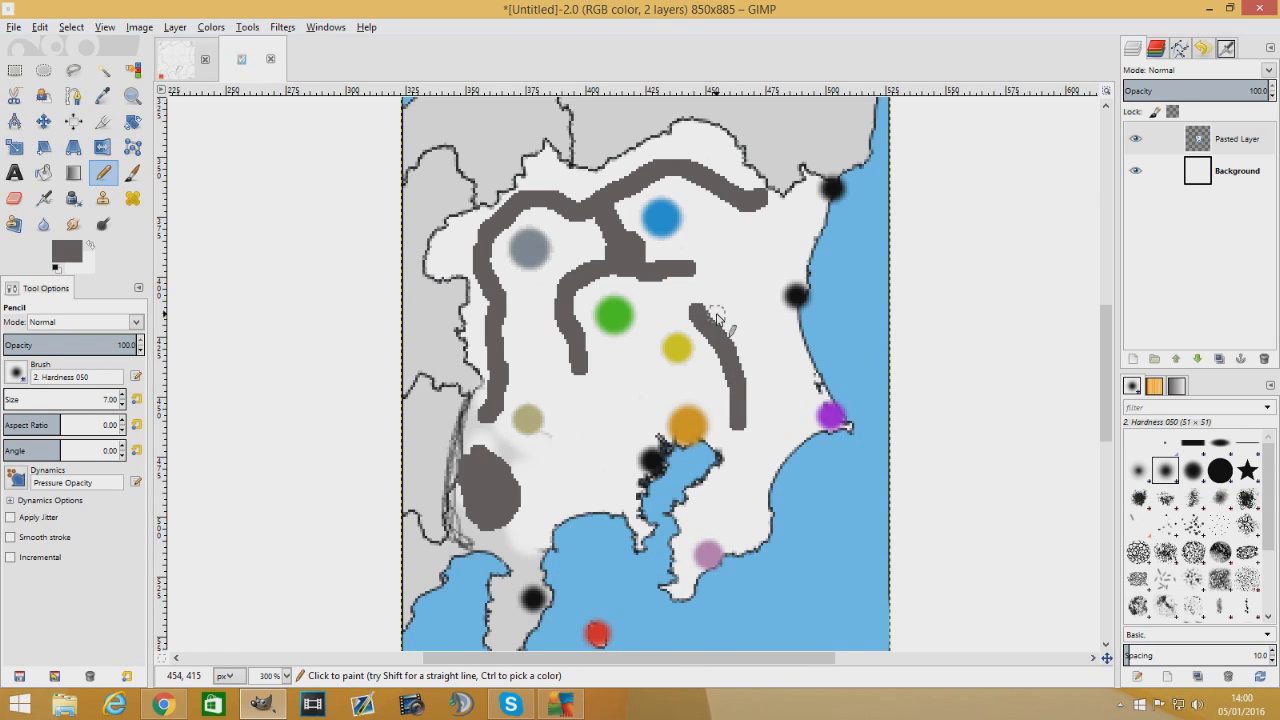
{"action": "left_click_drag", "start_coordinate": [720, 320], "coordinate": [790, 375]}
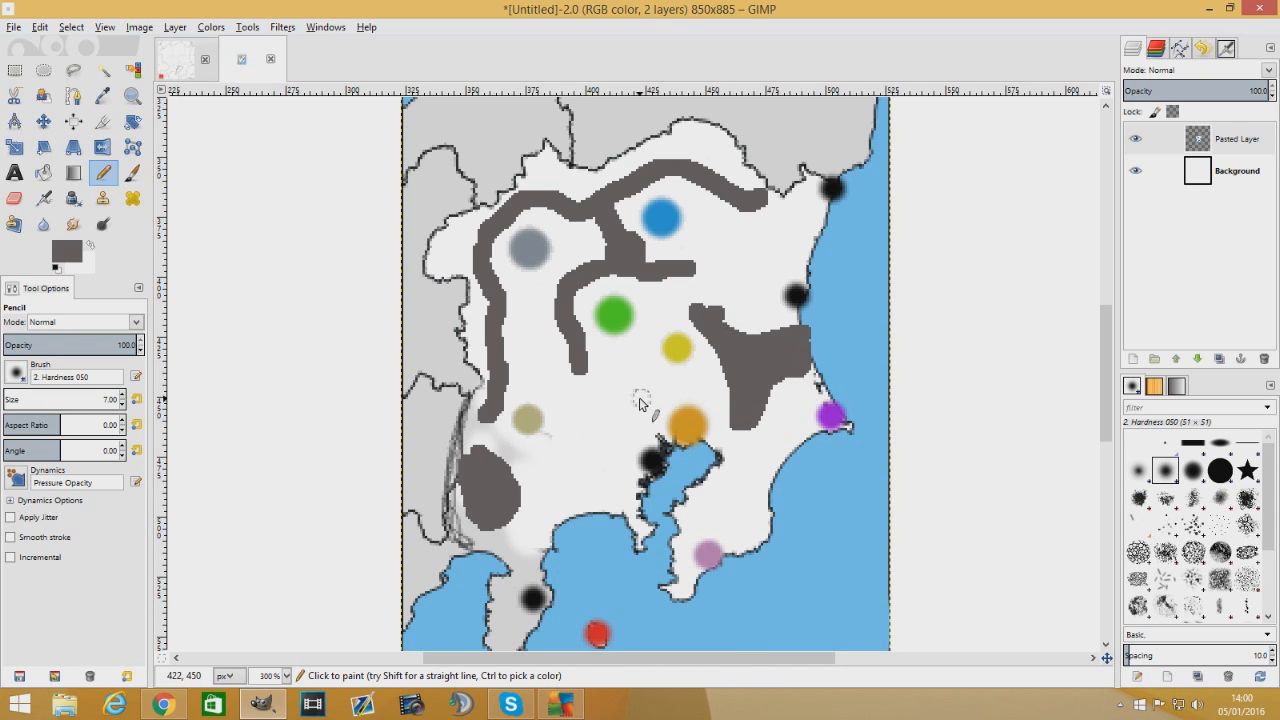
{"action": "mouse_move", "coordinate": [580, 307]}
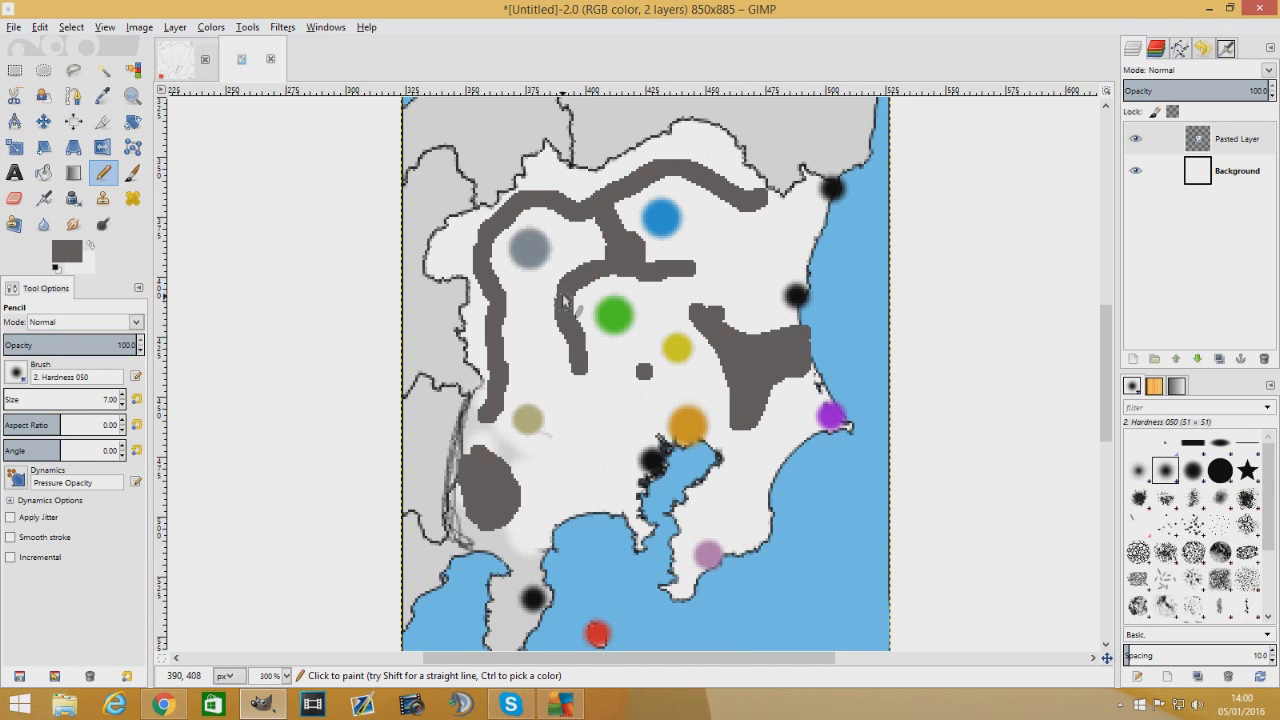
{"action": "mouse_move", "coordinate": [560, 310]}
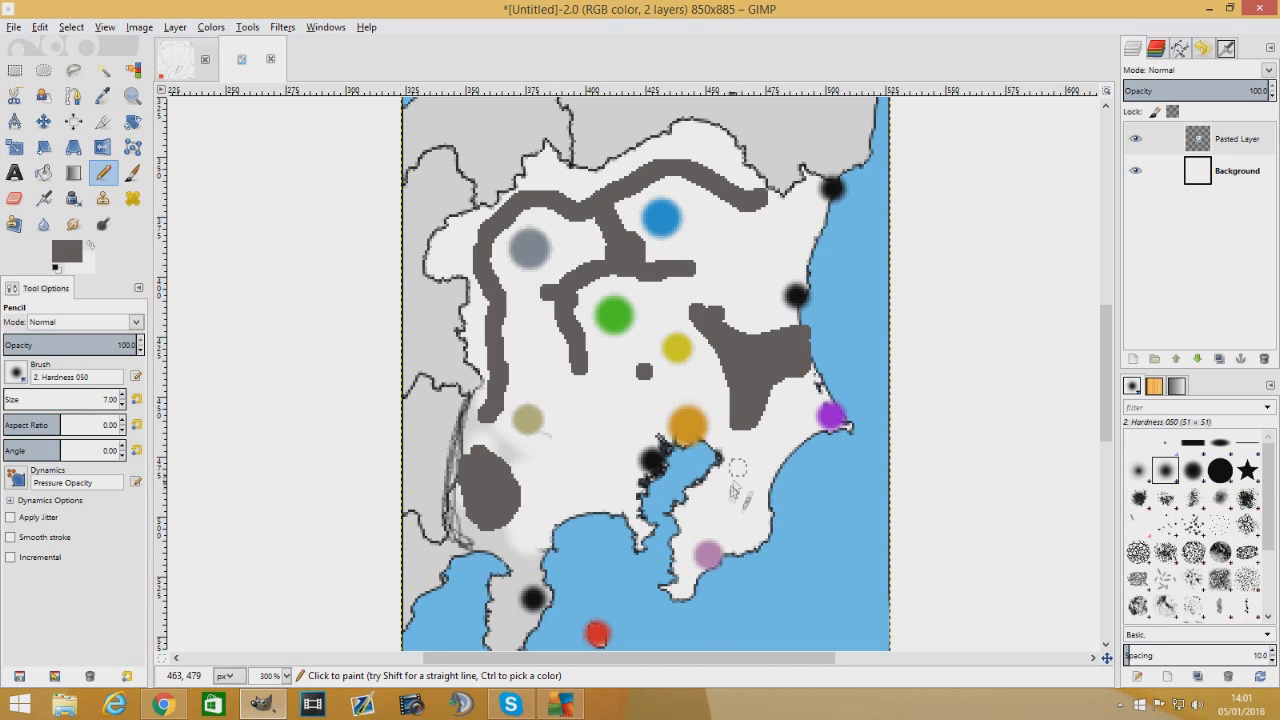
{"action": "scroll", "scroll_direction": "down", "scroll_amount": 3}
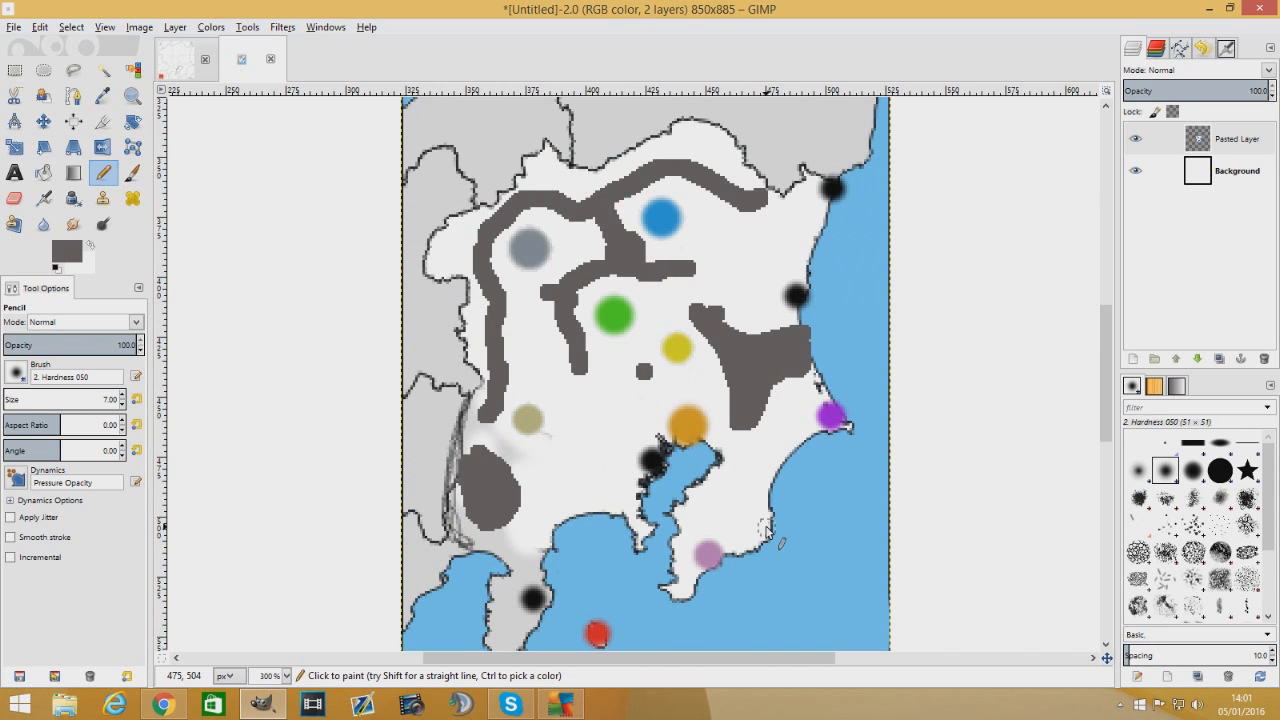
{"action": "mouse_move", "coordinate": [895, 422]}
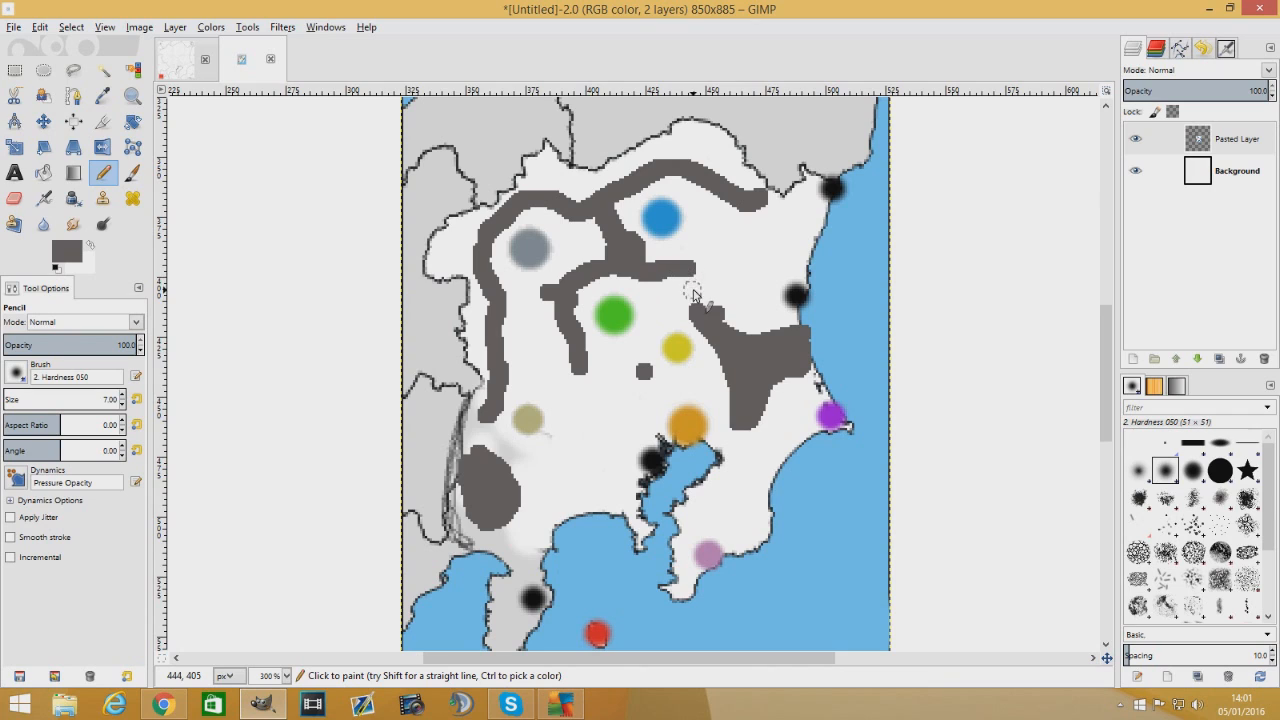
{"action": "mouse_move", "coordinate": [679, 302]}
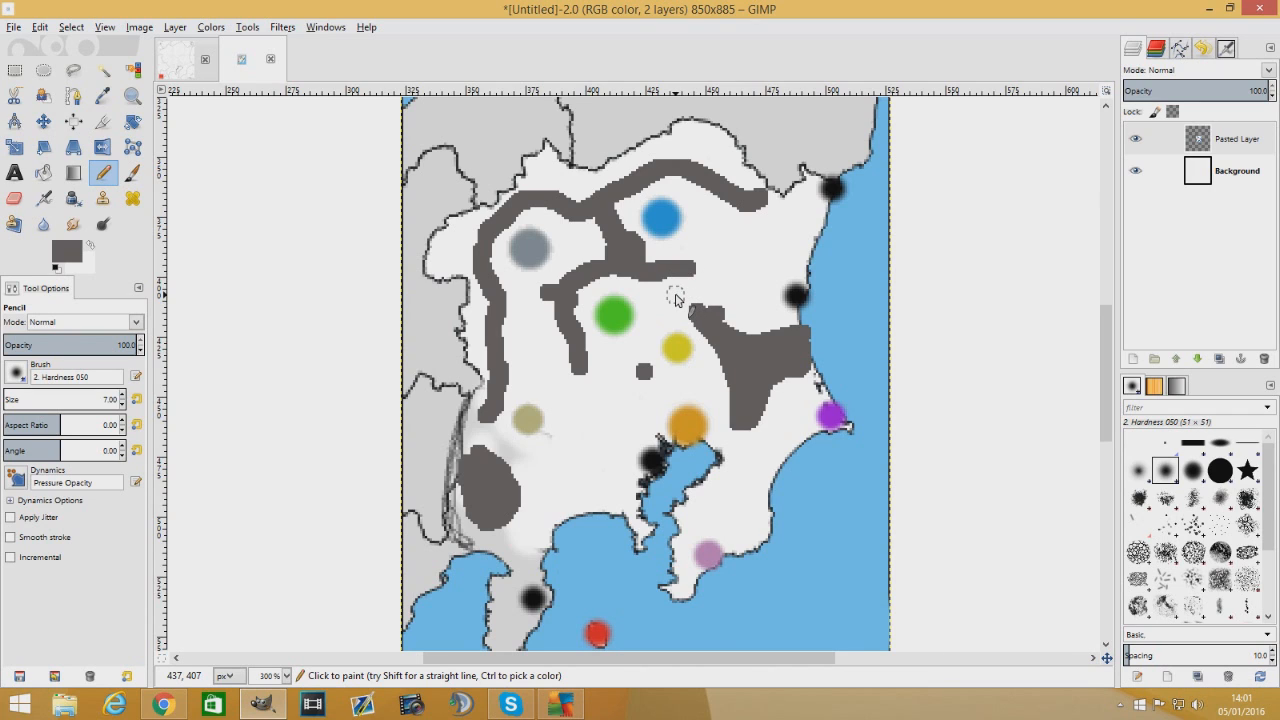
{"action": "mouse_move", "coordinate": [679, 305]}
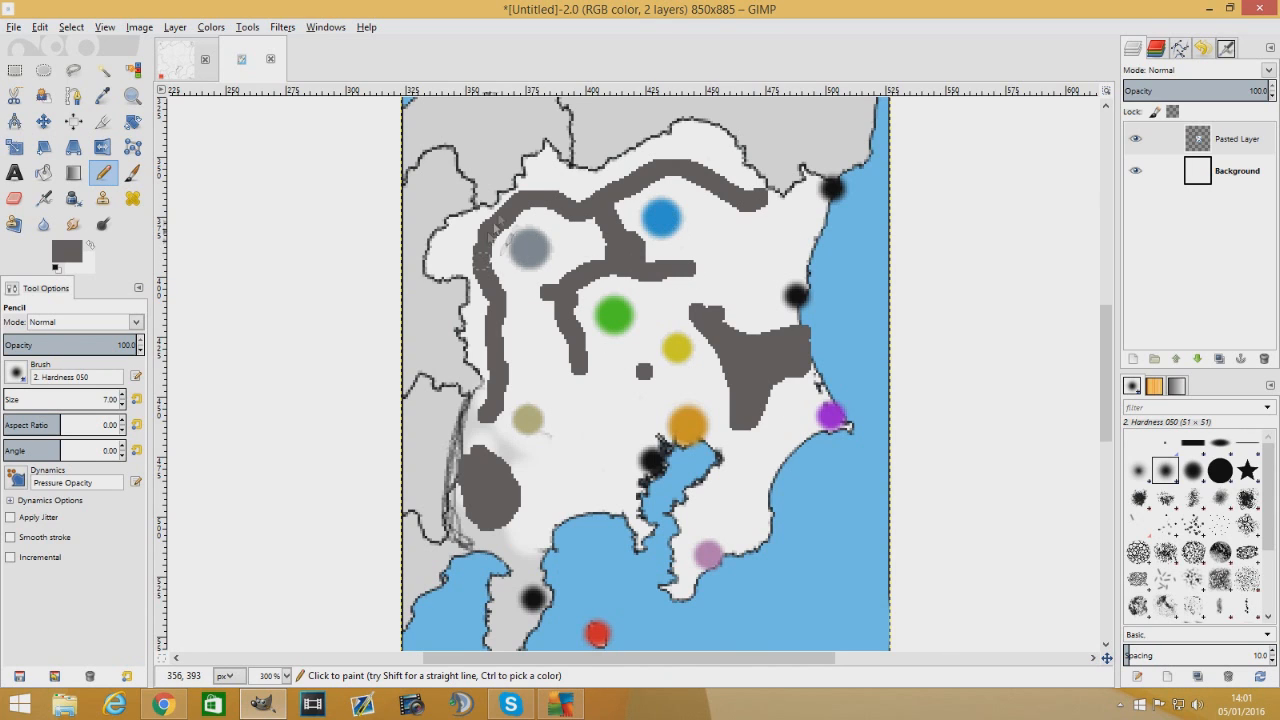
{"action": "mouse_move", "coordinate": [630, 356]}
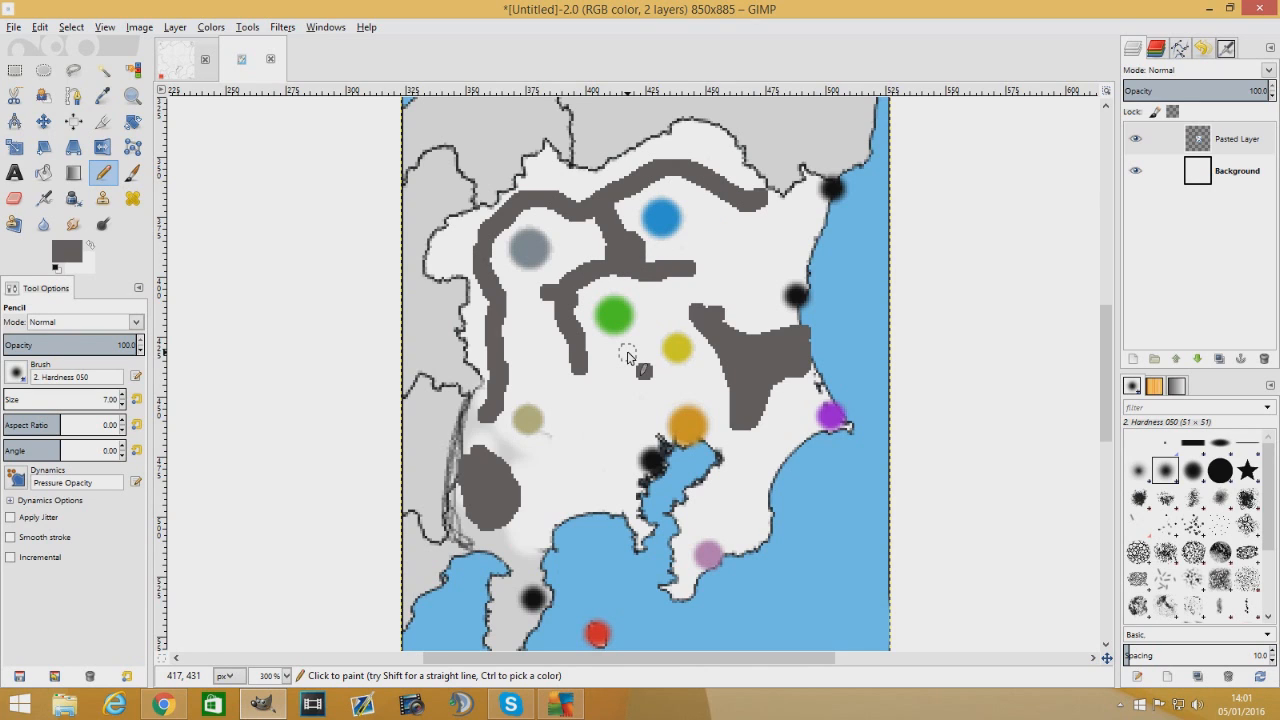
{"action": "left_click", "coordinate": [636, 364]}
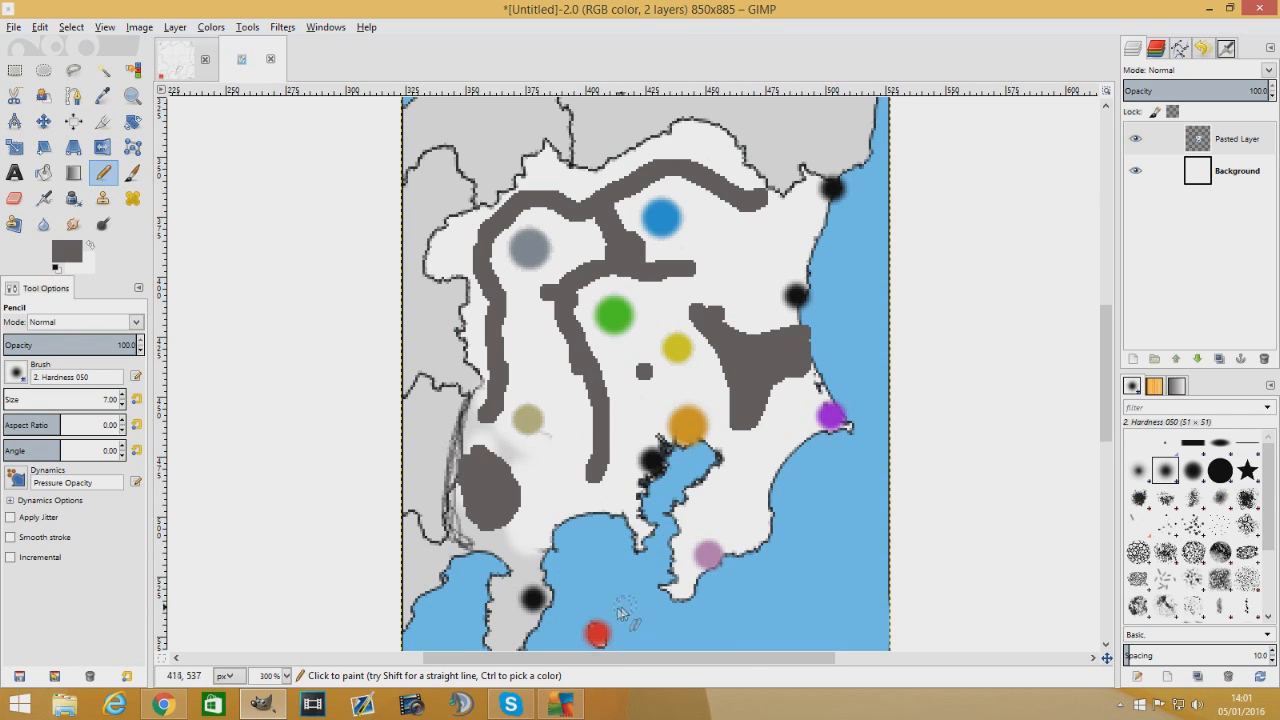
{"action": "mouse_move", "coordinate": [575, 367]}
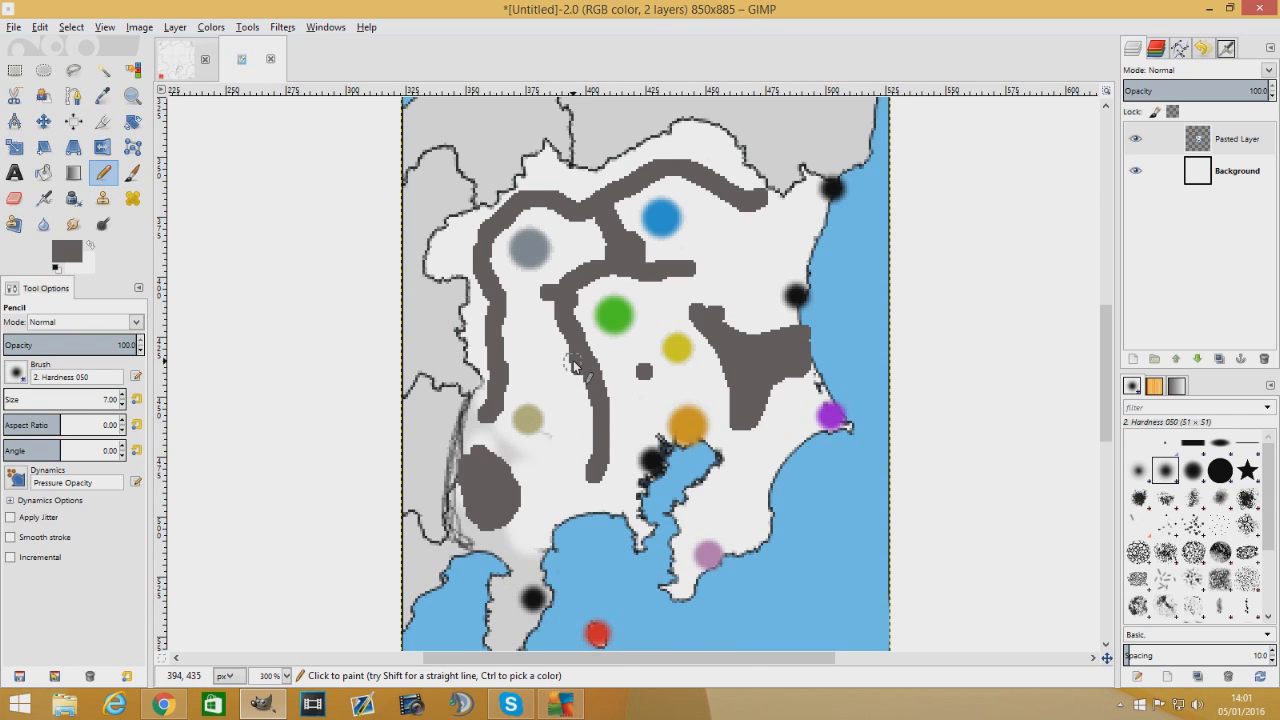